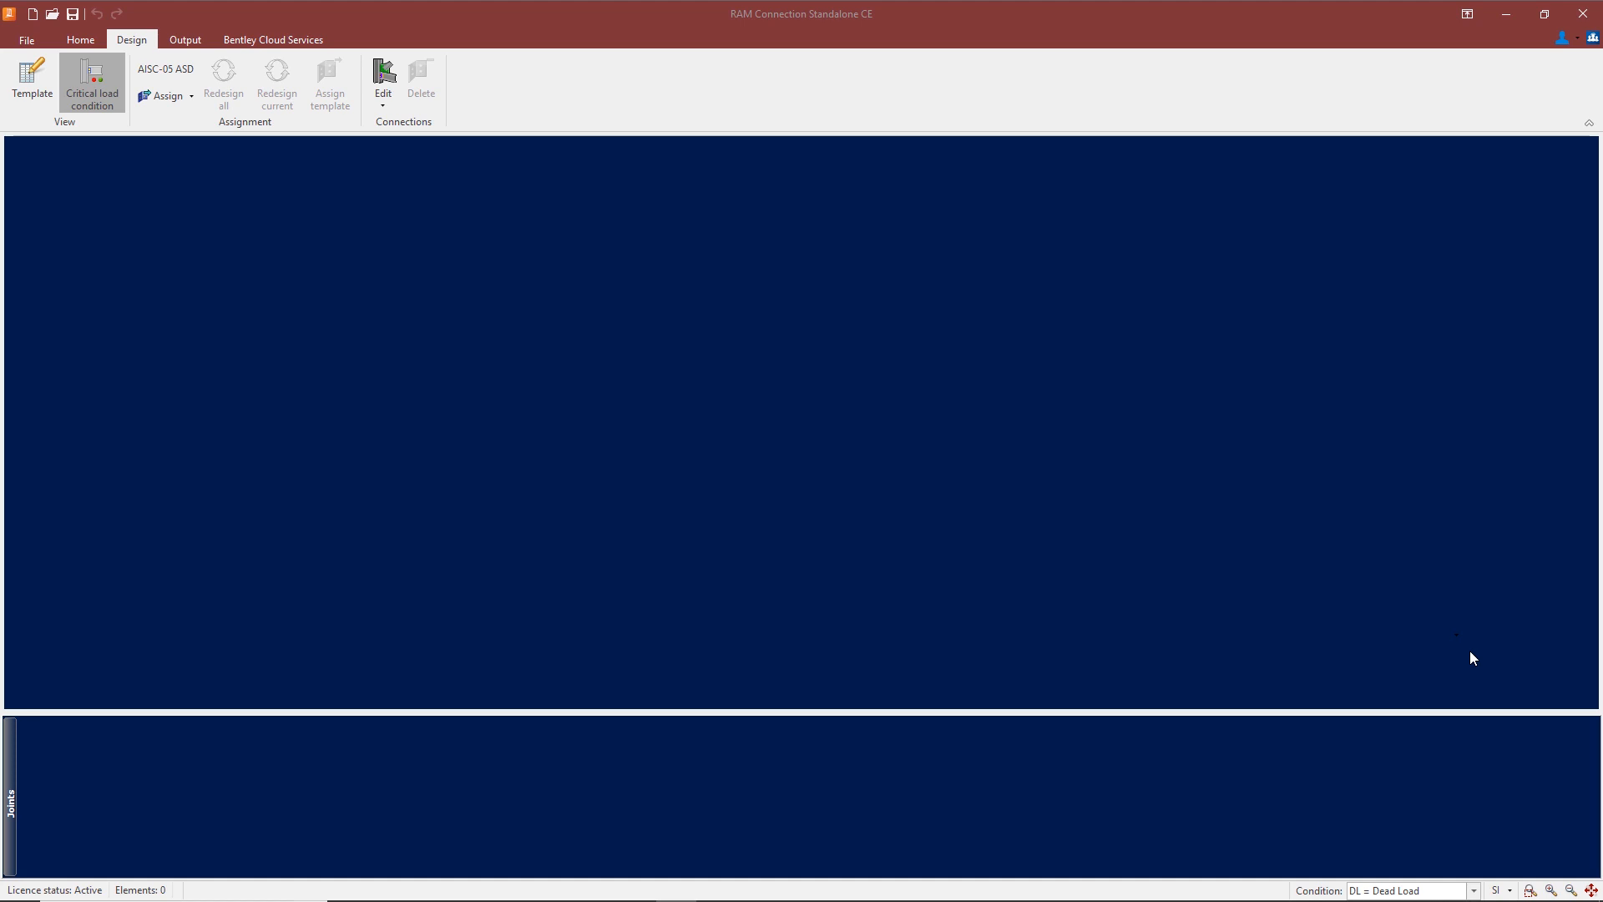
mouse_move(320, 375)
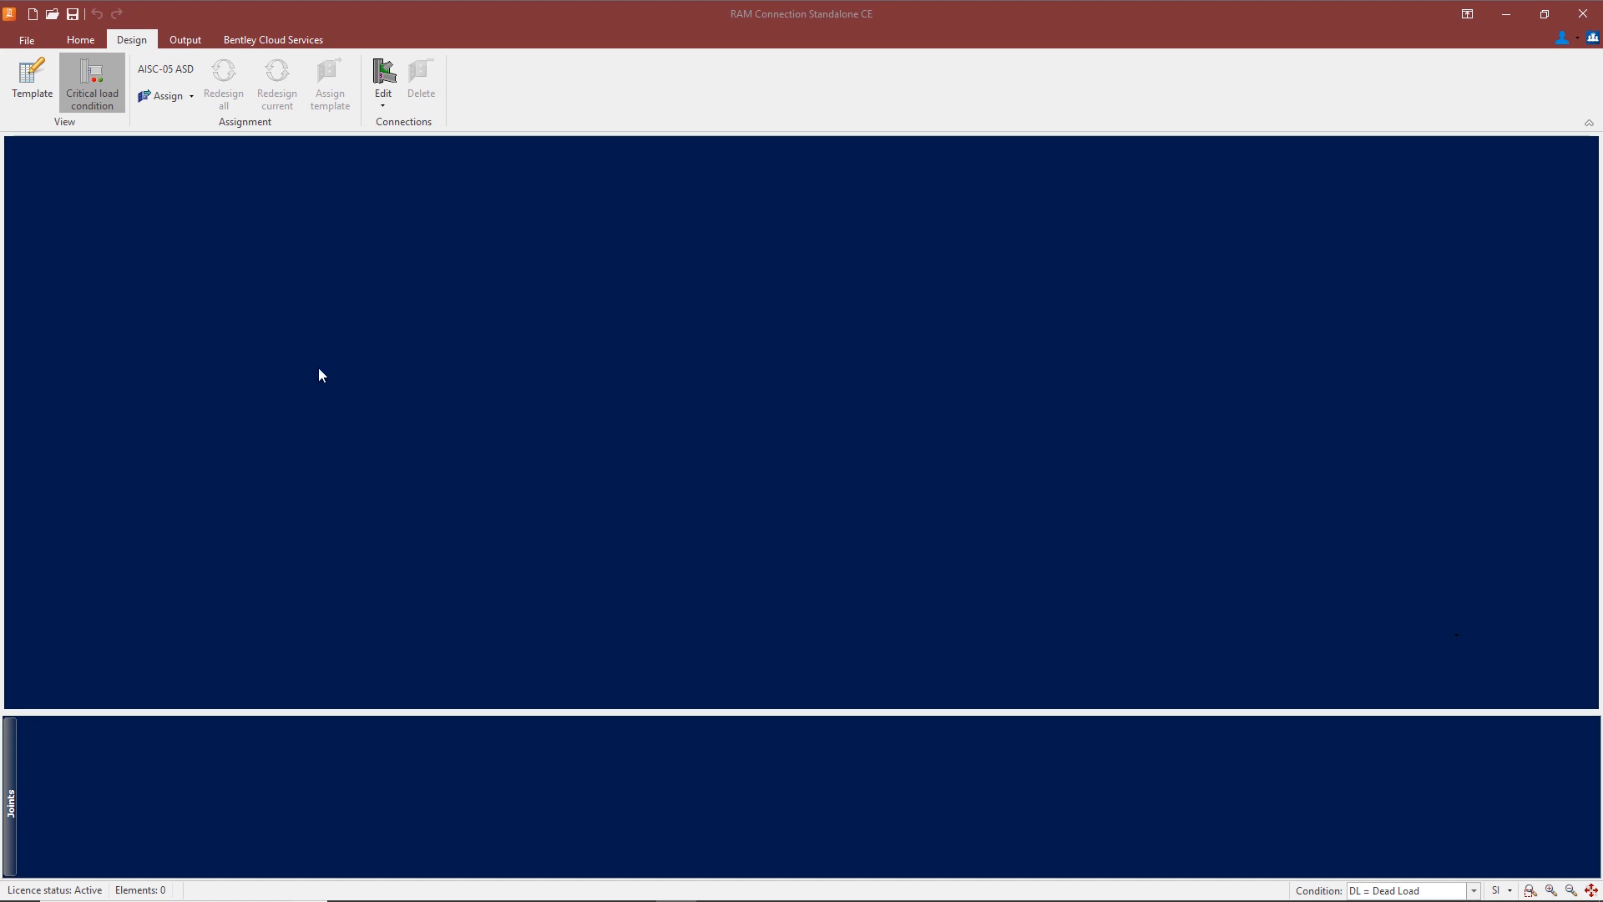
mouse_move(180, 391)
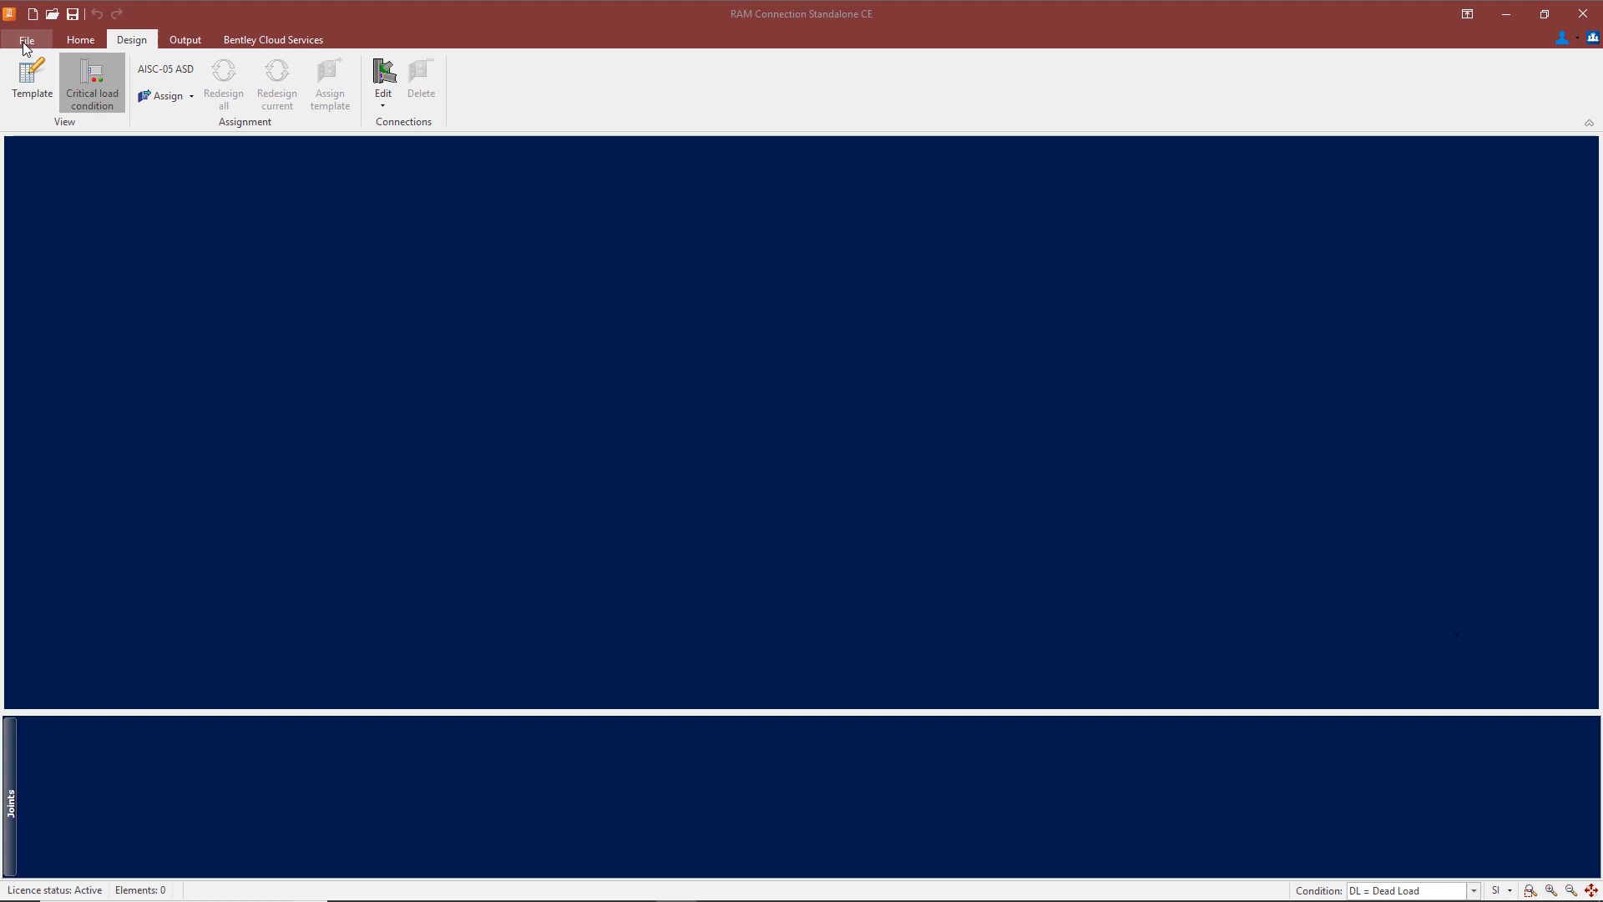
Start a new joint from the Home tools, browse its joint families list, then abandon it.
click(80, 38)
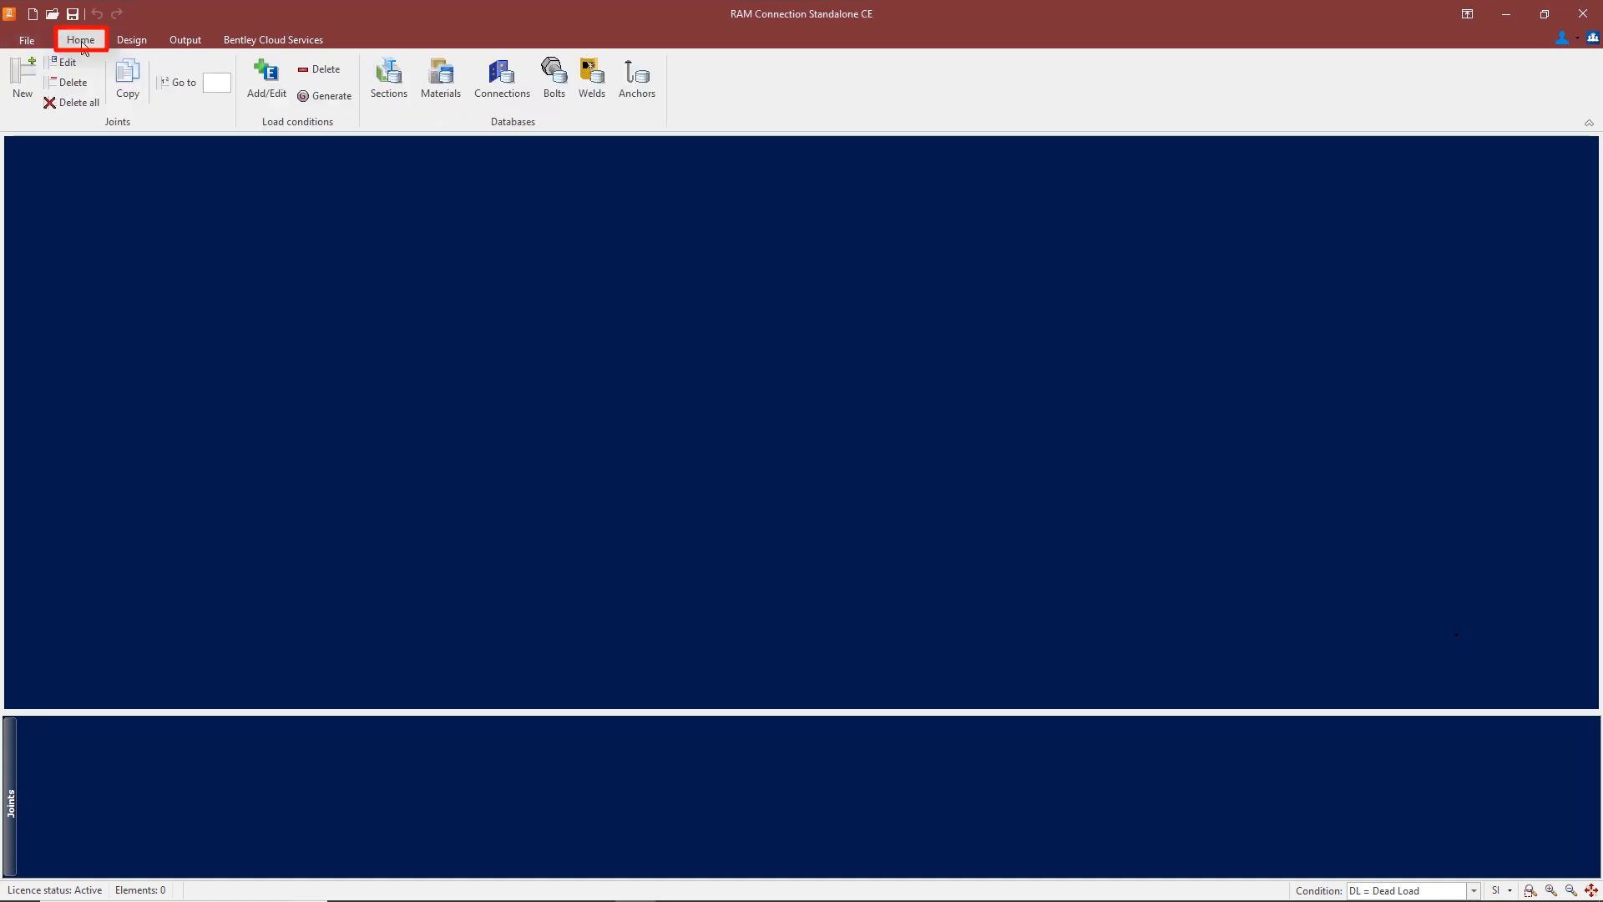
click(21, 80)
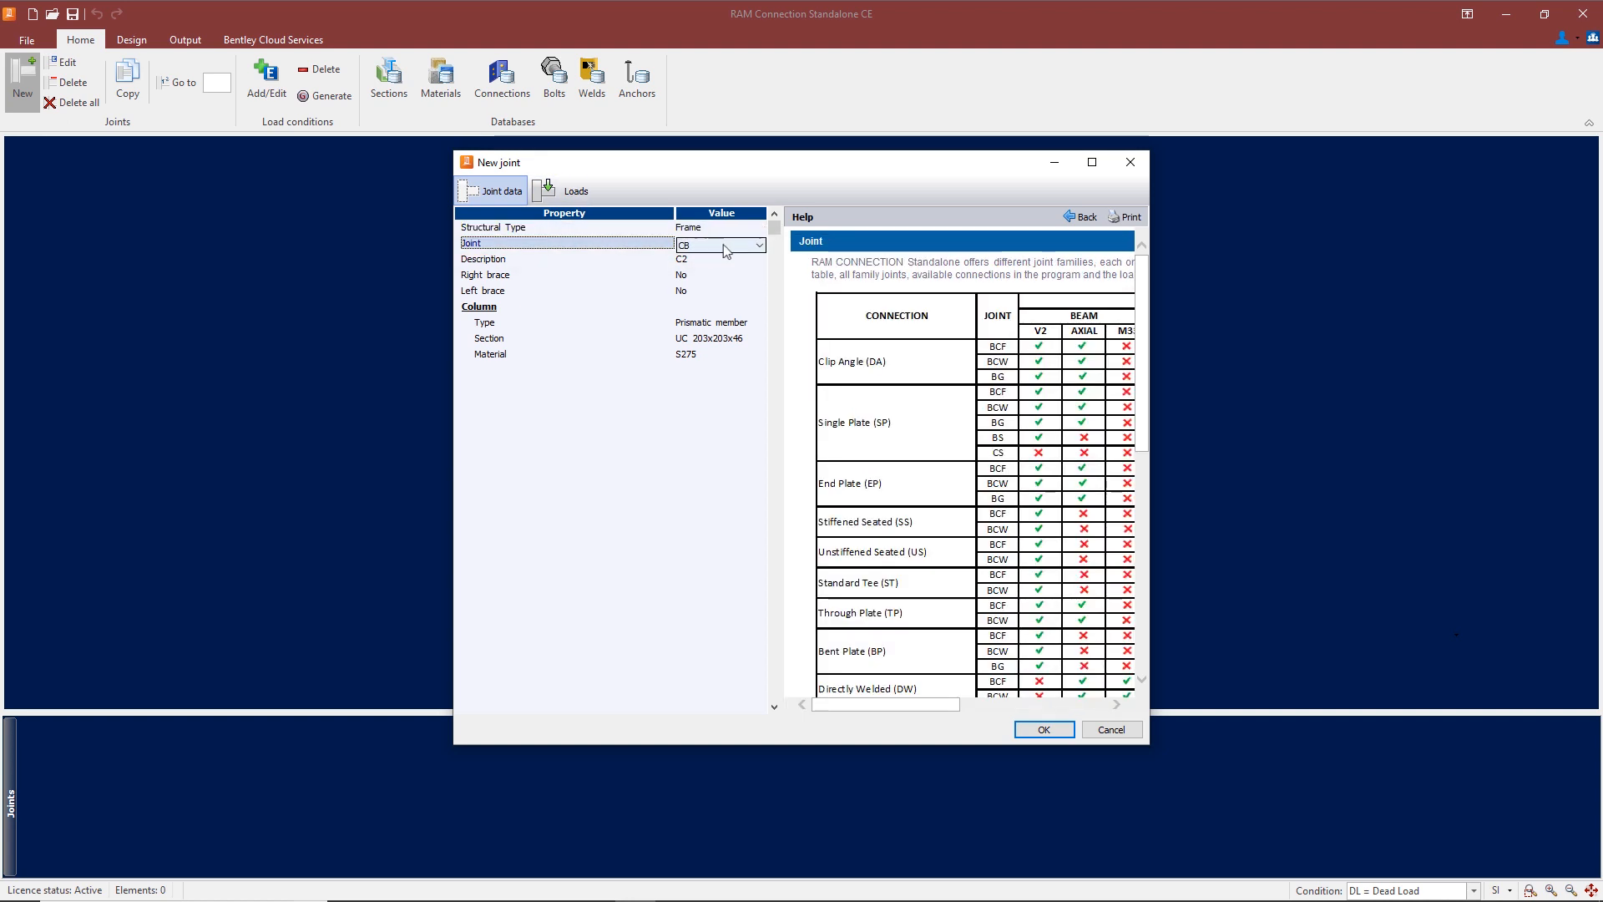
click(723, 248)
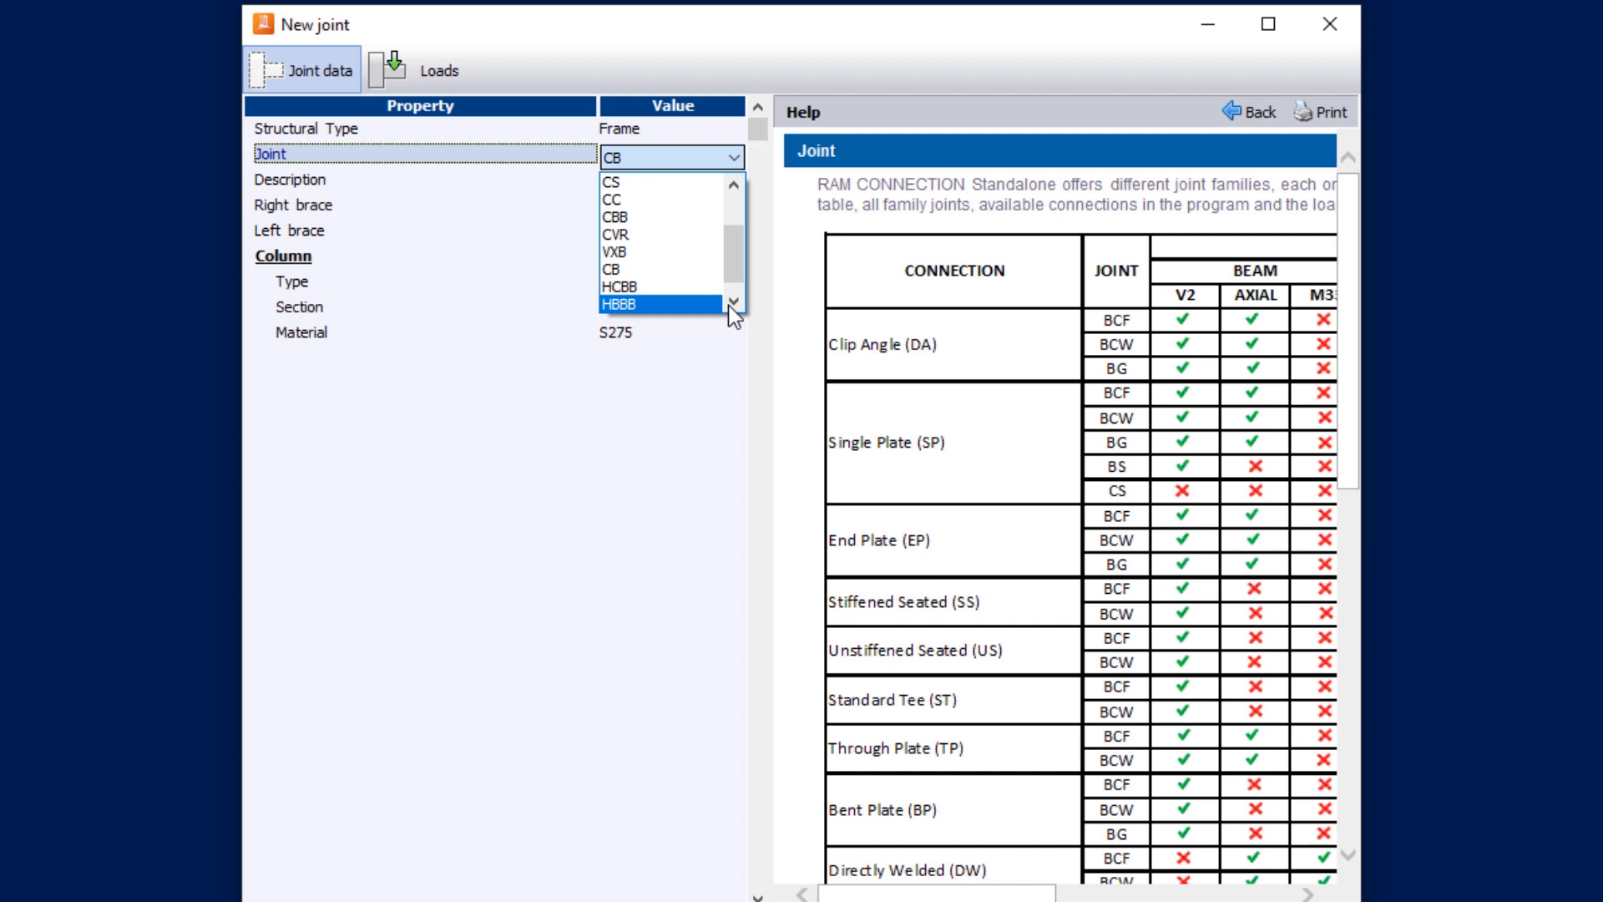
scroll(down, 3)
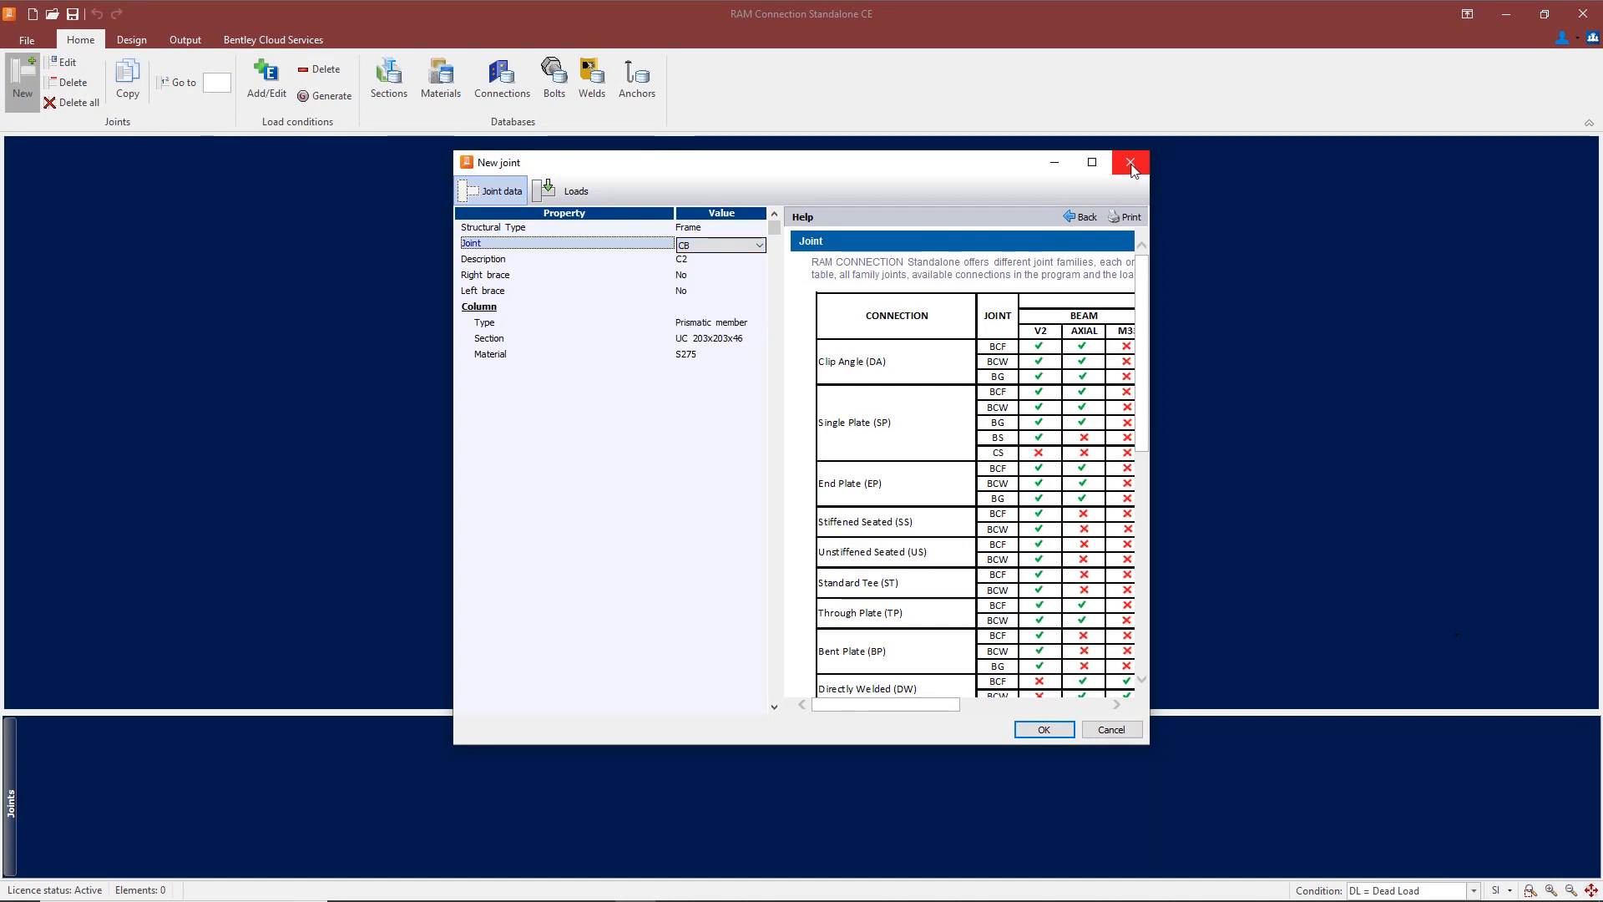
click(1130, 162)
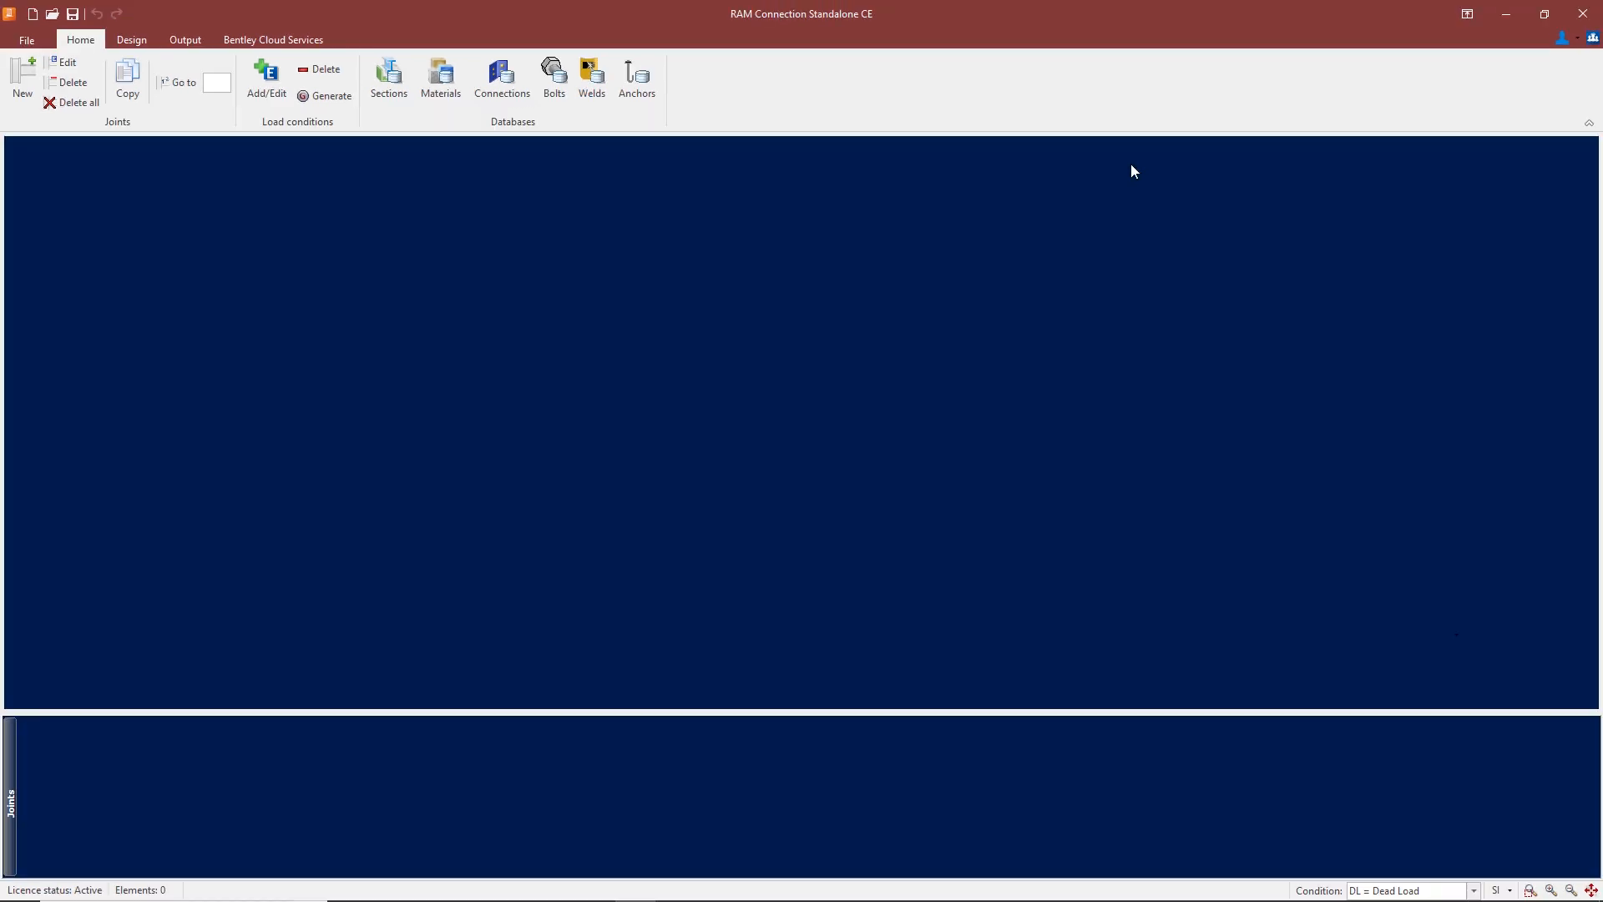
mouse_move(322, 304)
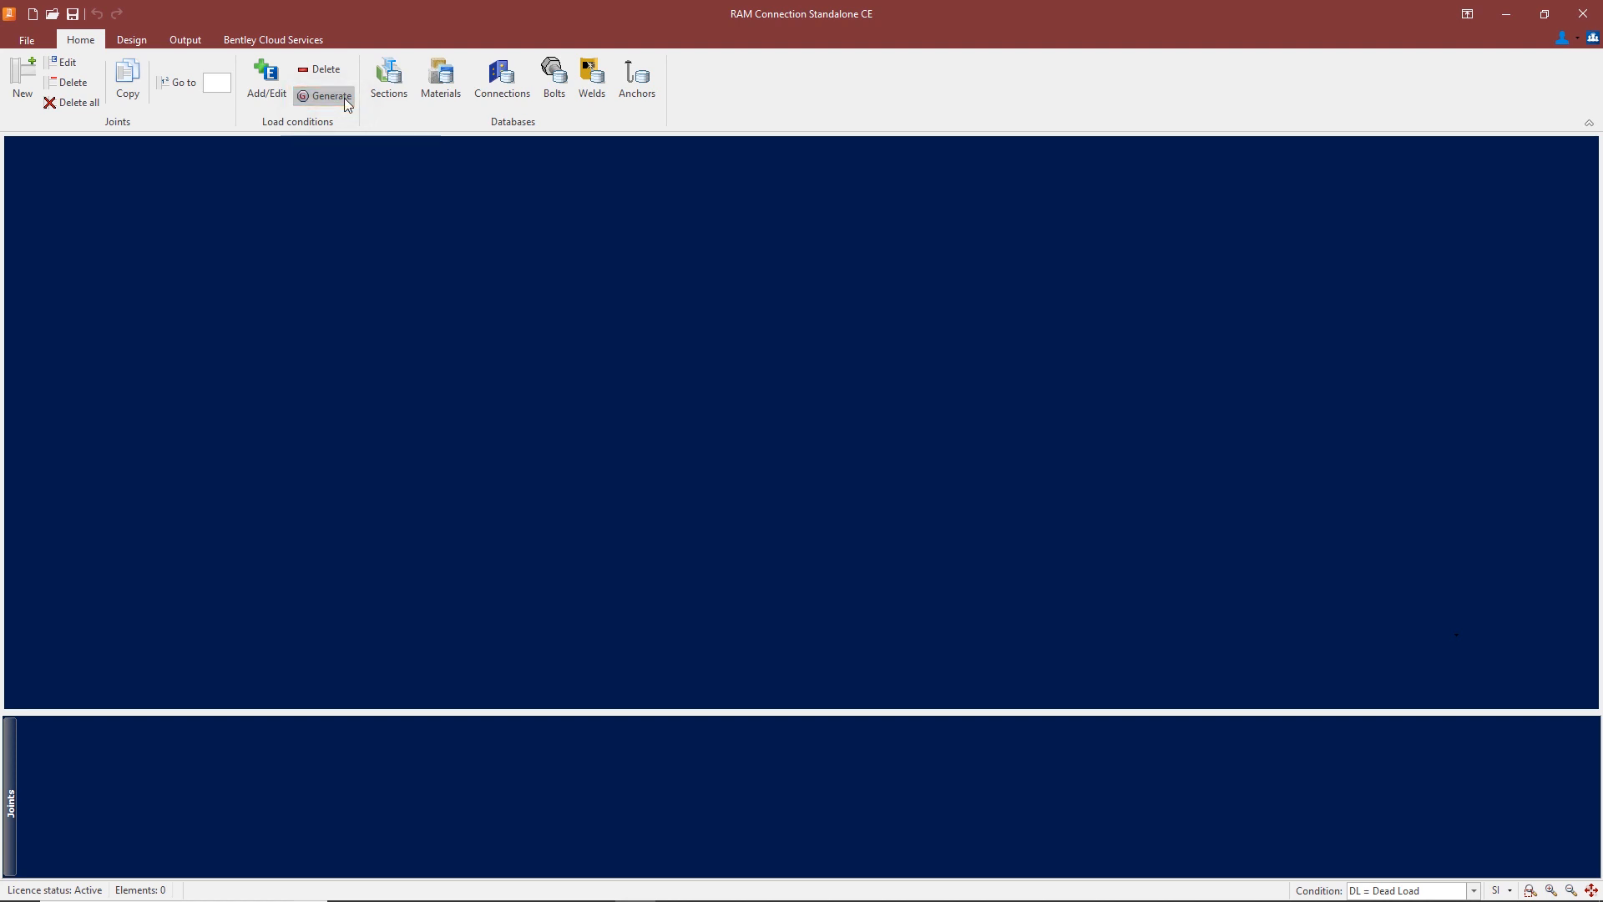
click(330, 95)
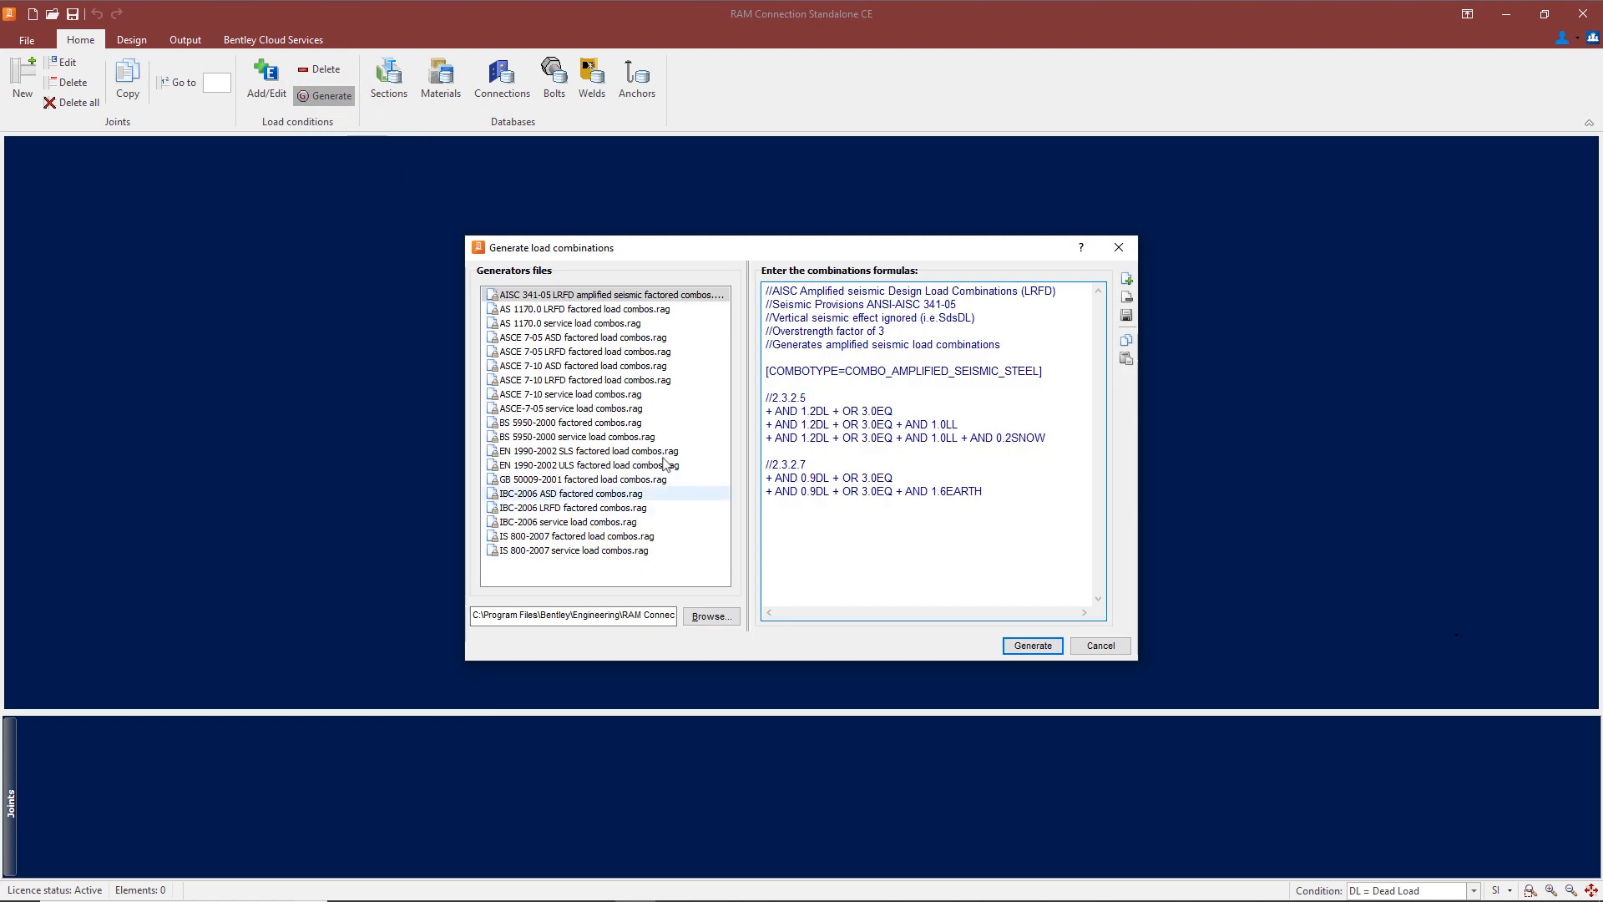
click(588, 451)
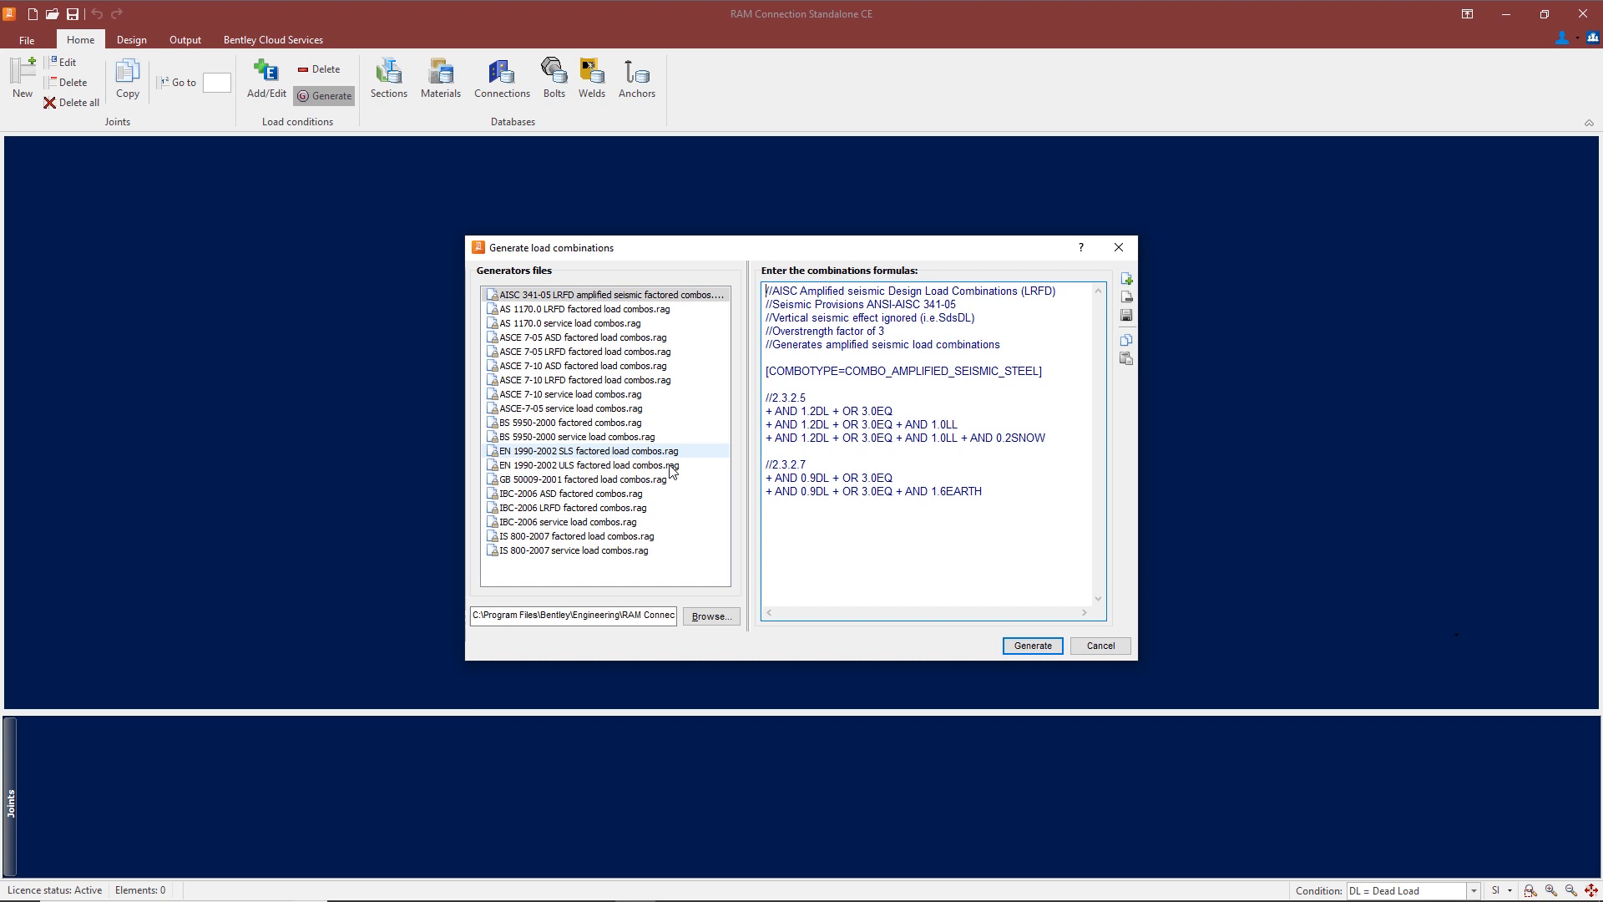
click(587, 464)
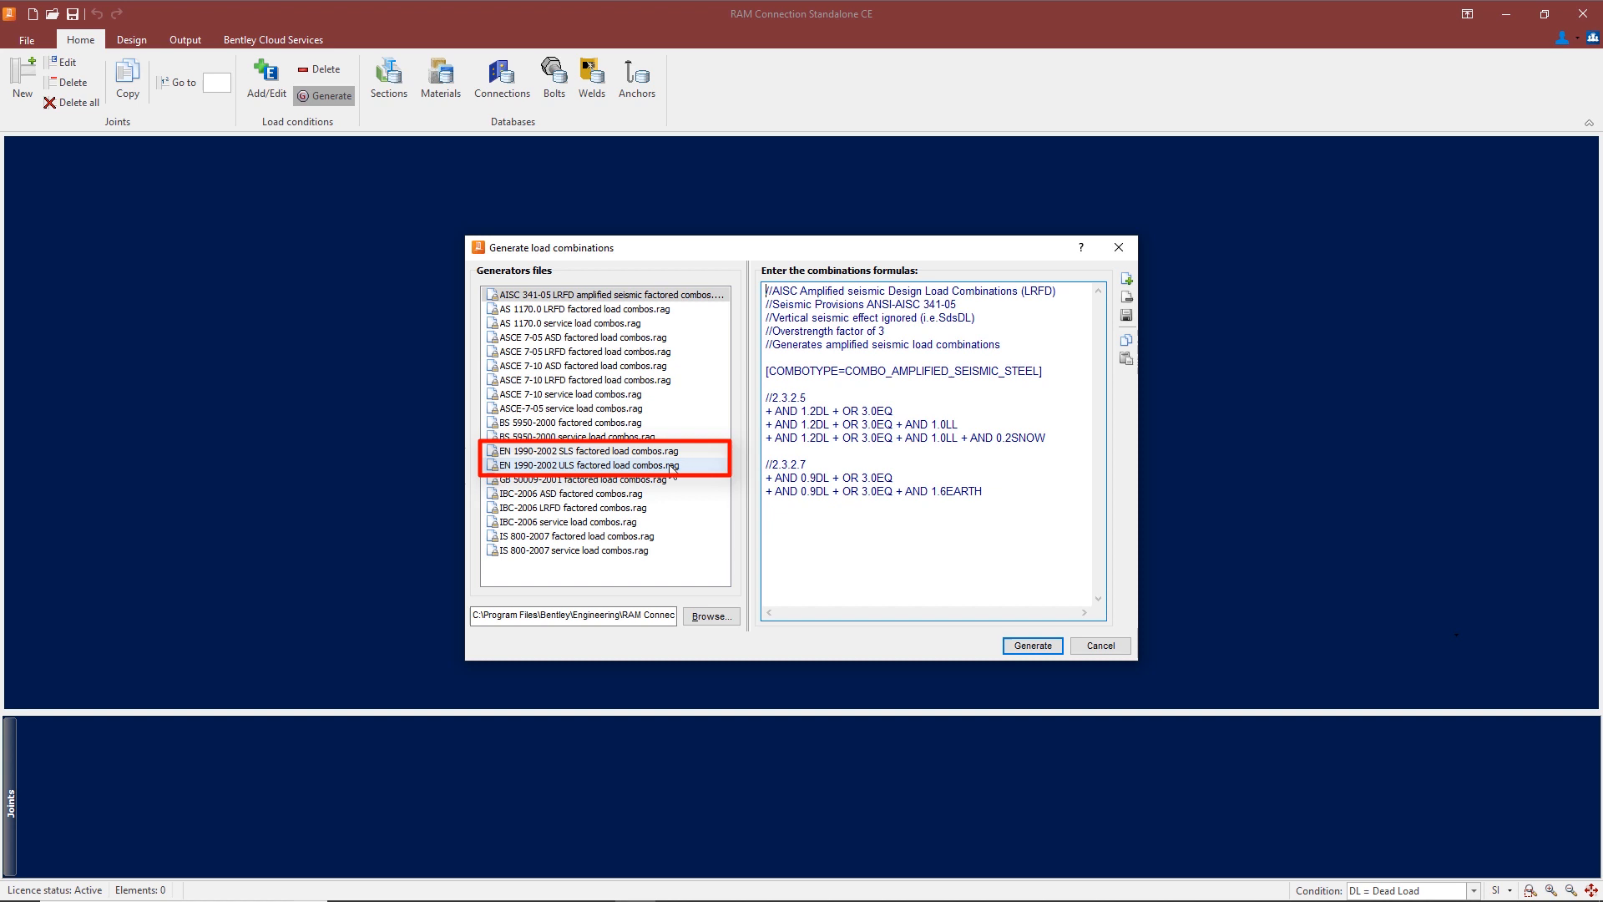
click(586, 464)
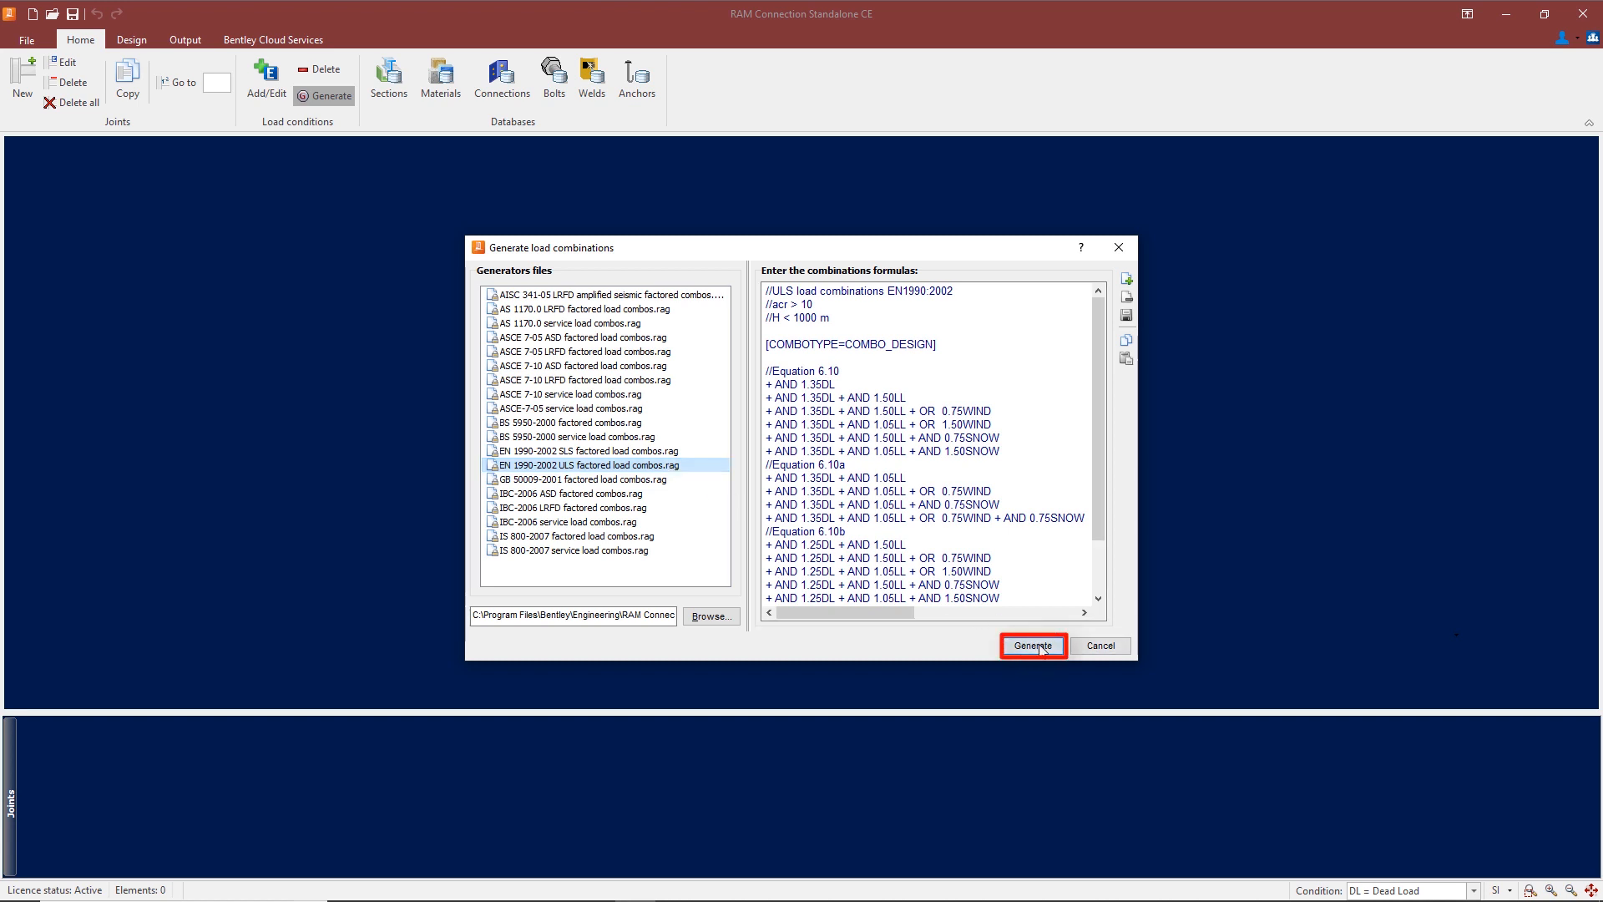
click(1032, 644)
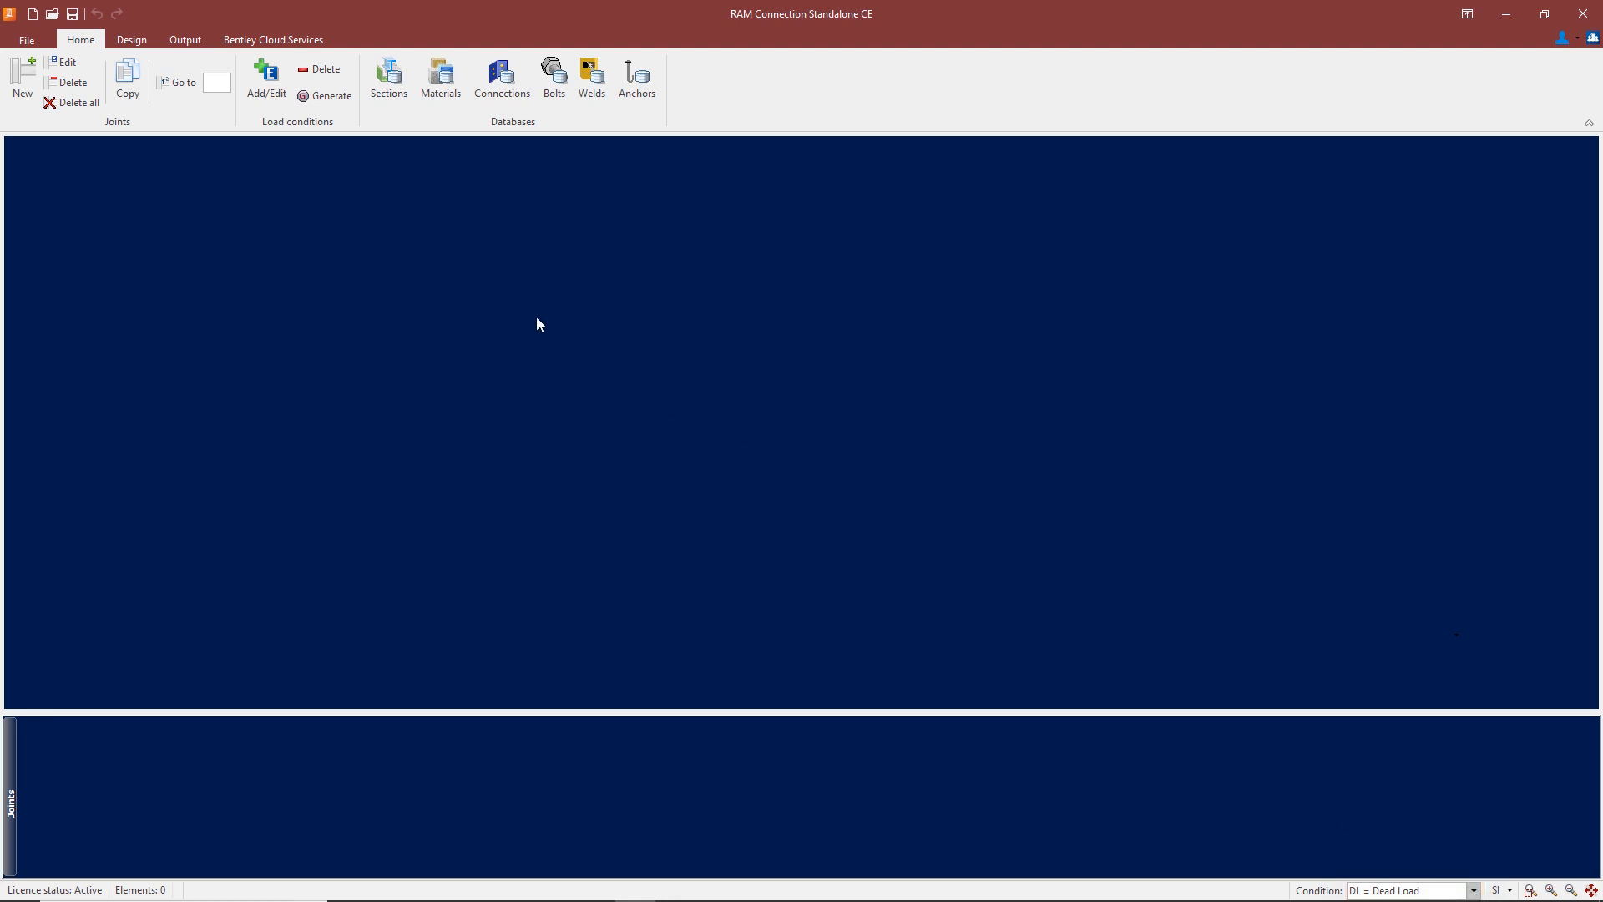
Add a load case LL named 'Live Load' with category LL.
click(265, 78)
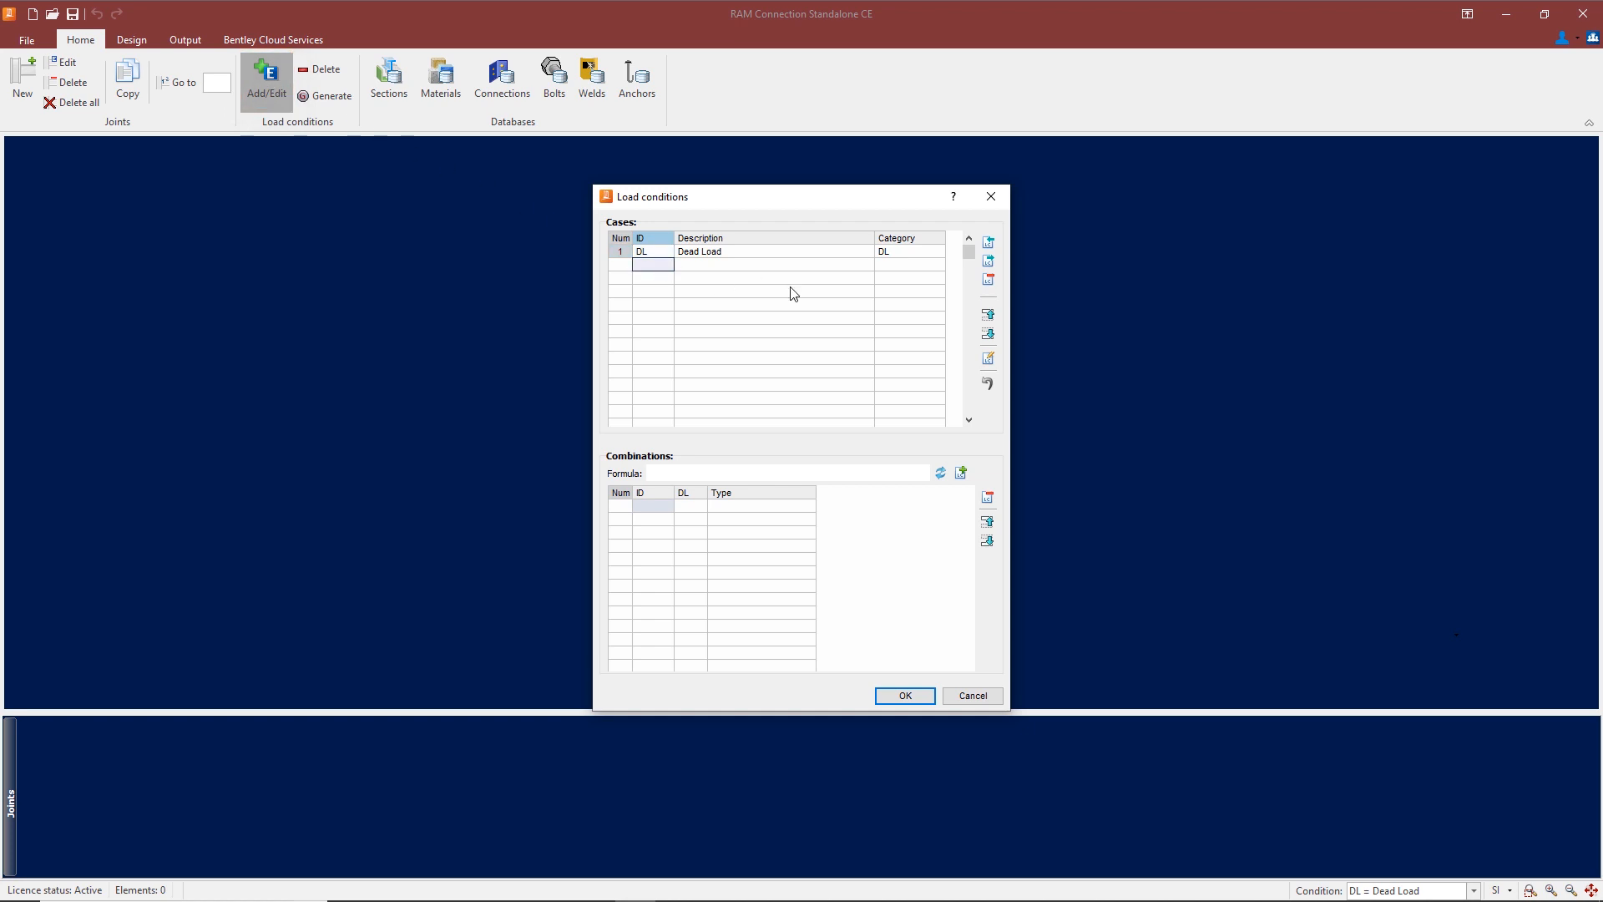
text(LL)
click(775, 264)
text(L)
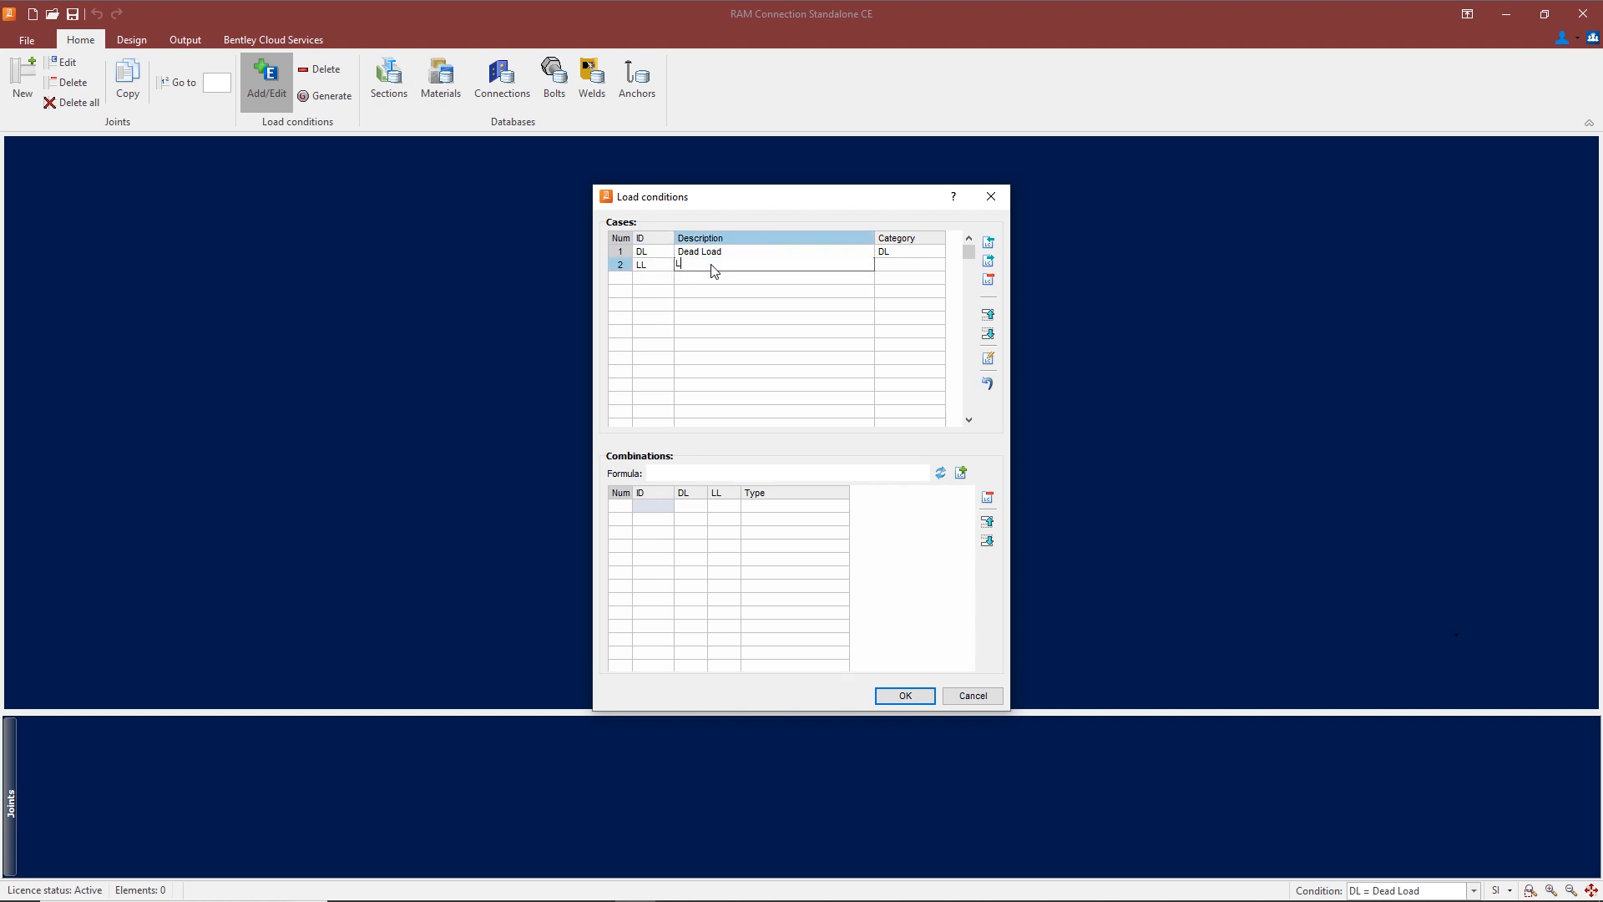
text(ive)
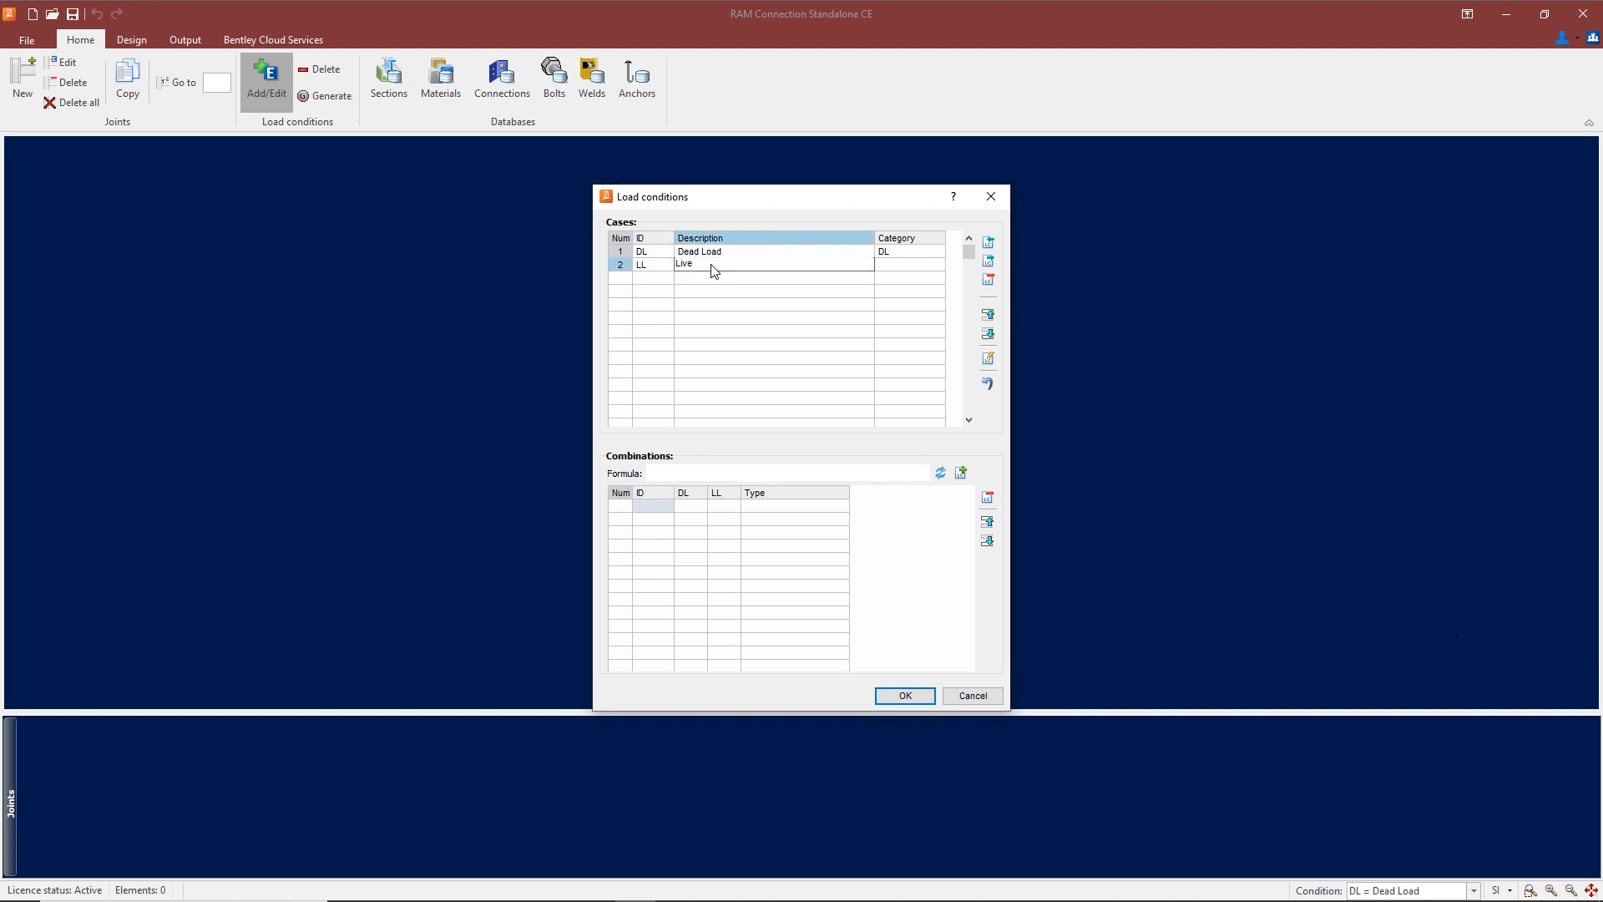
text(Load)
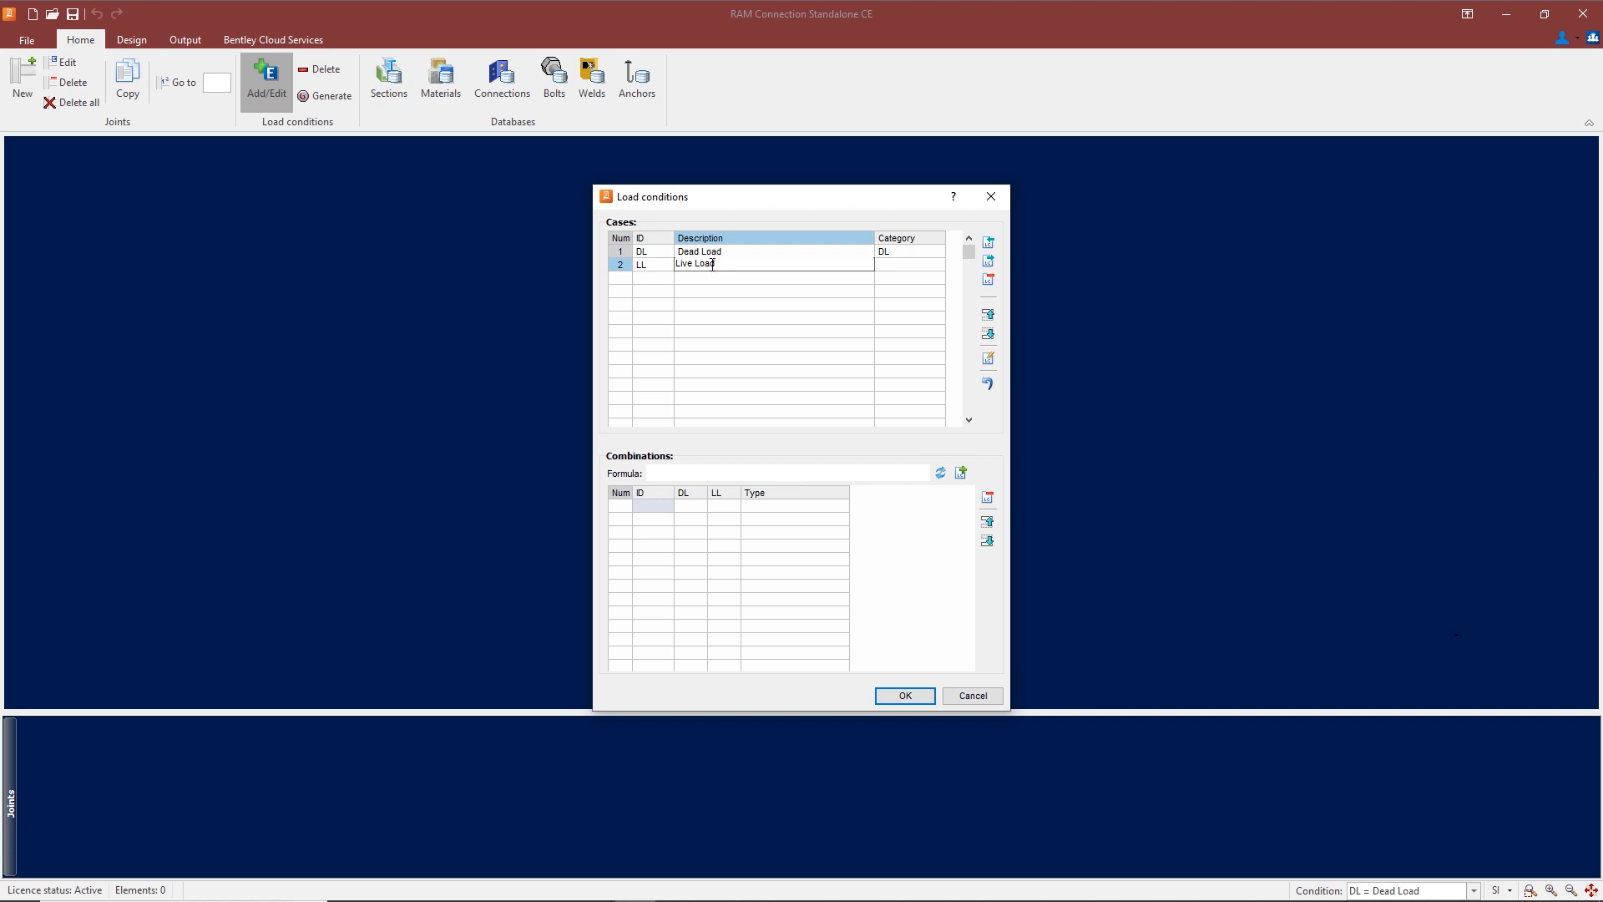
click(935, 266)
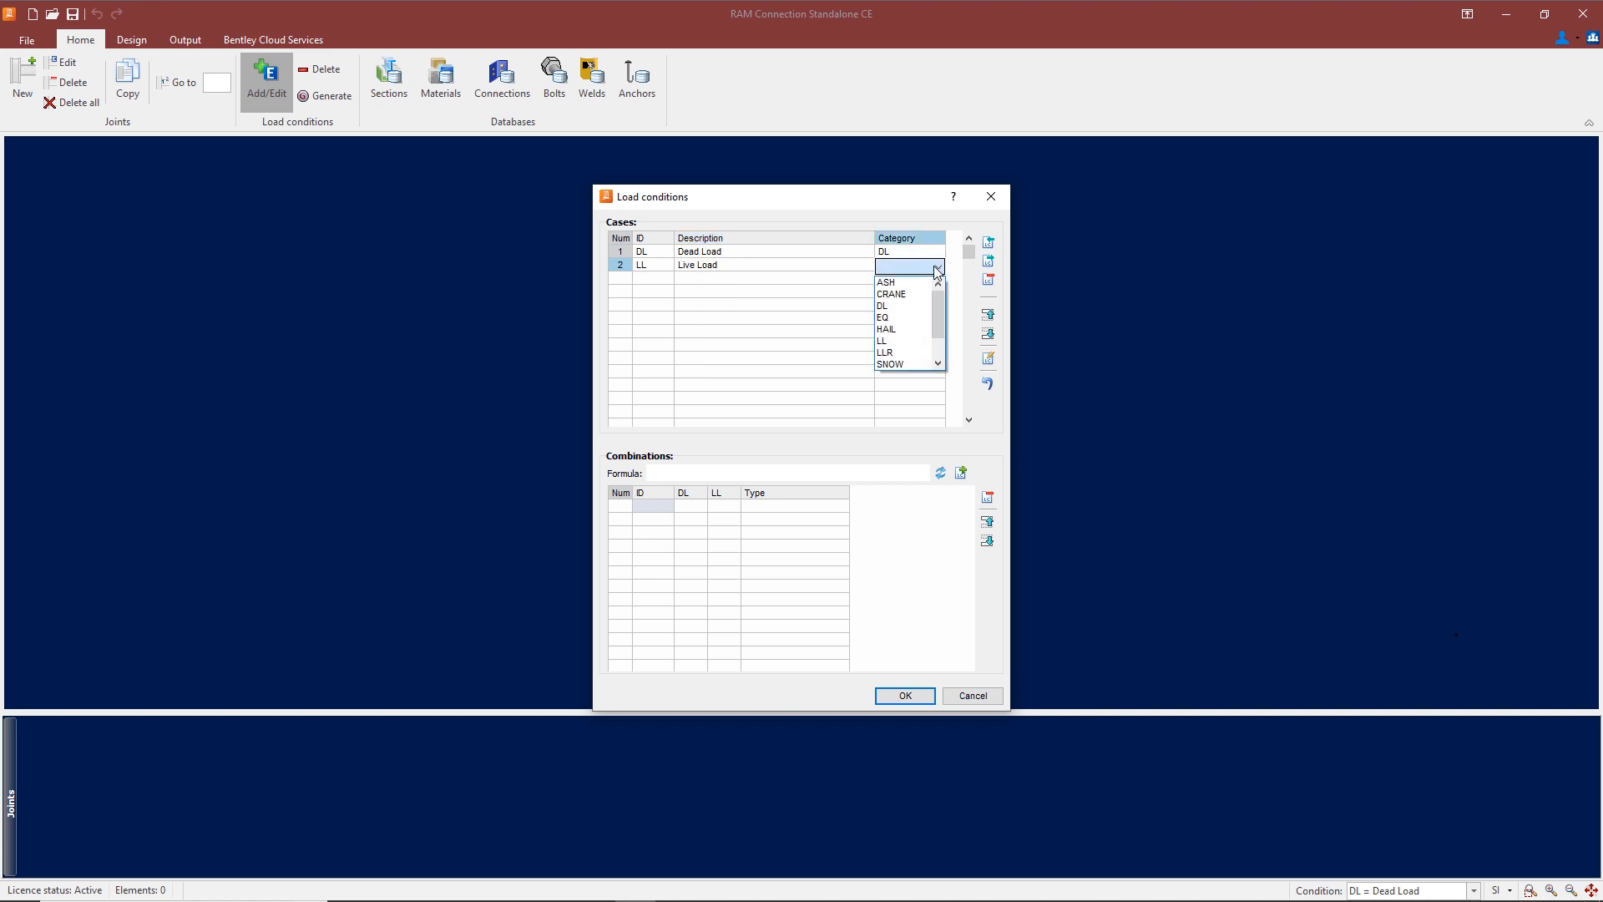
click(883, 340)
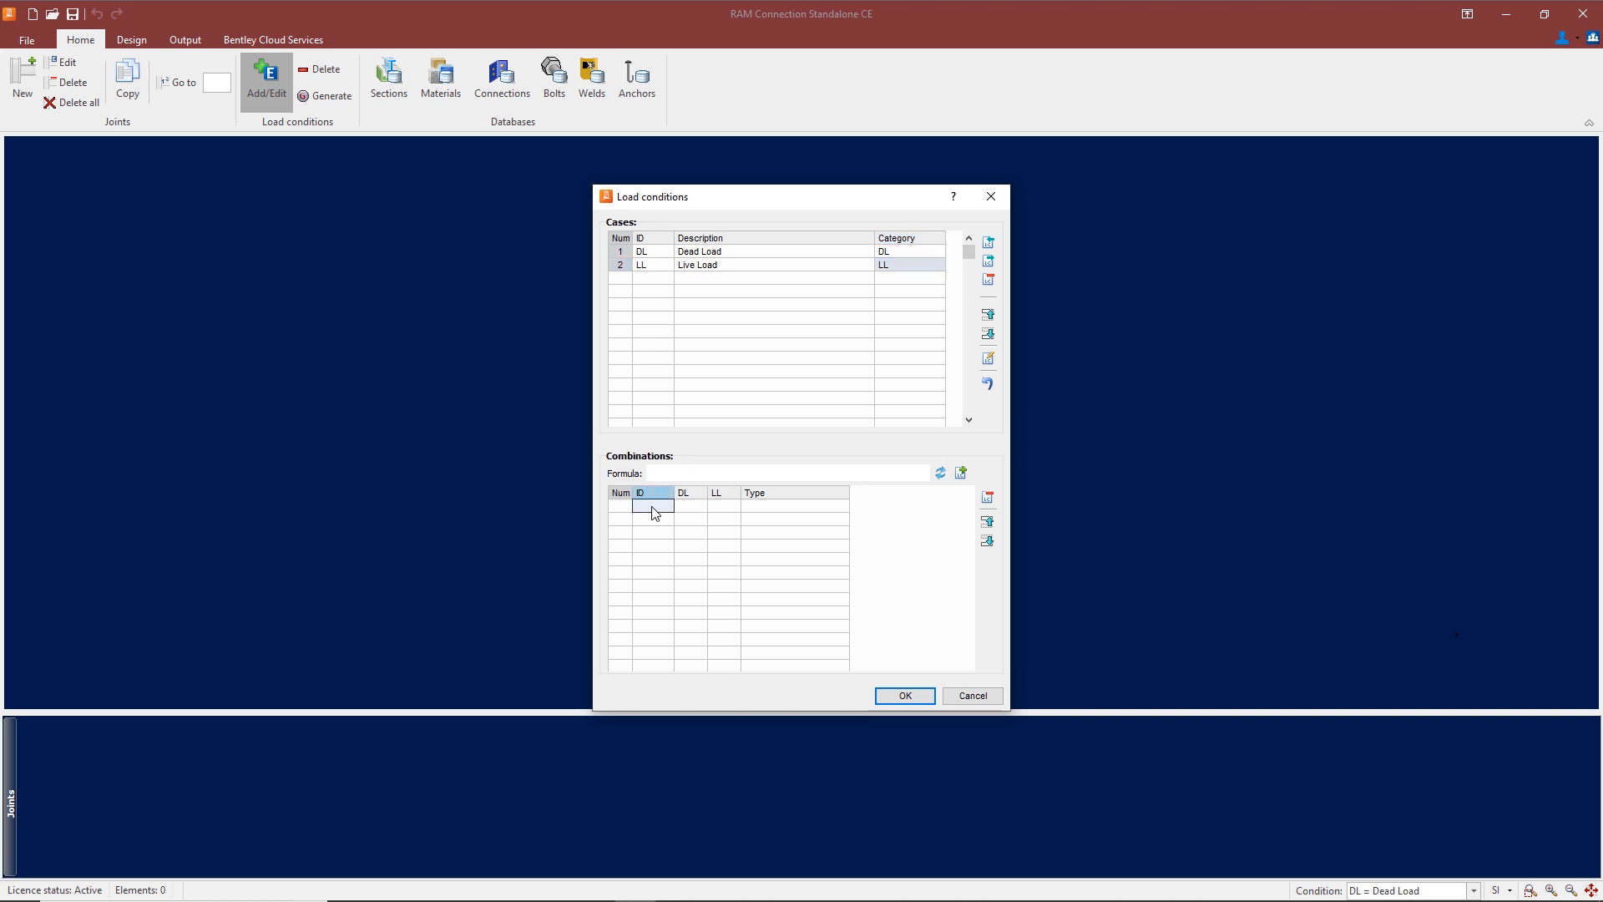
Add a Design-type combination U1 = 1.35DL + 1.5LL and confirm the load conditions.
text(U)
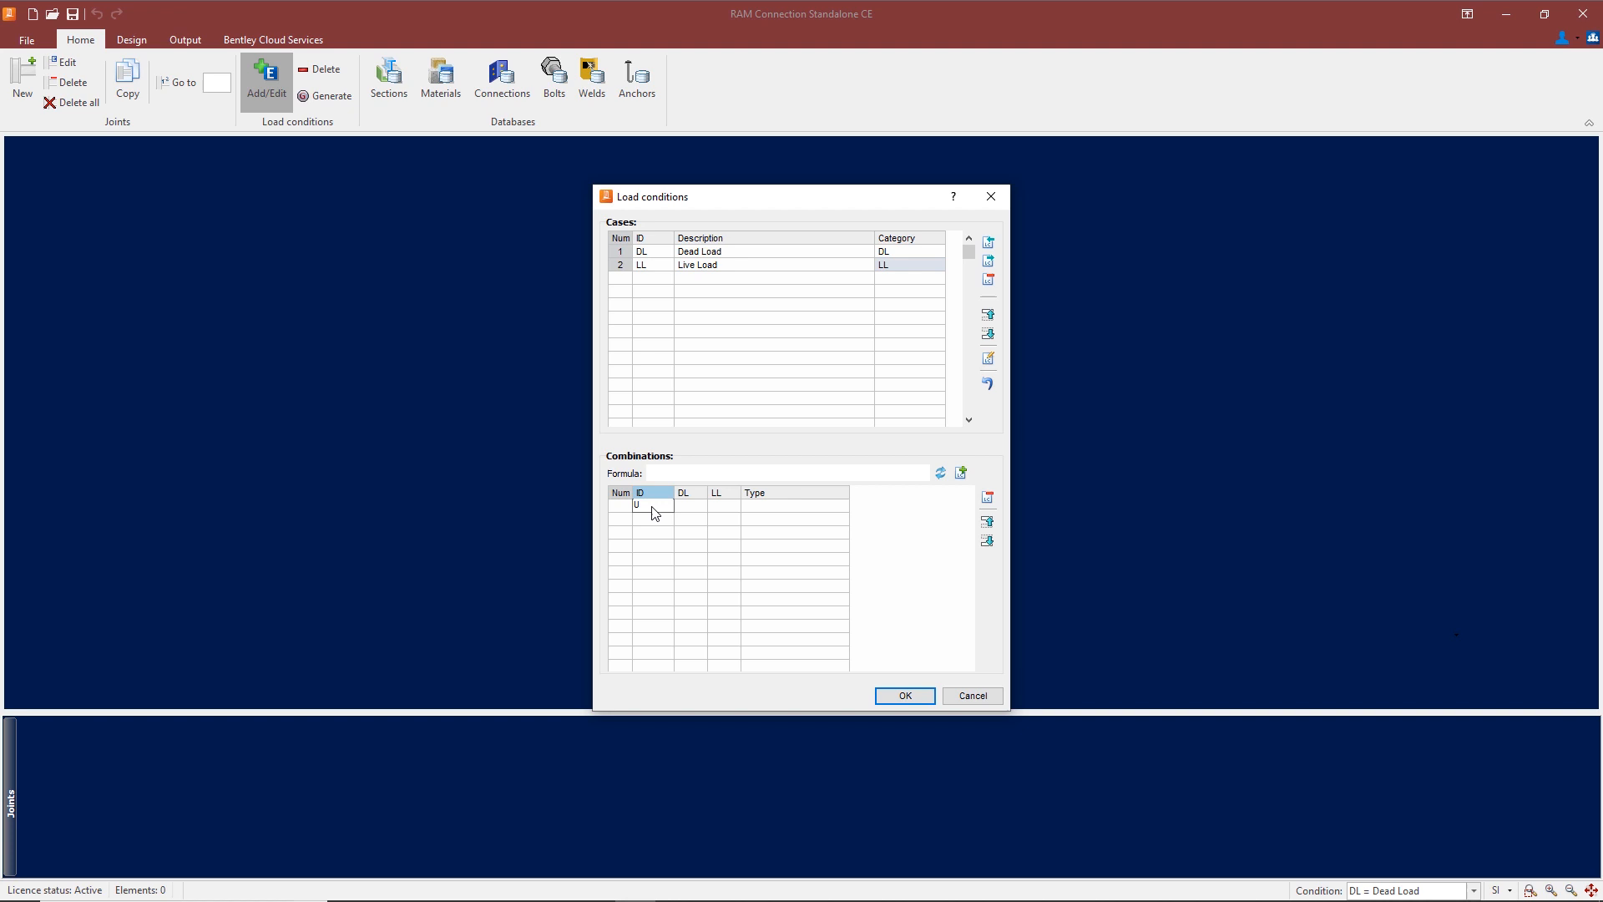
text(1)
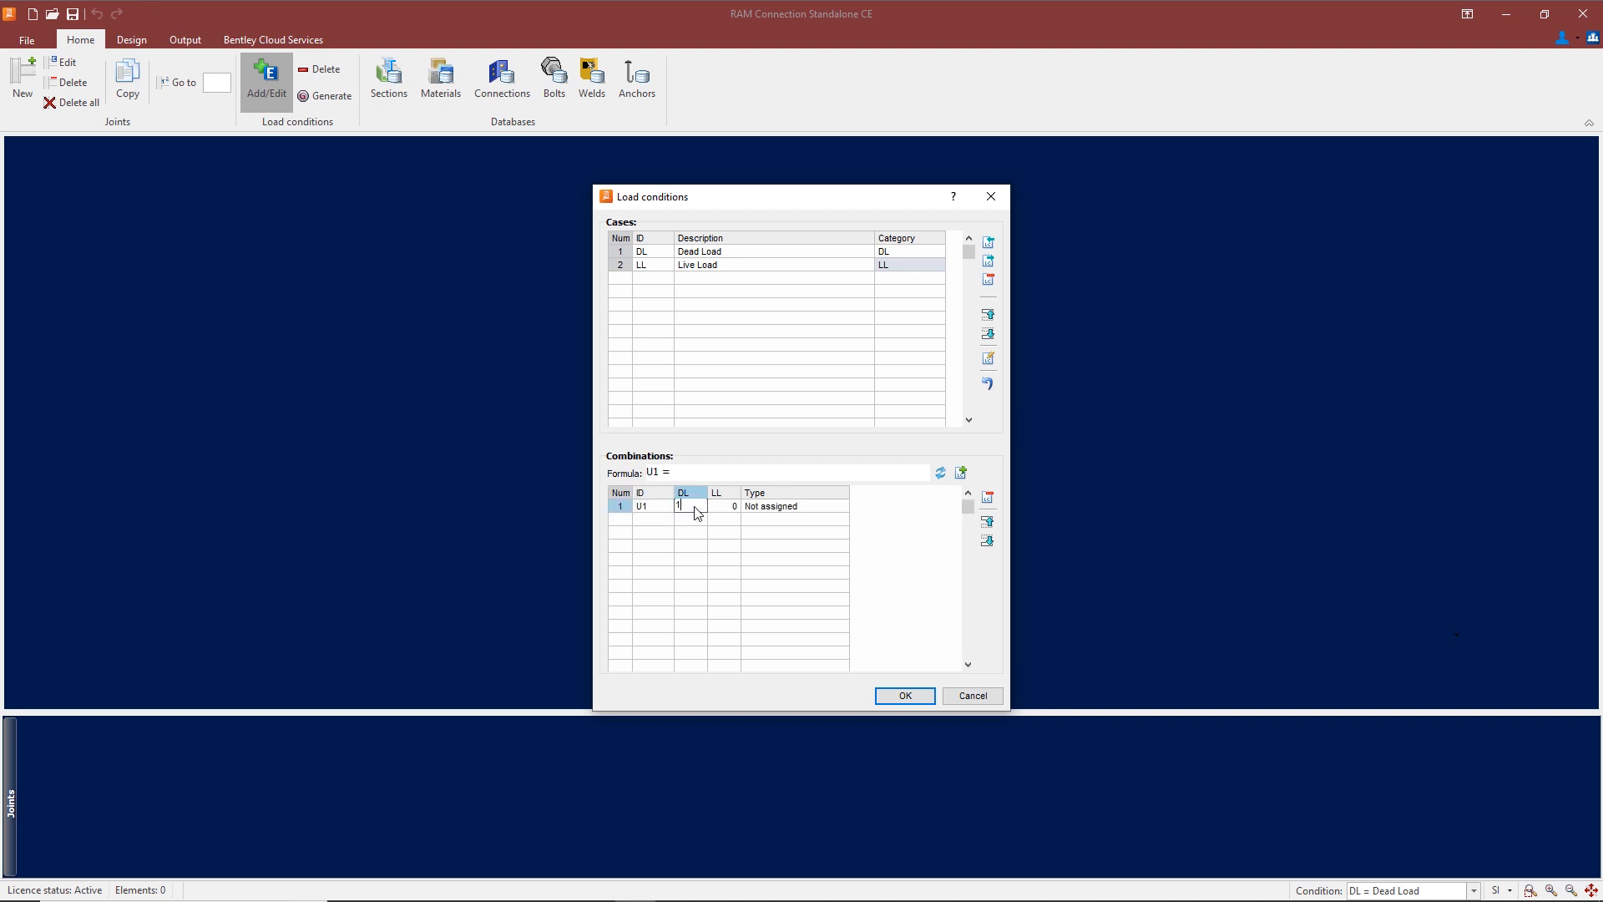
text(.35)
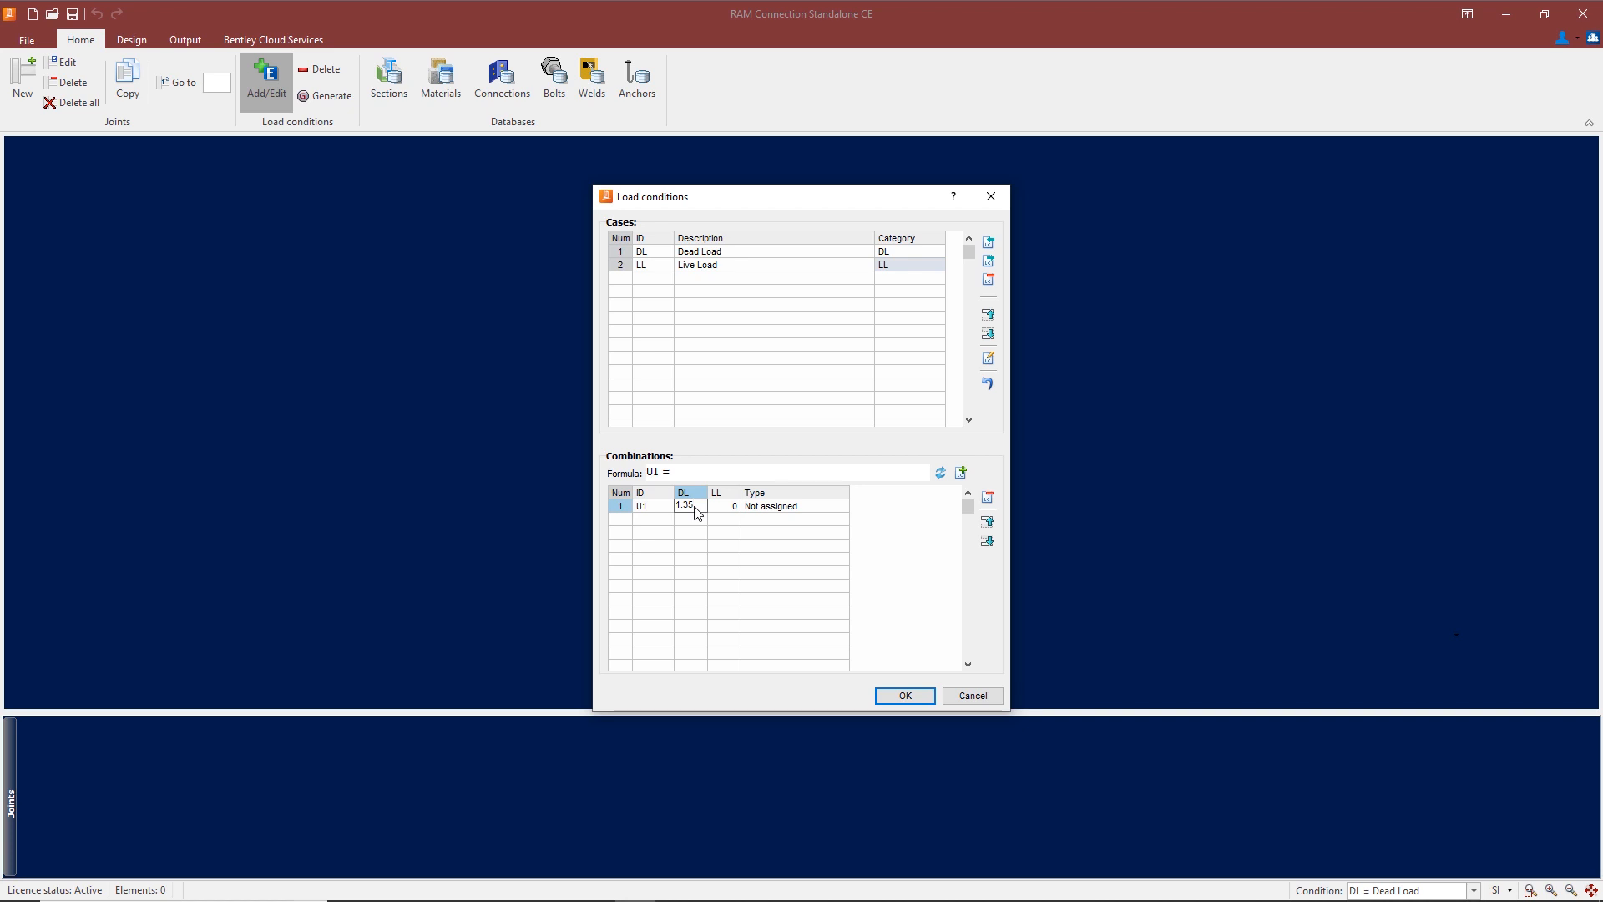
text(1.5)
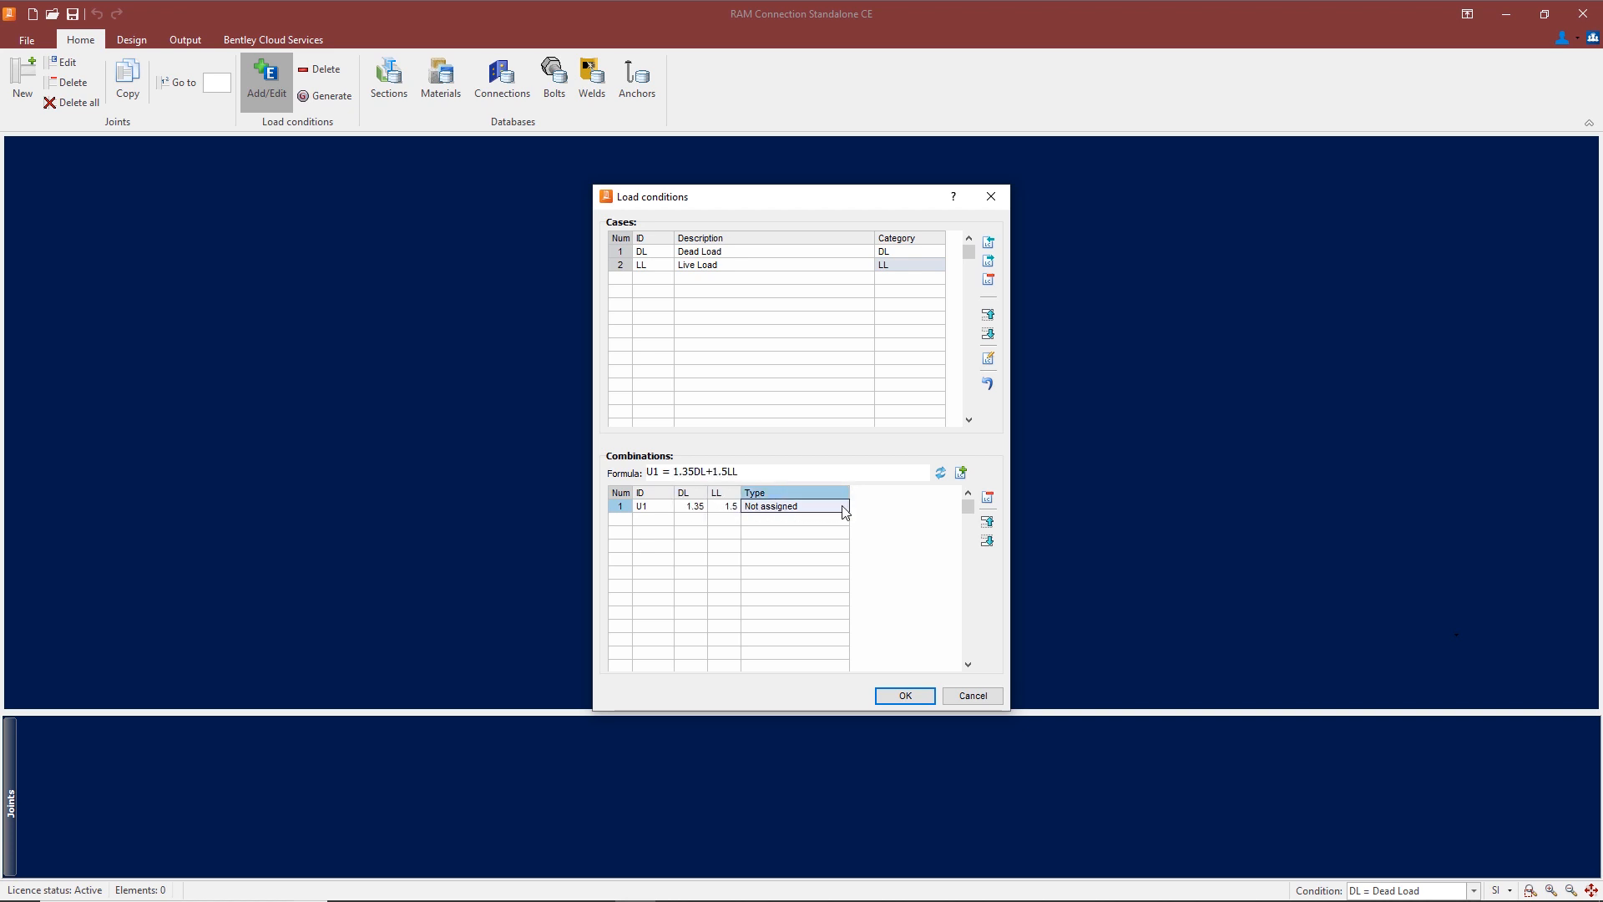
click(841, 507)
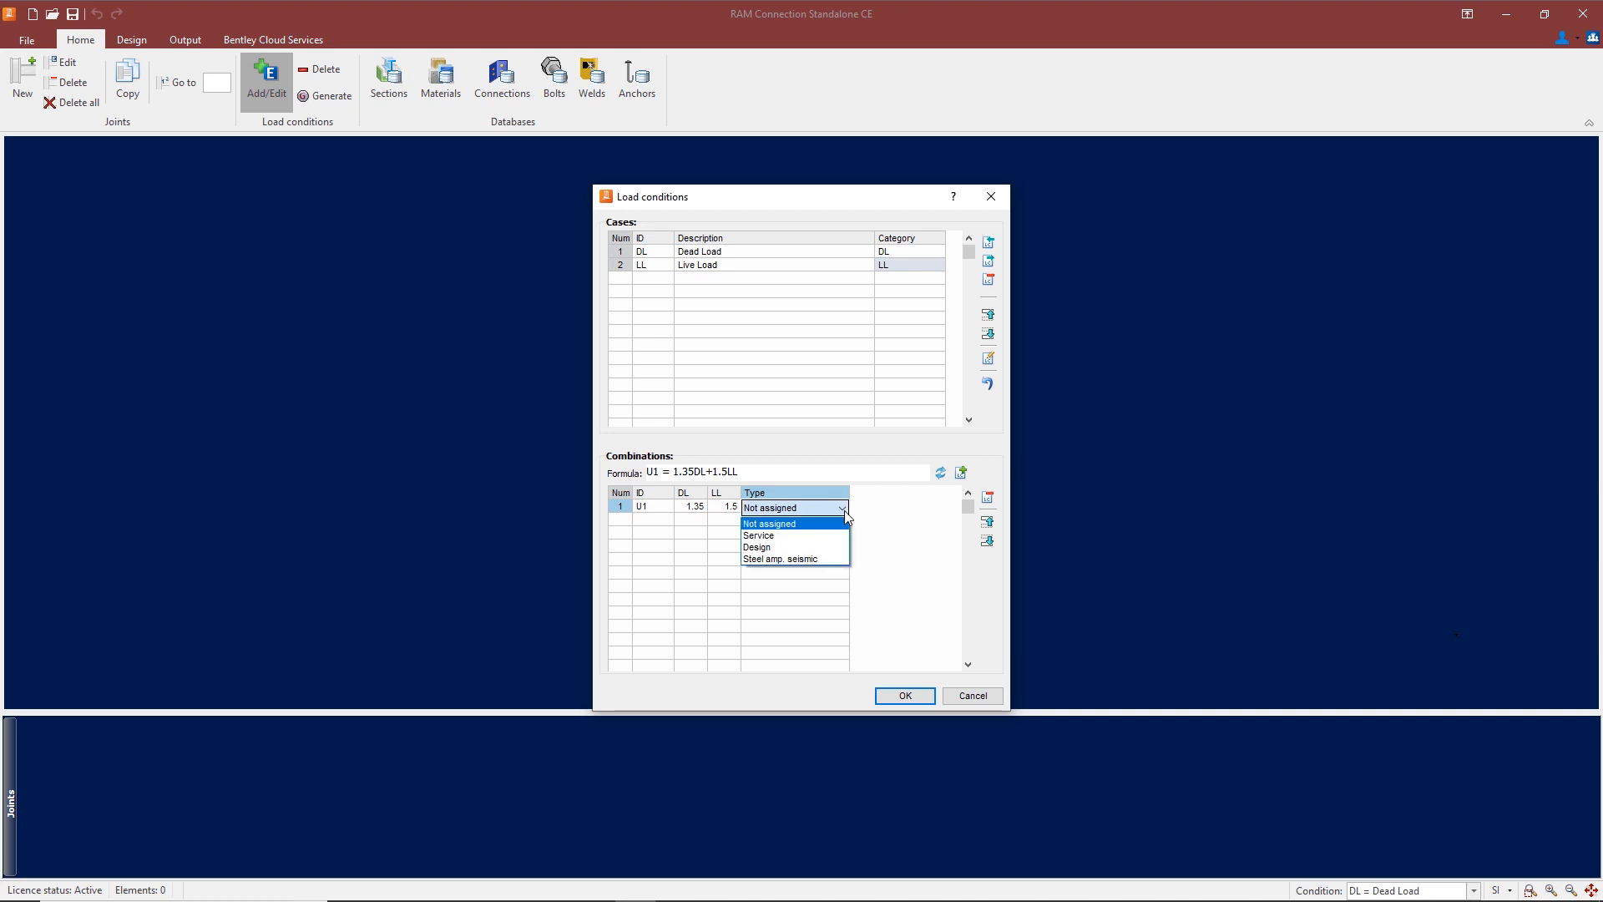
click(757, 548)
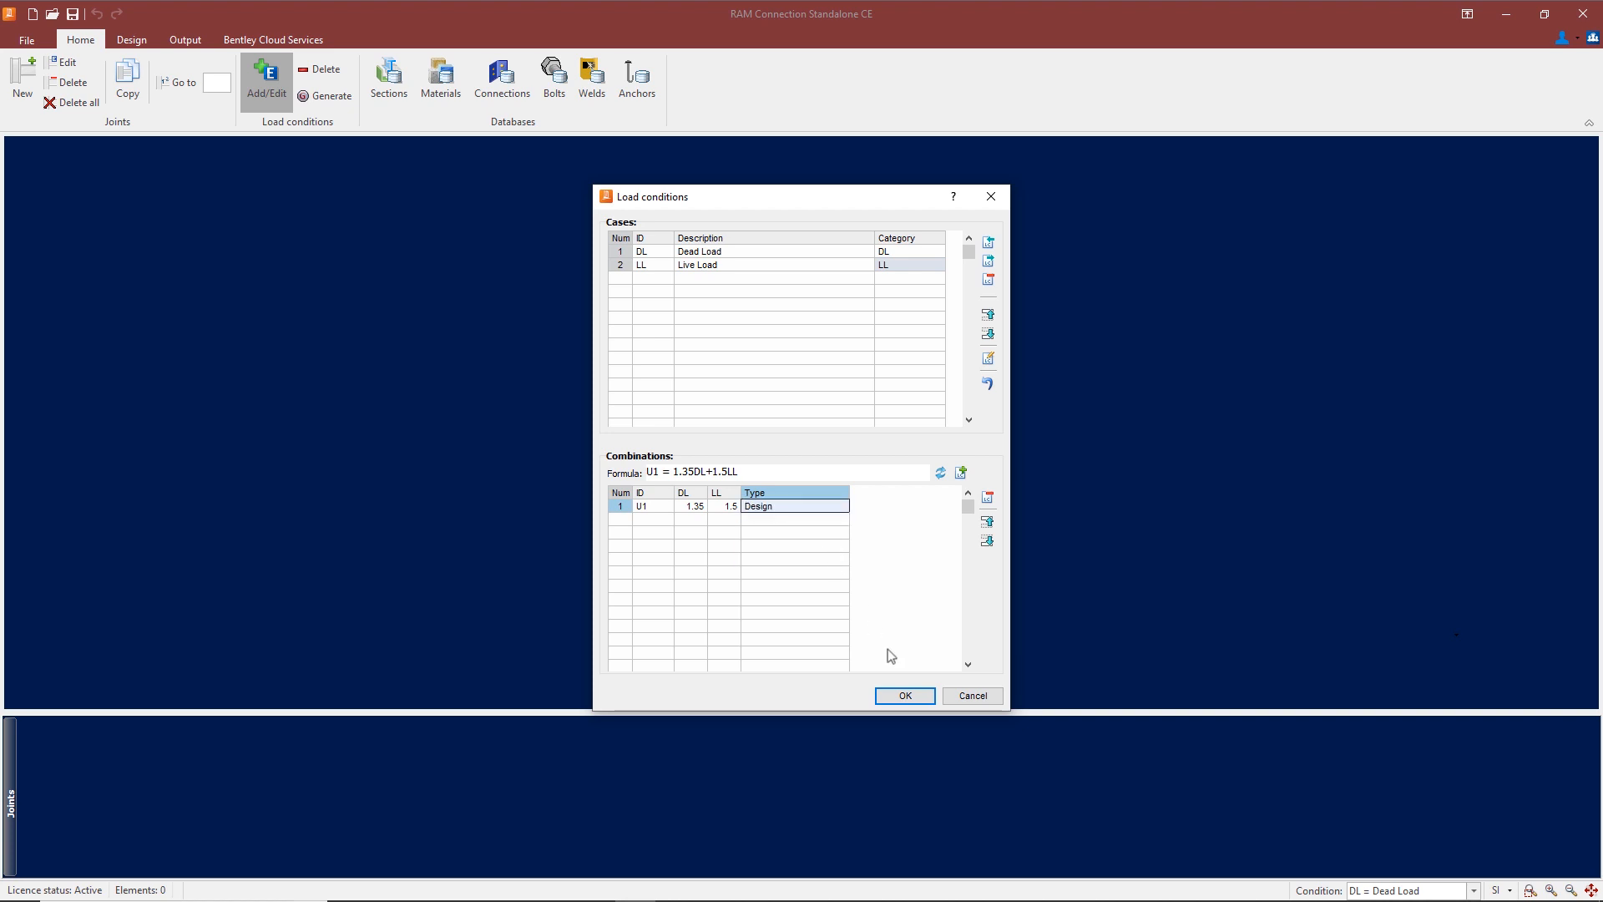
mouse_move(903, 694)
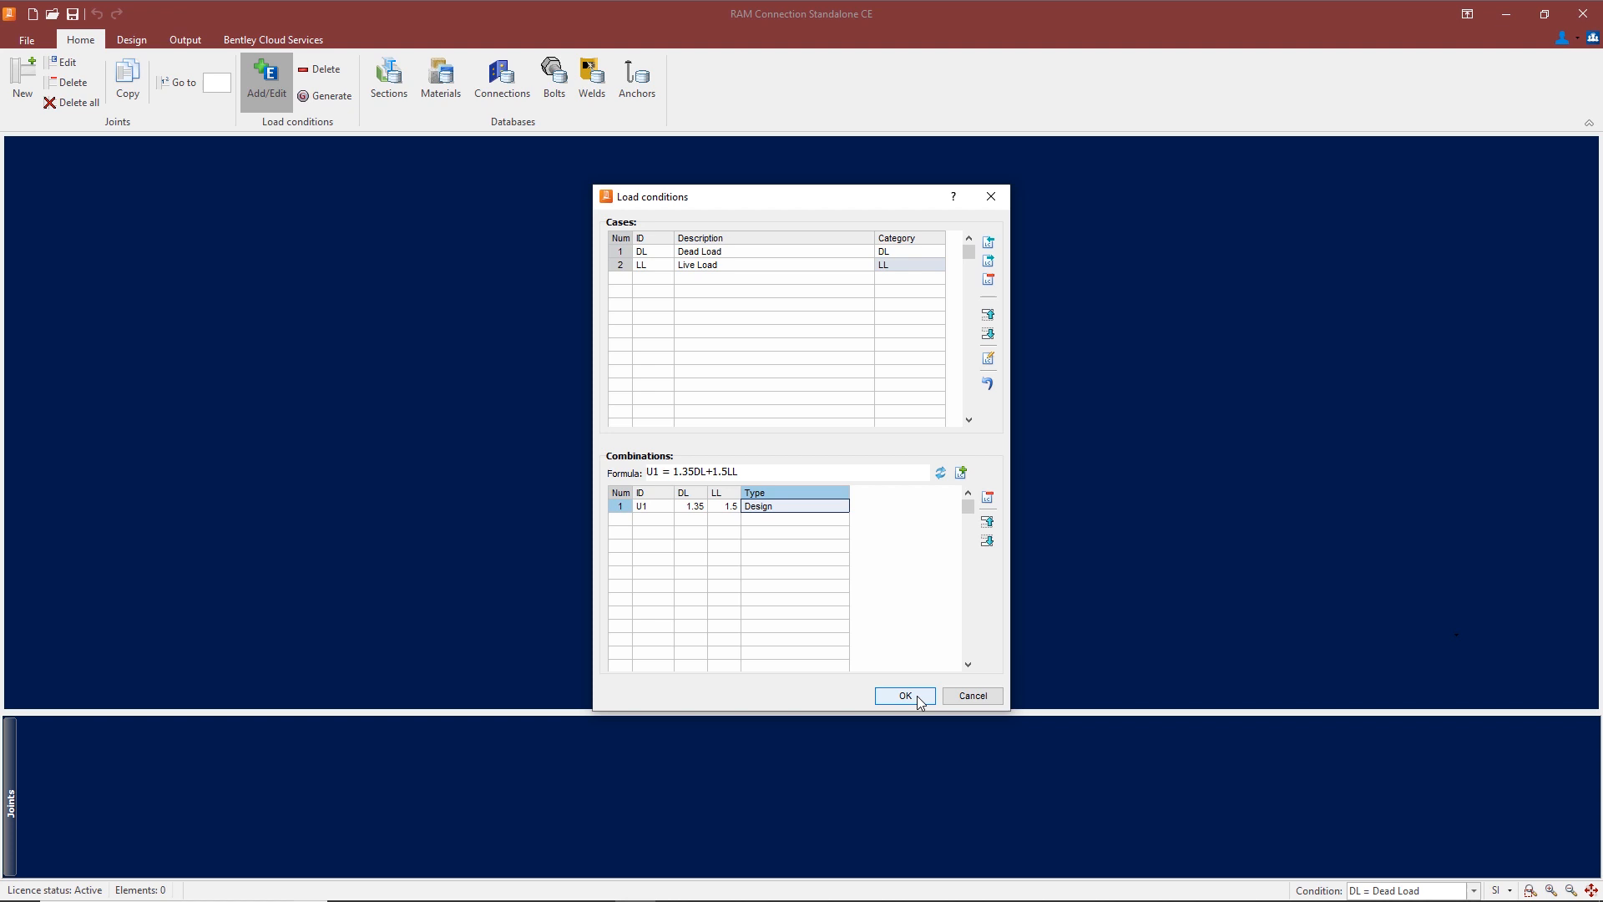
click(903, 695)
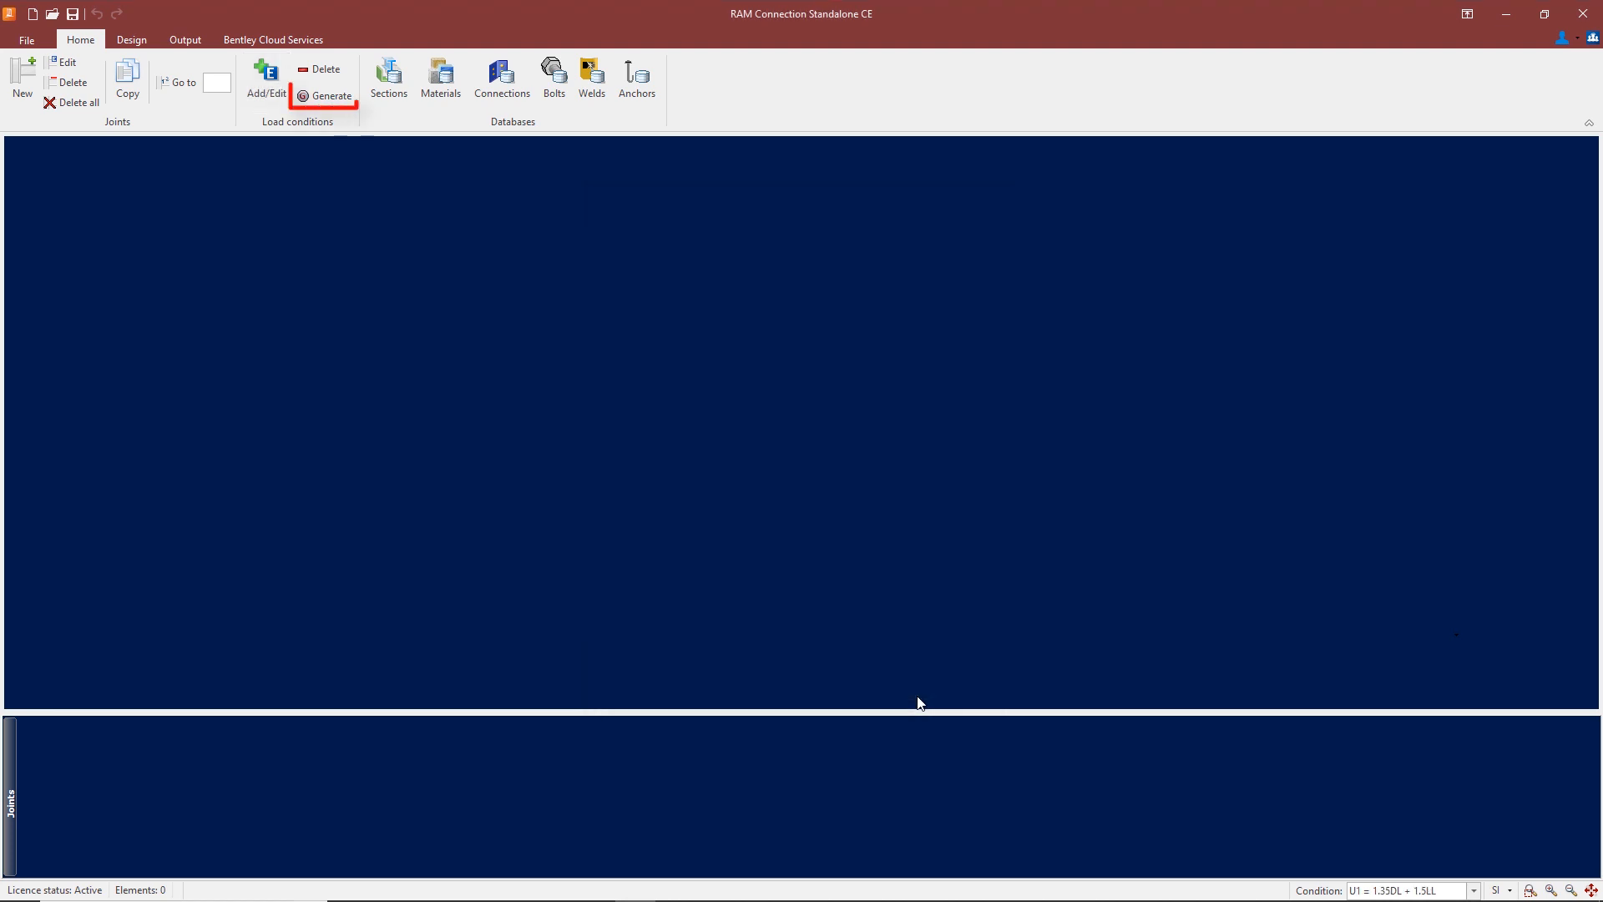
Generate the EN 1990-2002 ULS combinations D1–D3 and accept the load conditions.
click(329, 80)
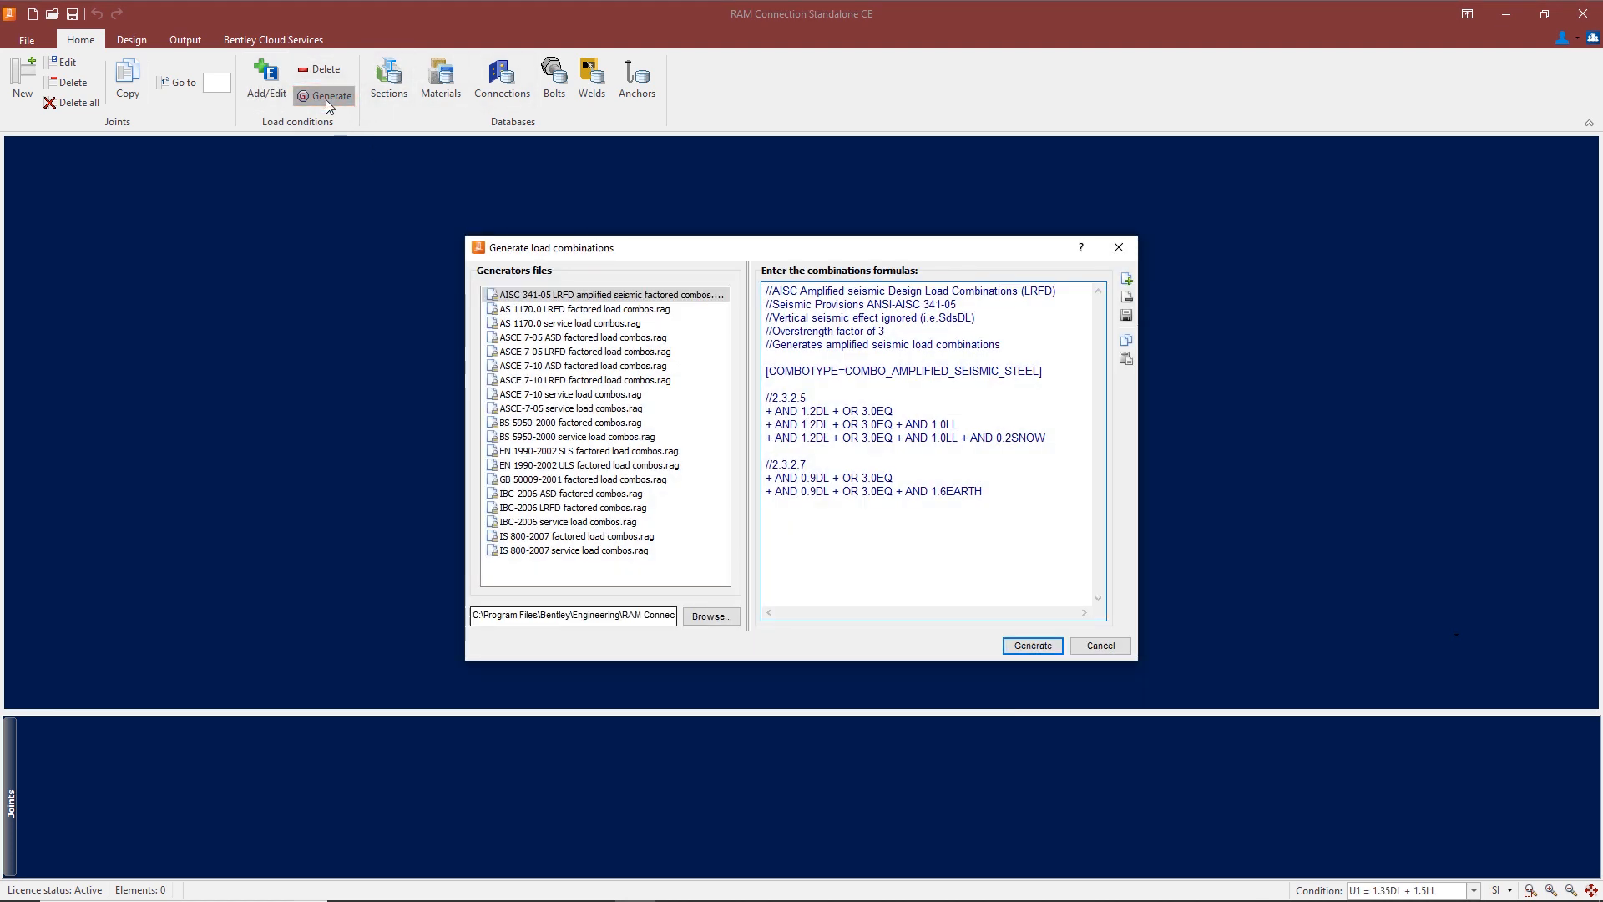
click(586, 464)
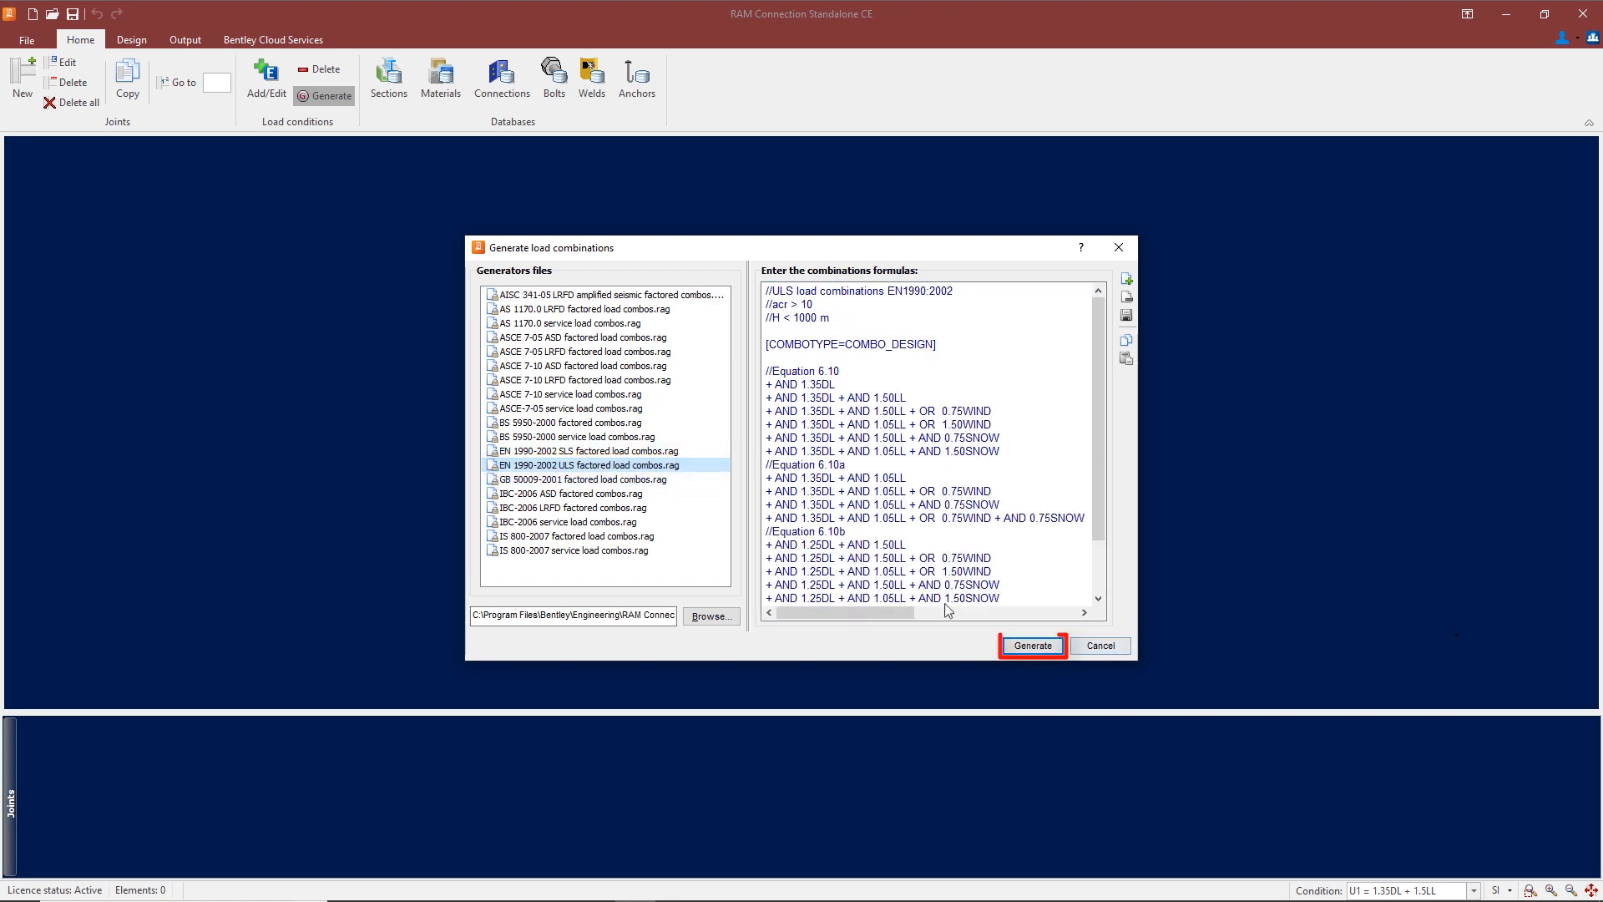
click(1030, 645)
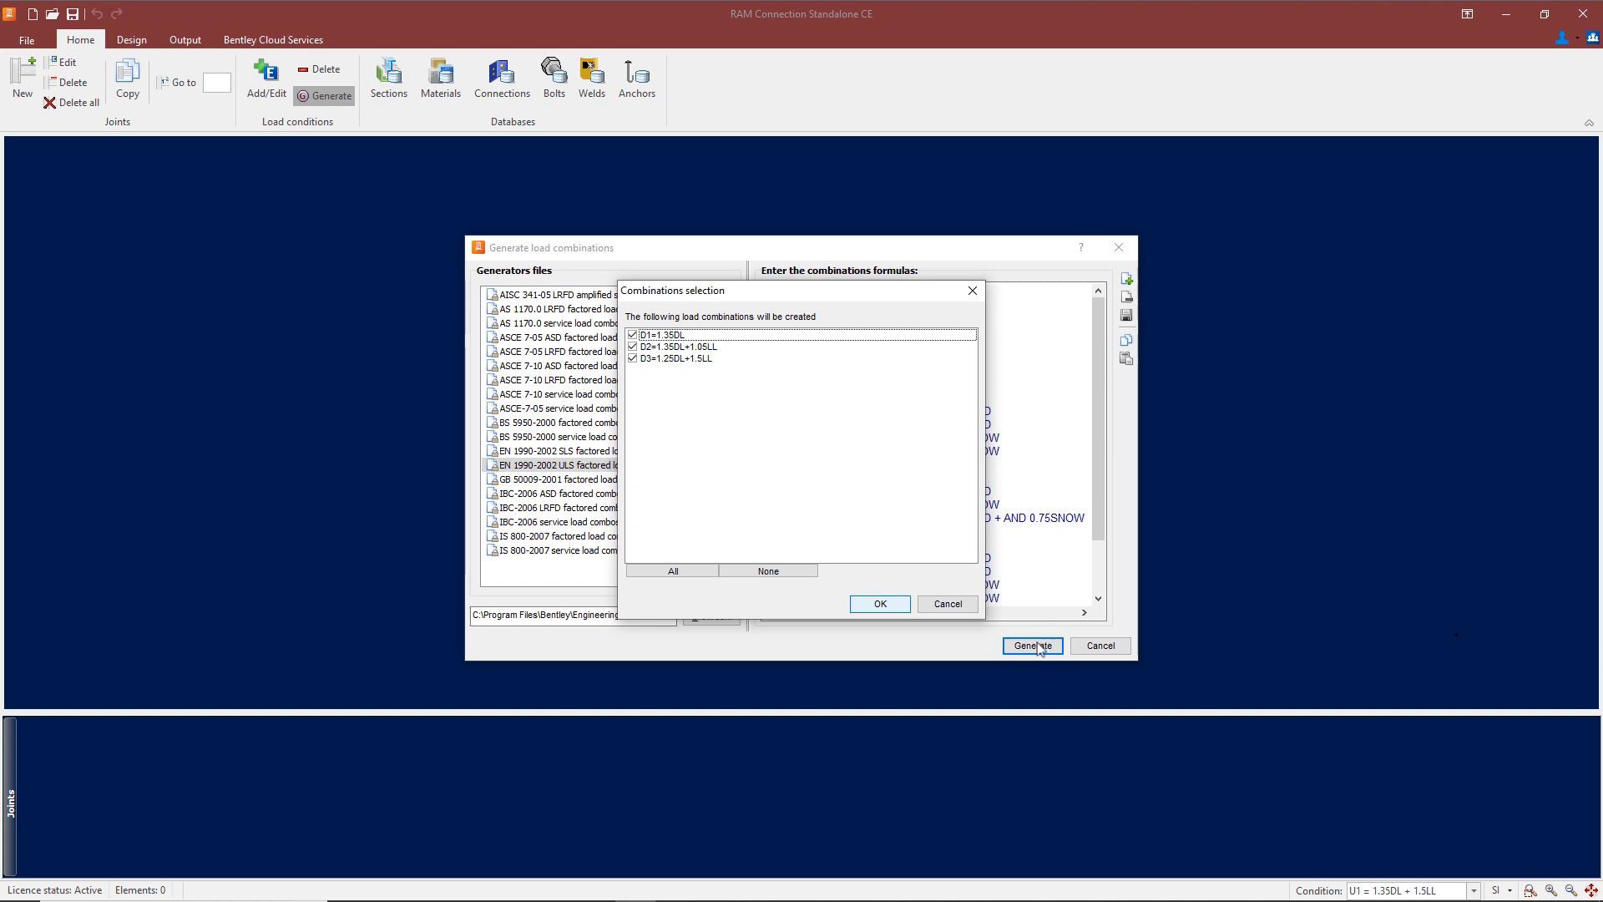
click(878, 602)
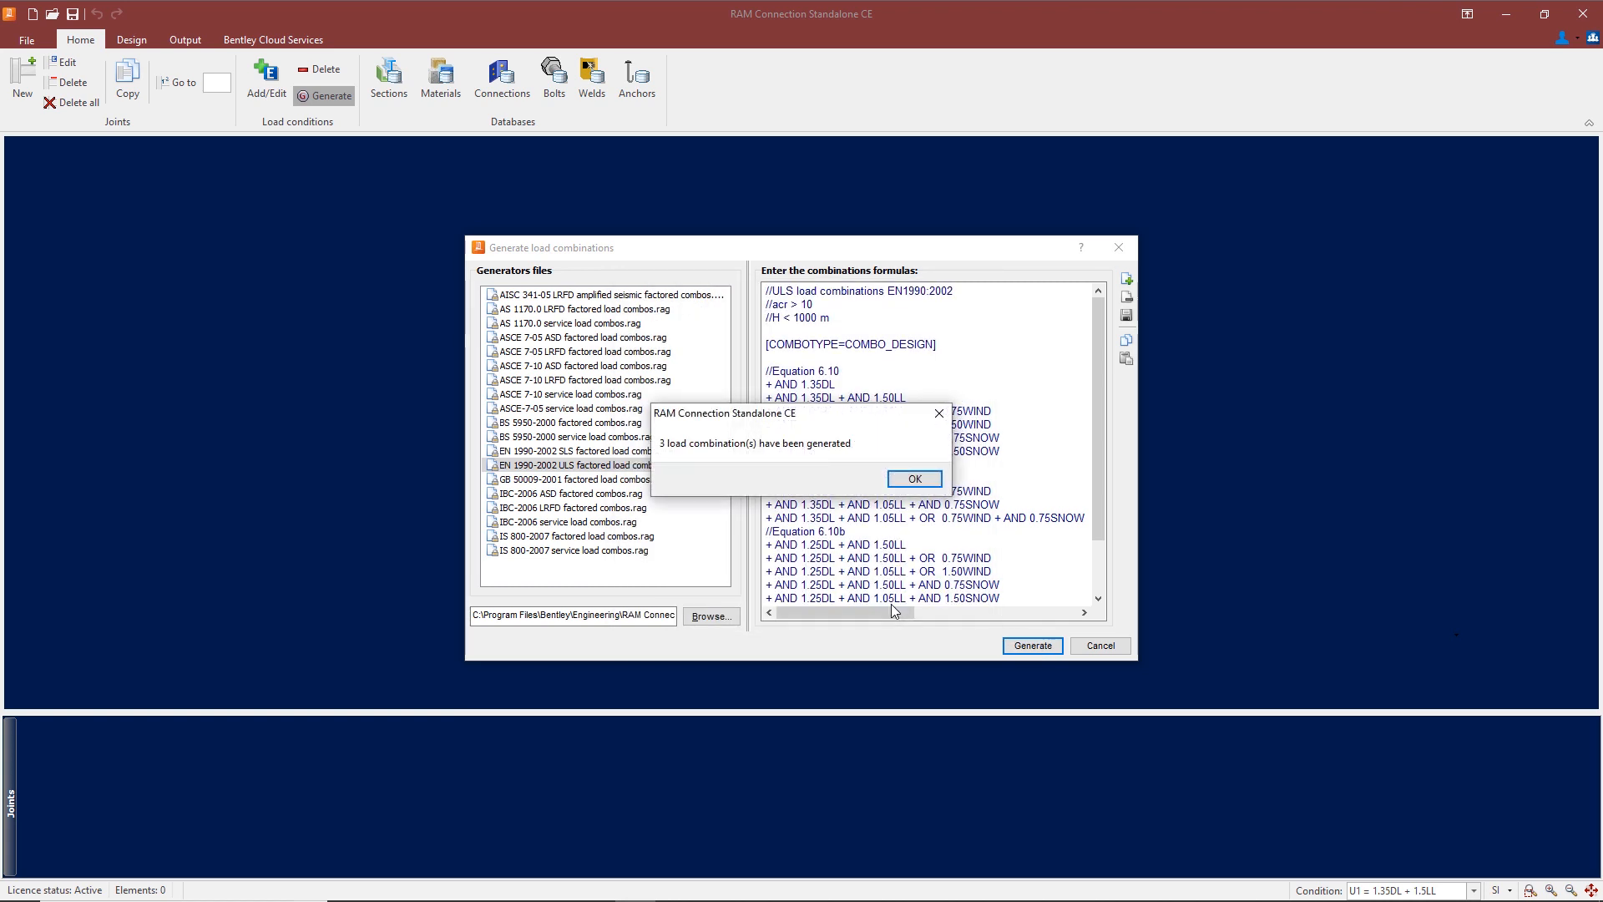
click(912, 479)
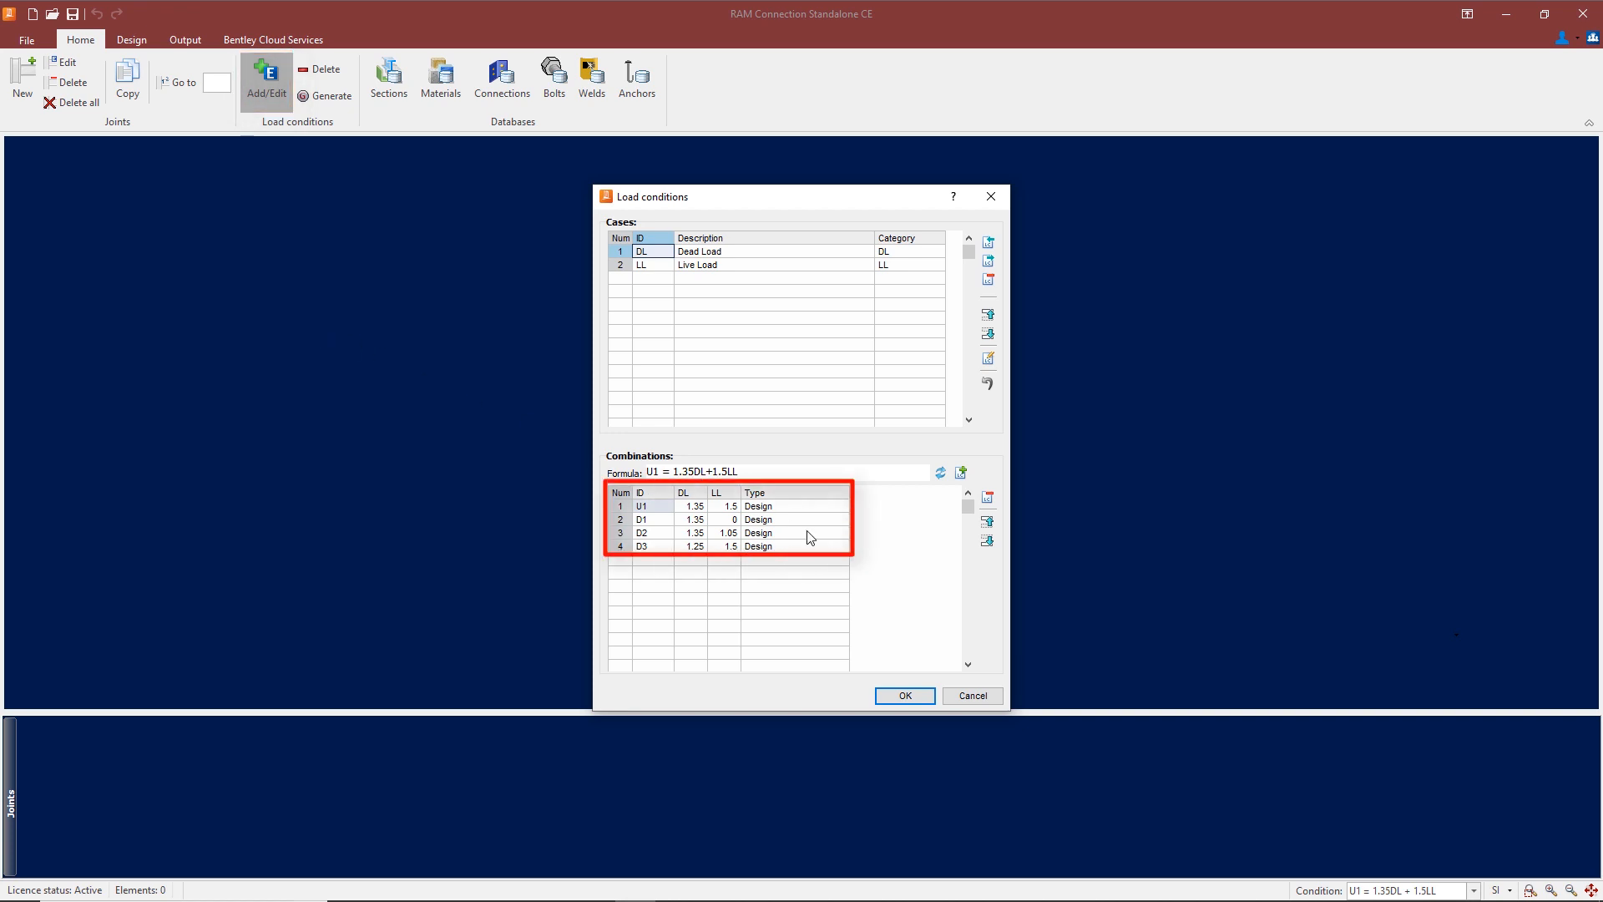
mouse_move(871, 633)
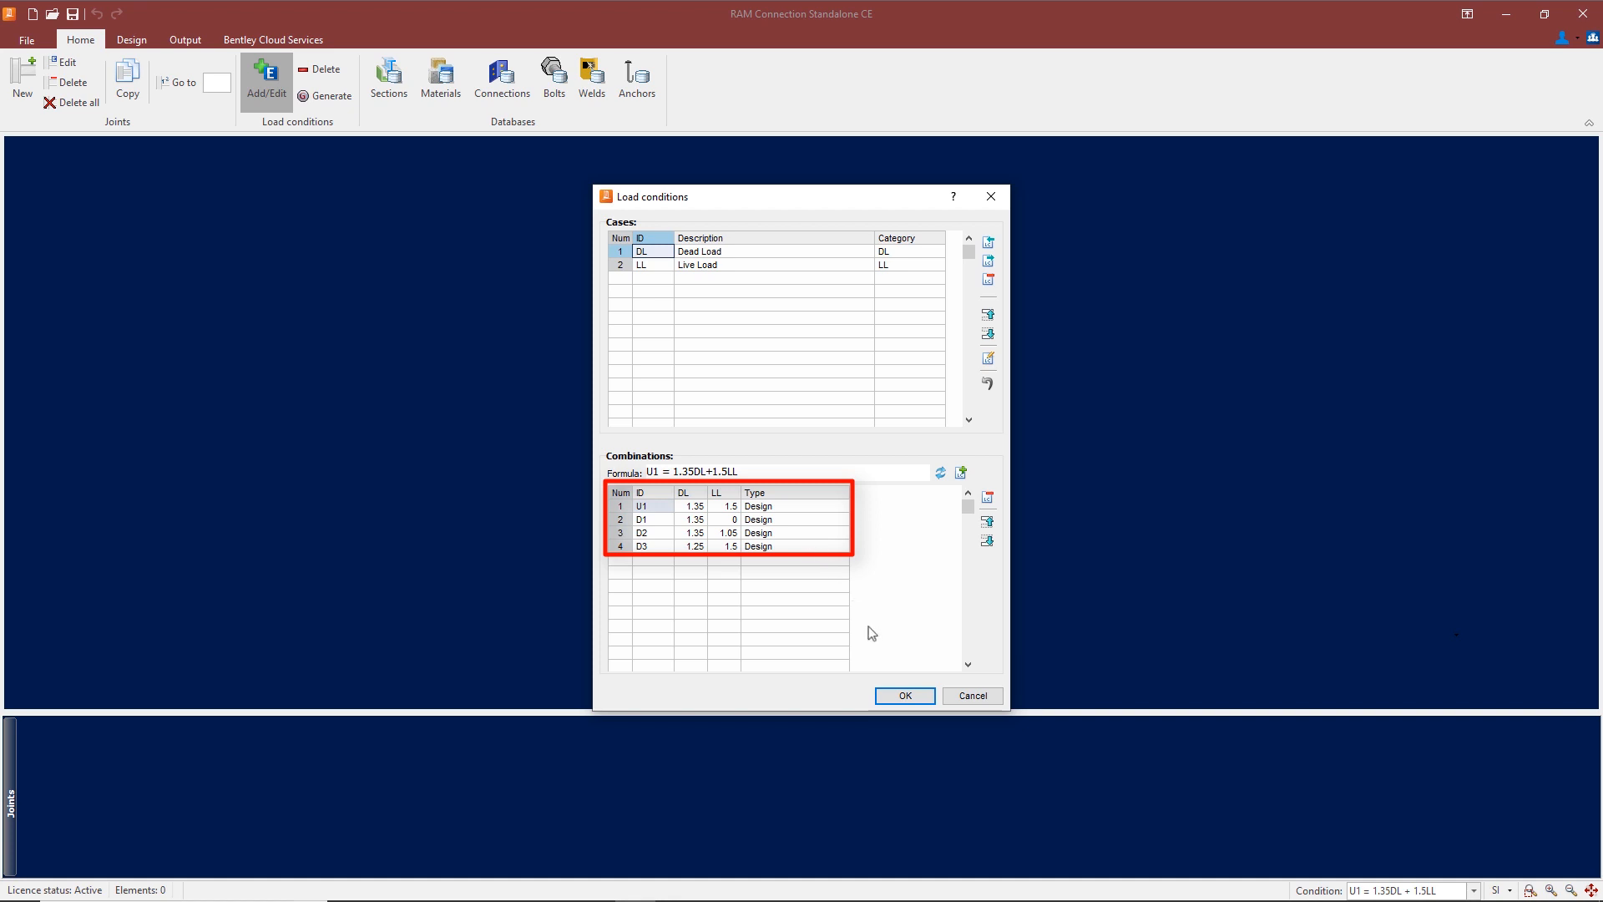
click(901, 695)
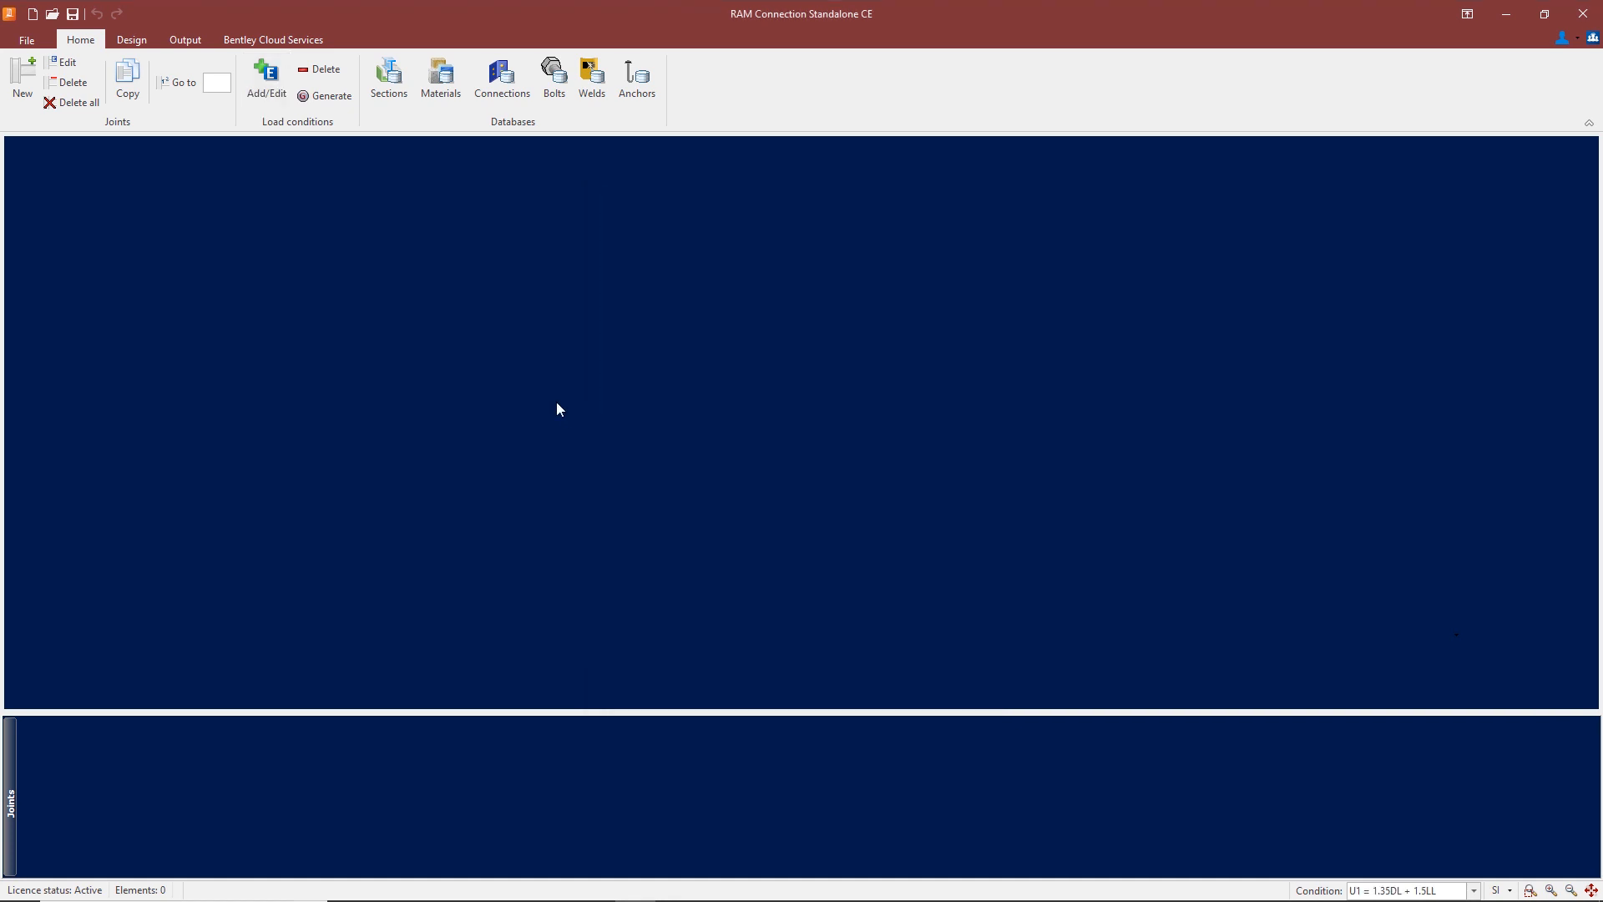
click(387, 80)
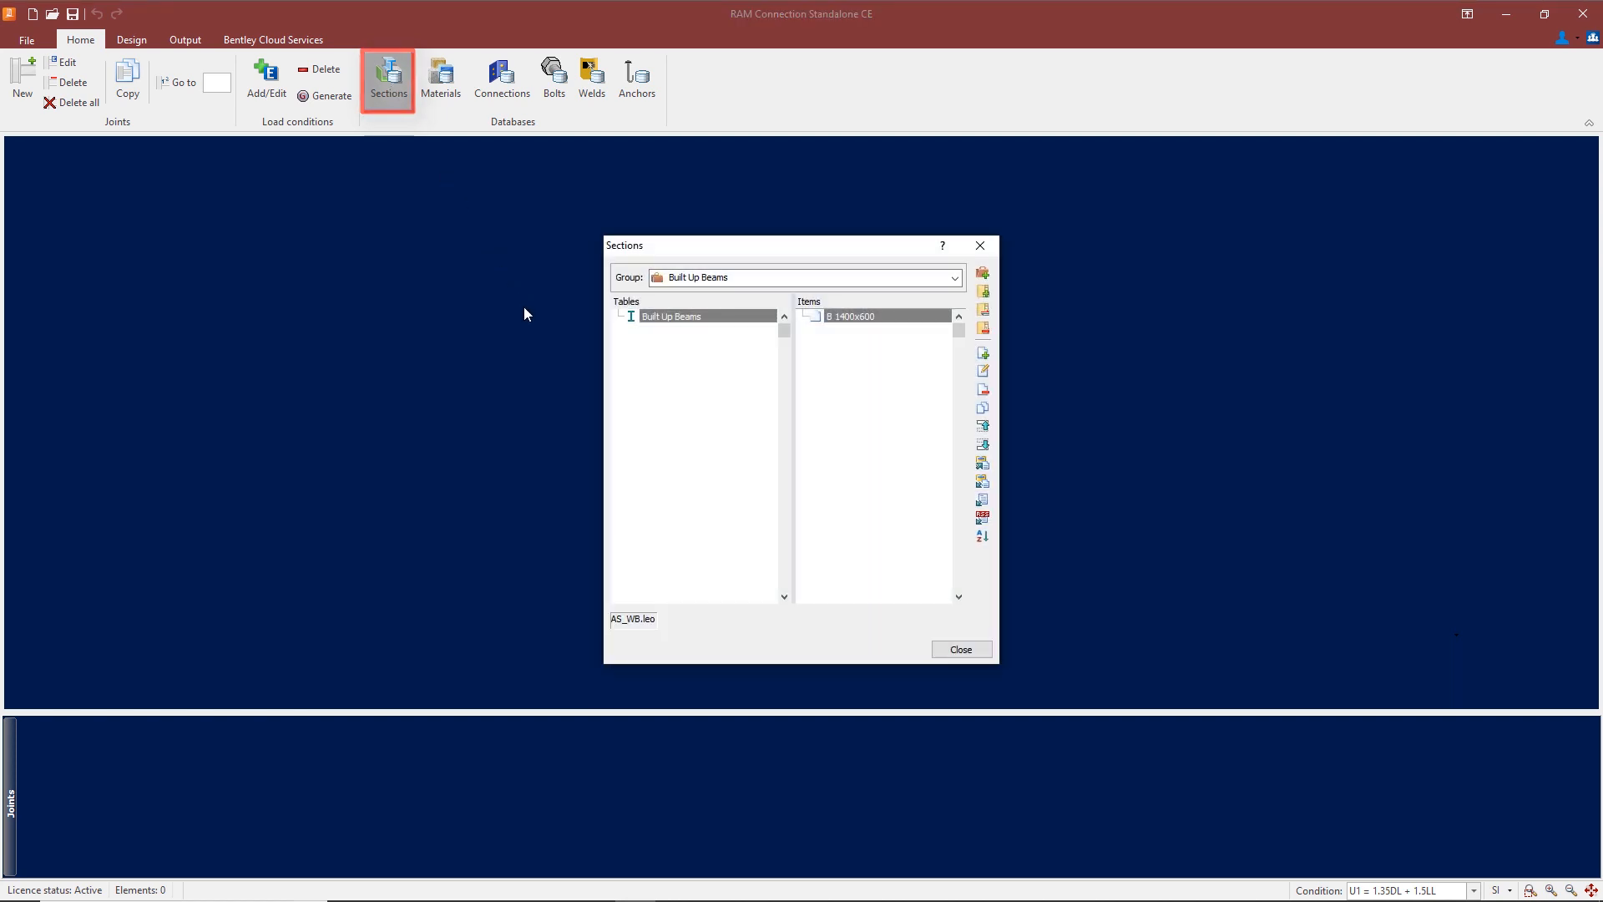
click(952, 277)
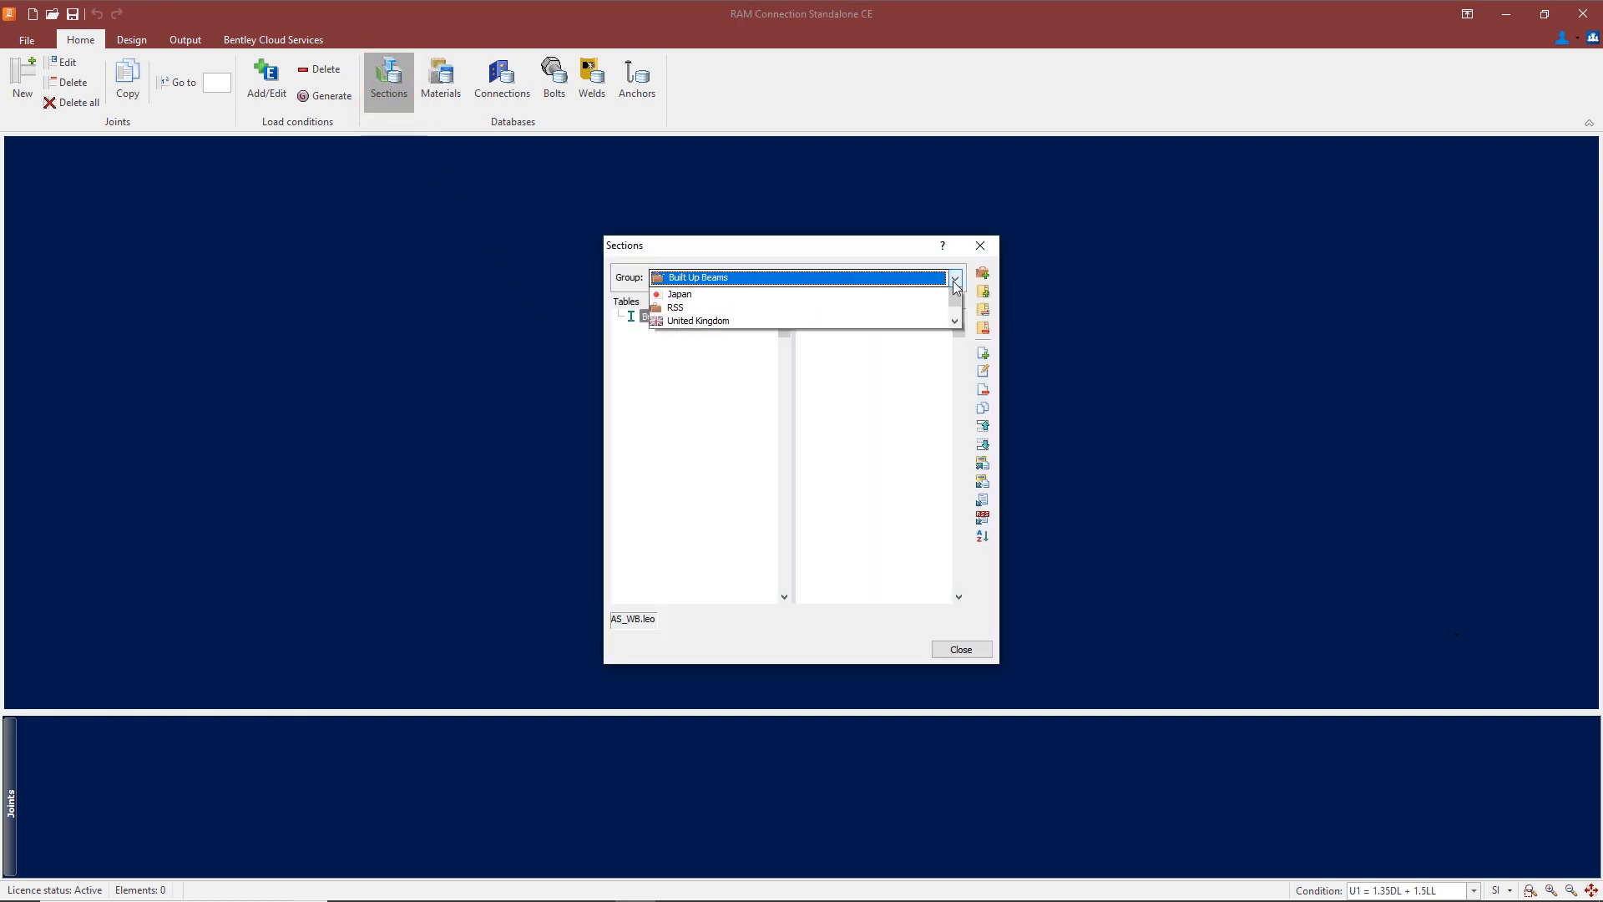
click(694, 307)
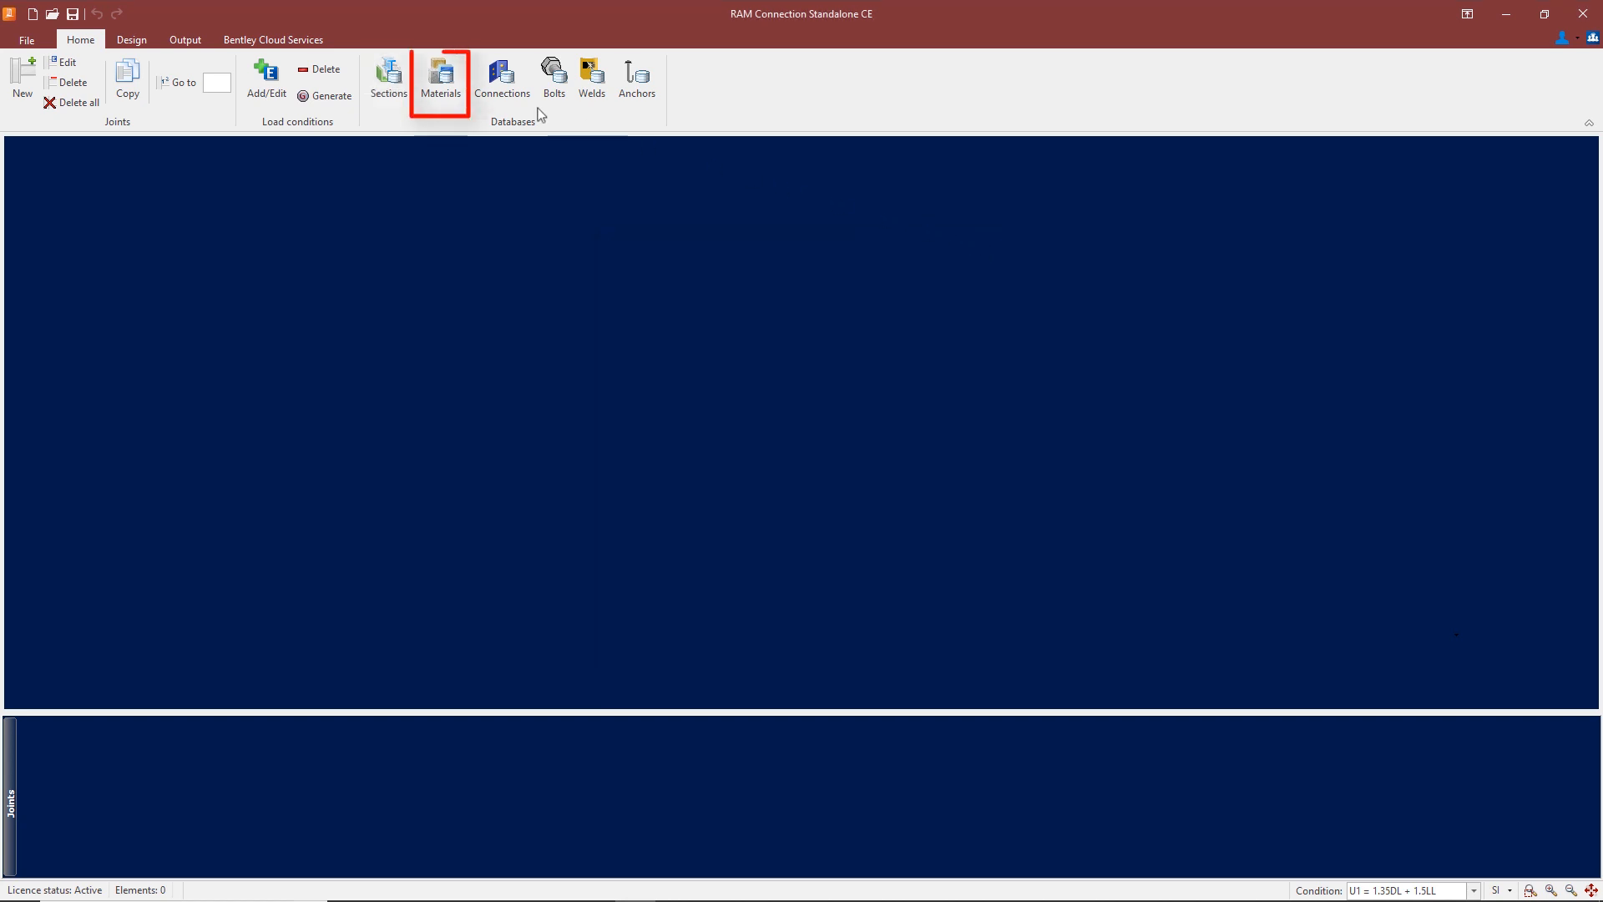
click(439, 79)
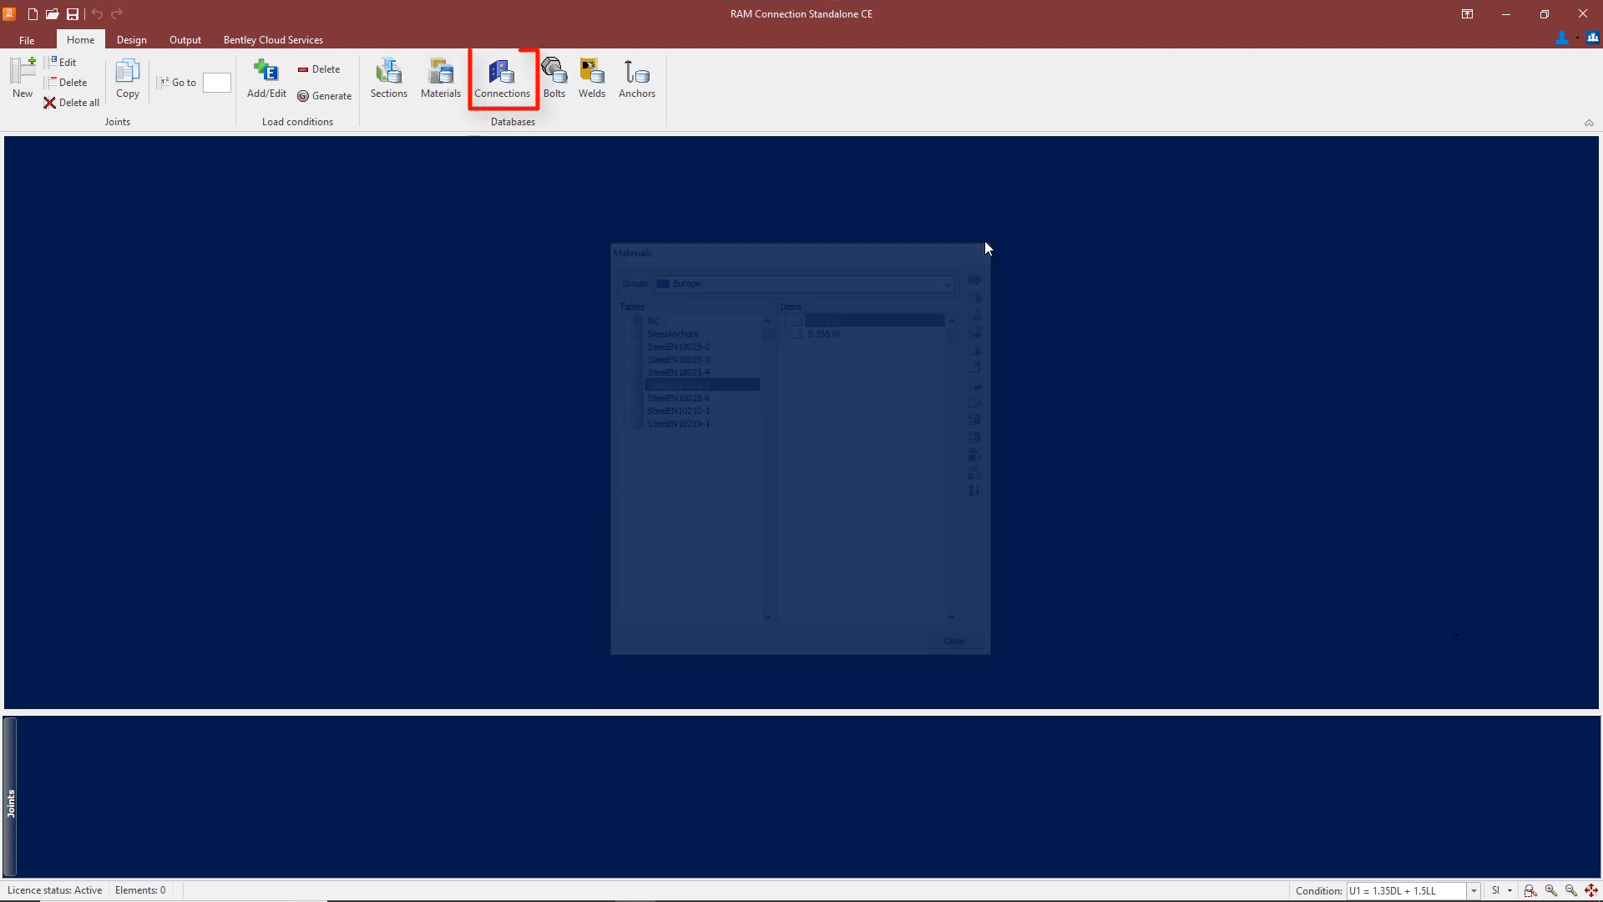
click(502, 78)
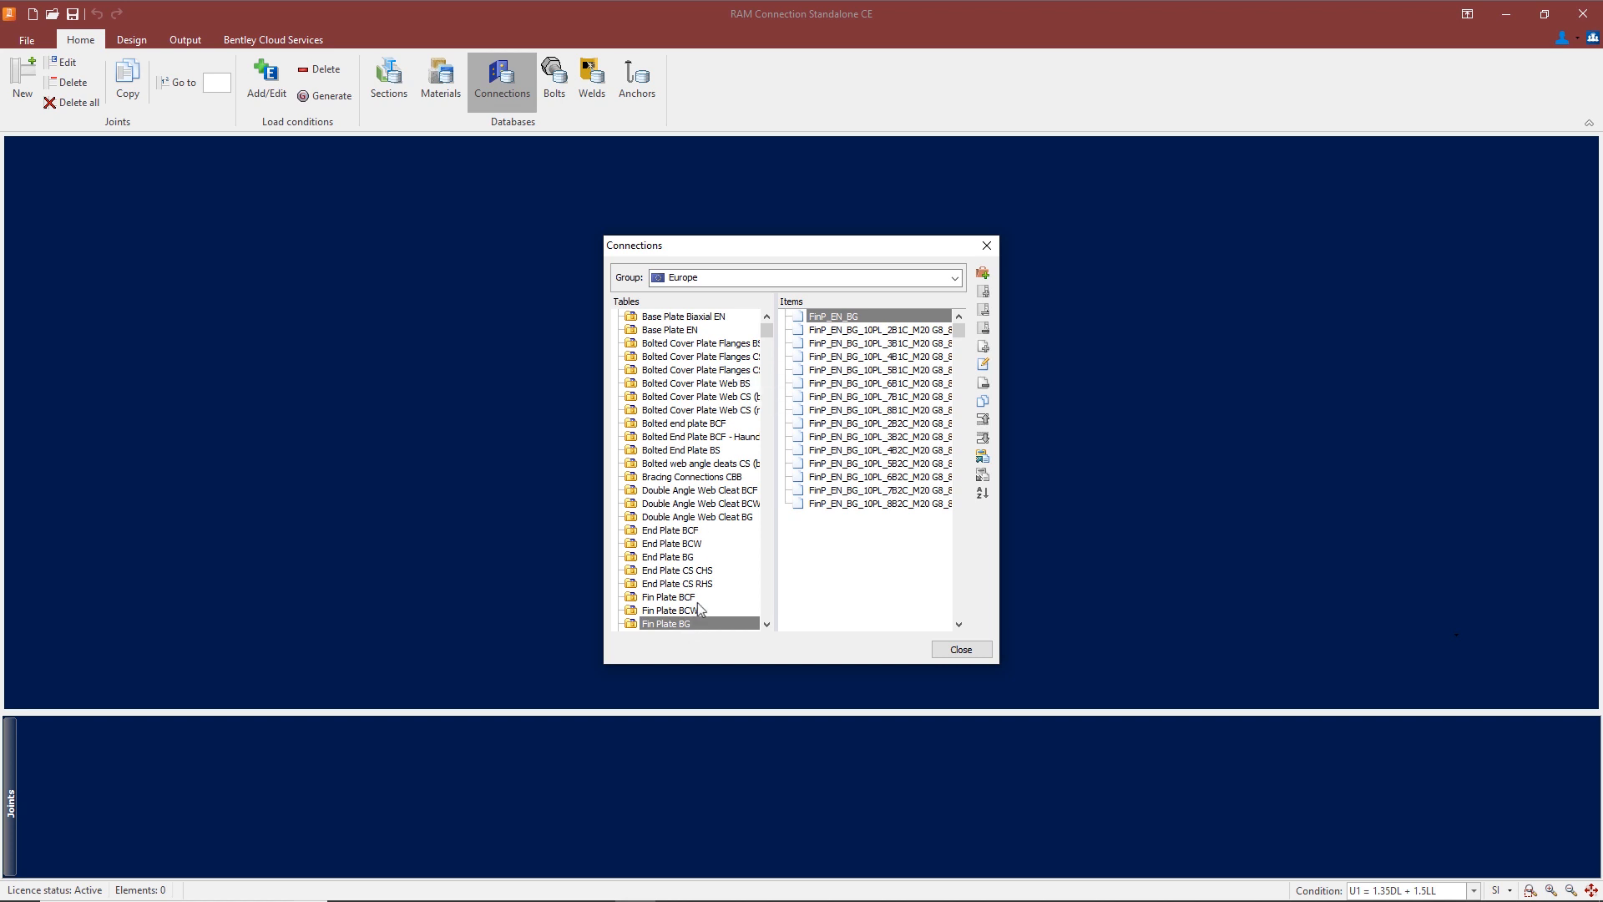
mouse_move(703, 602)
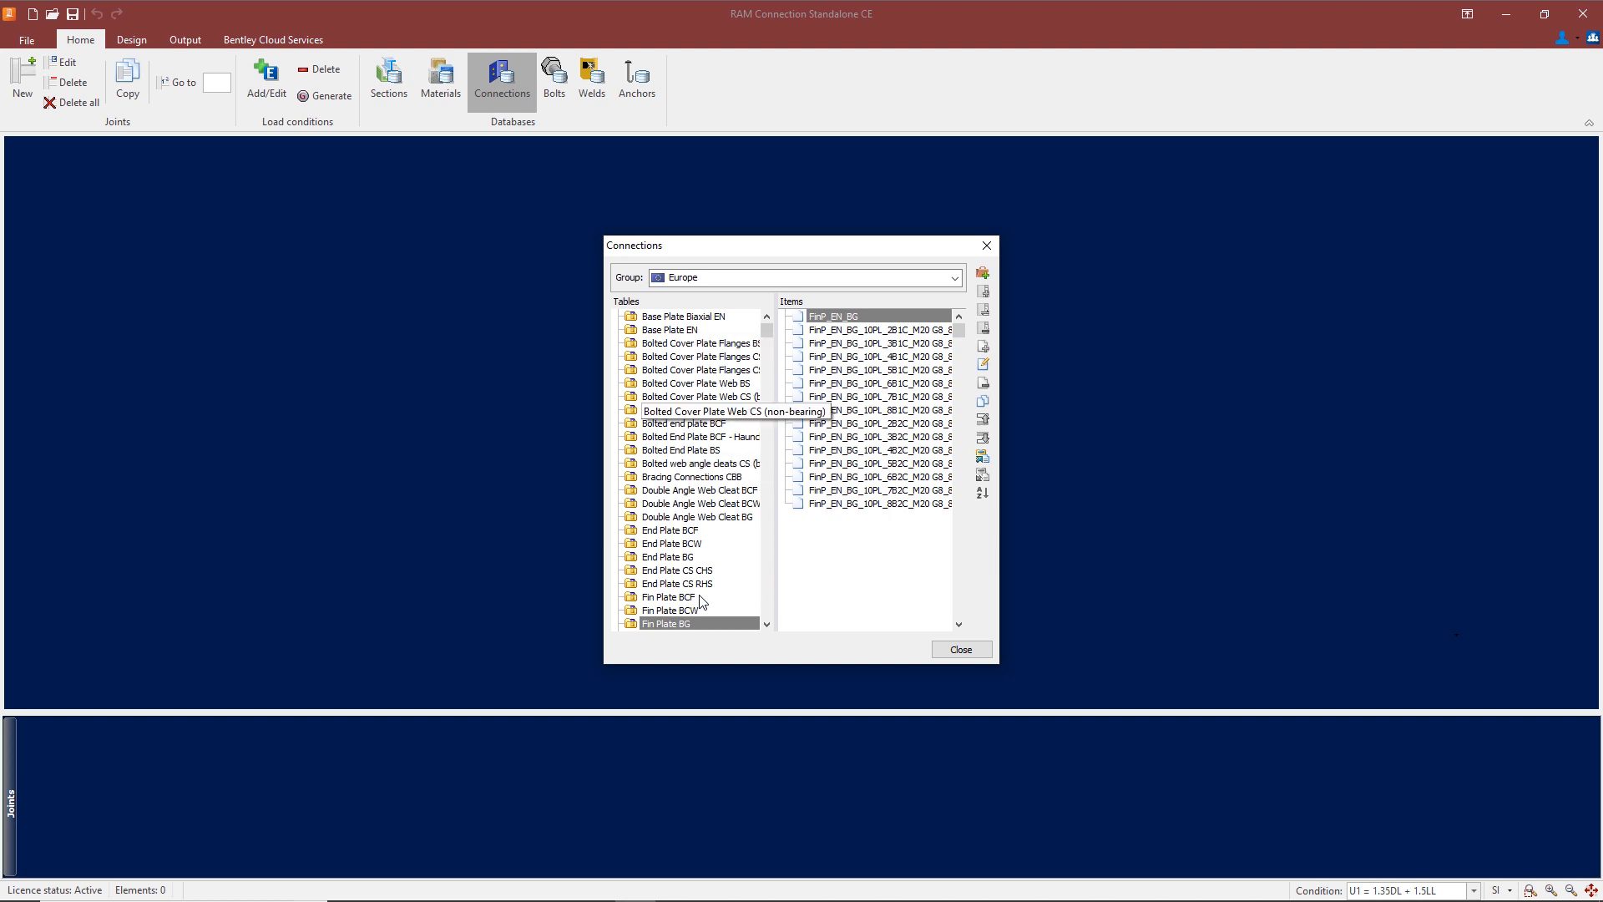
mouse_move(874, 507)
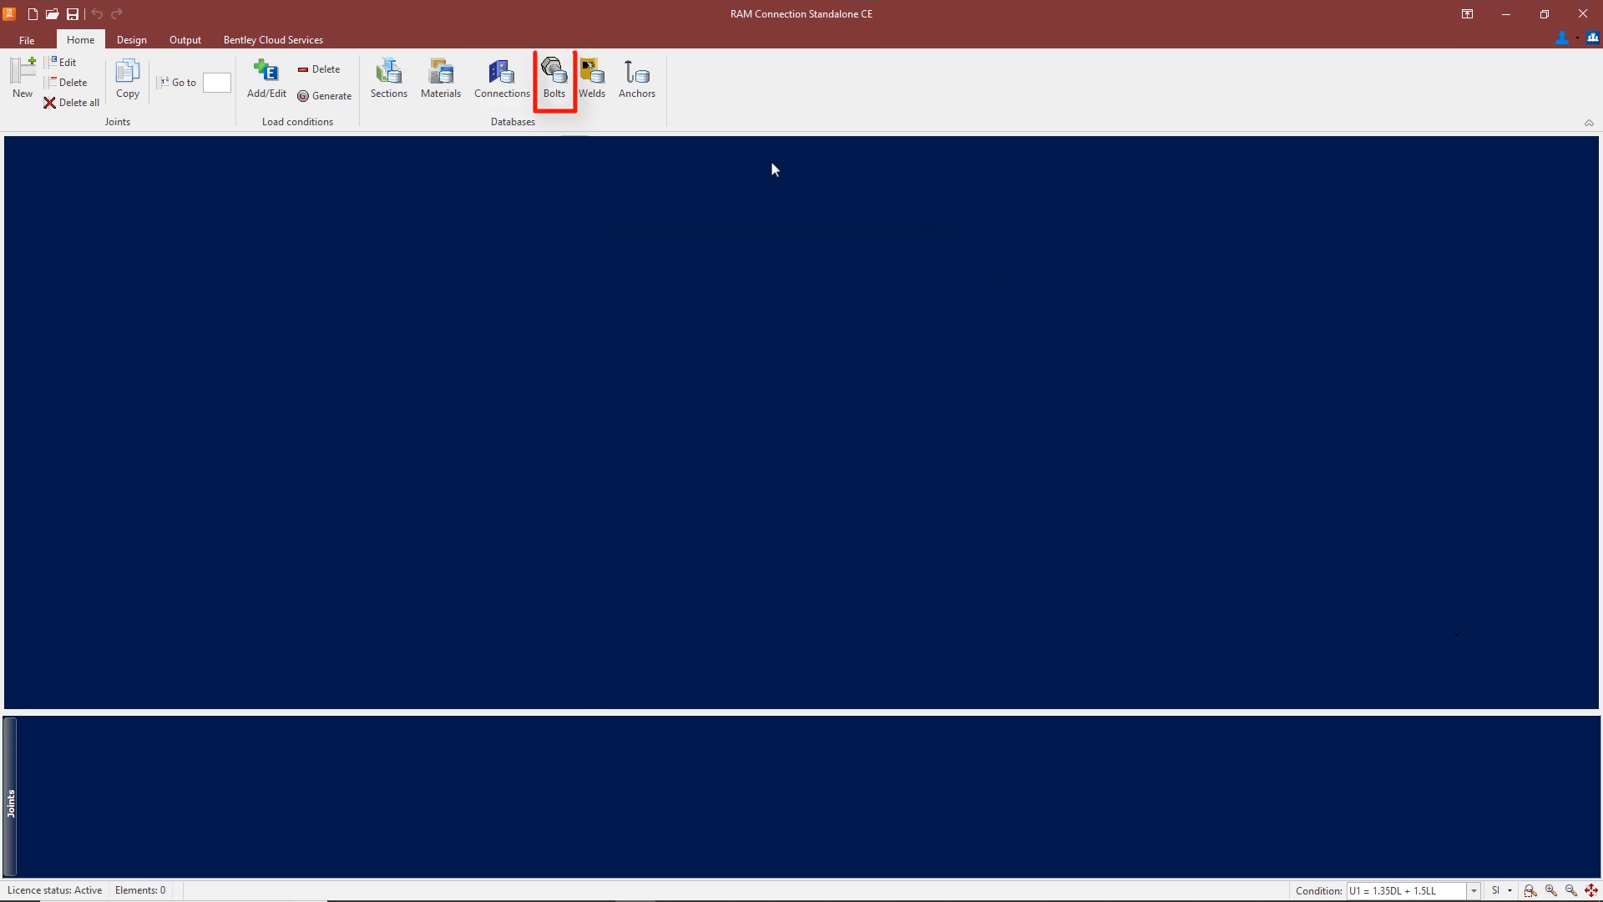
click(554, 78)
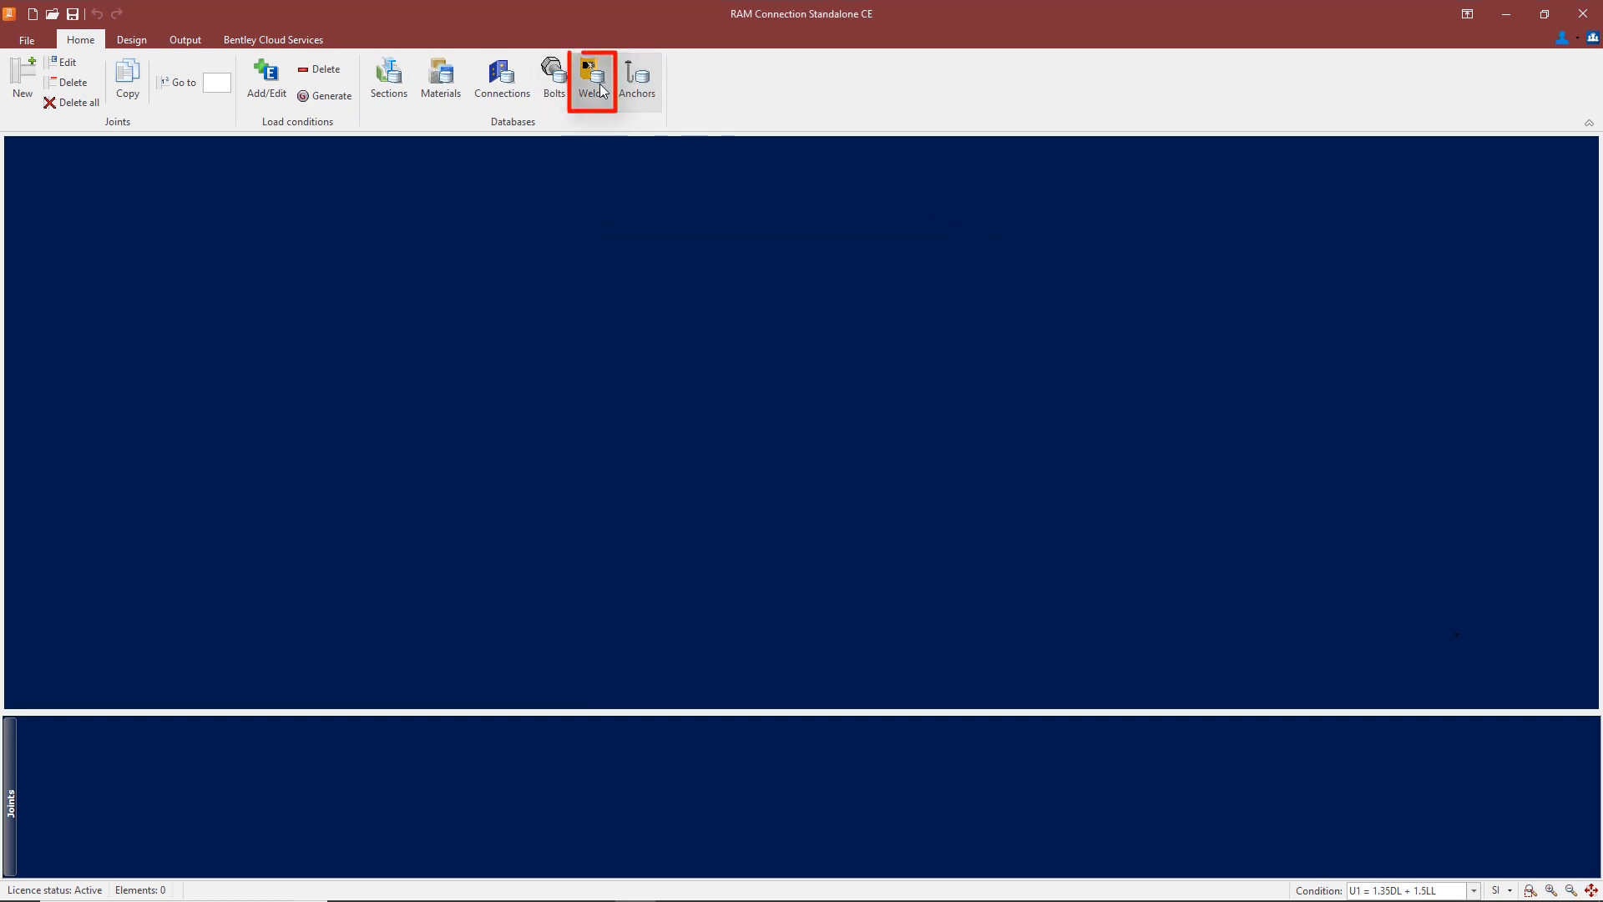
click(591, 81)
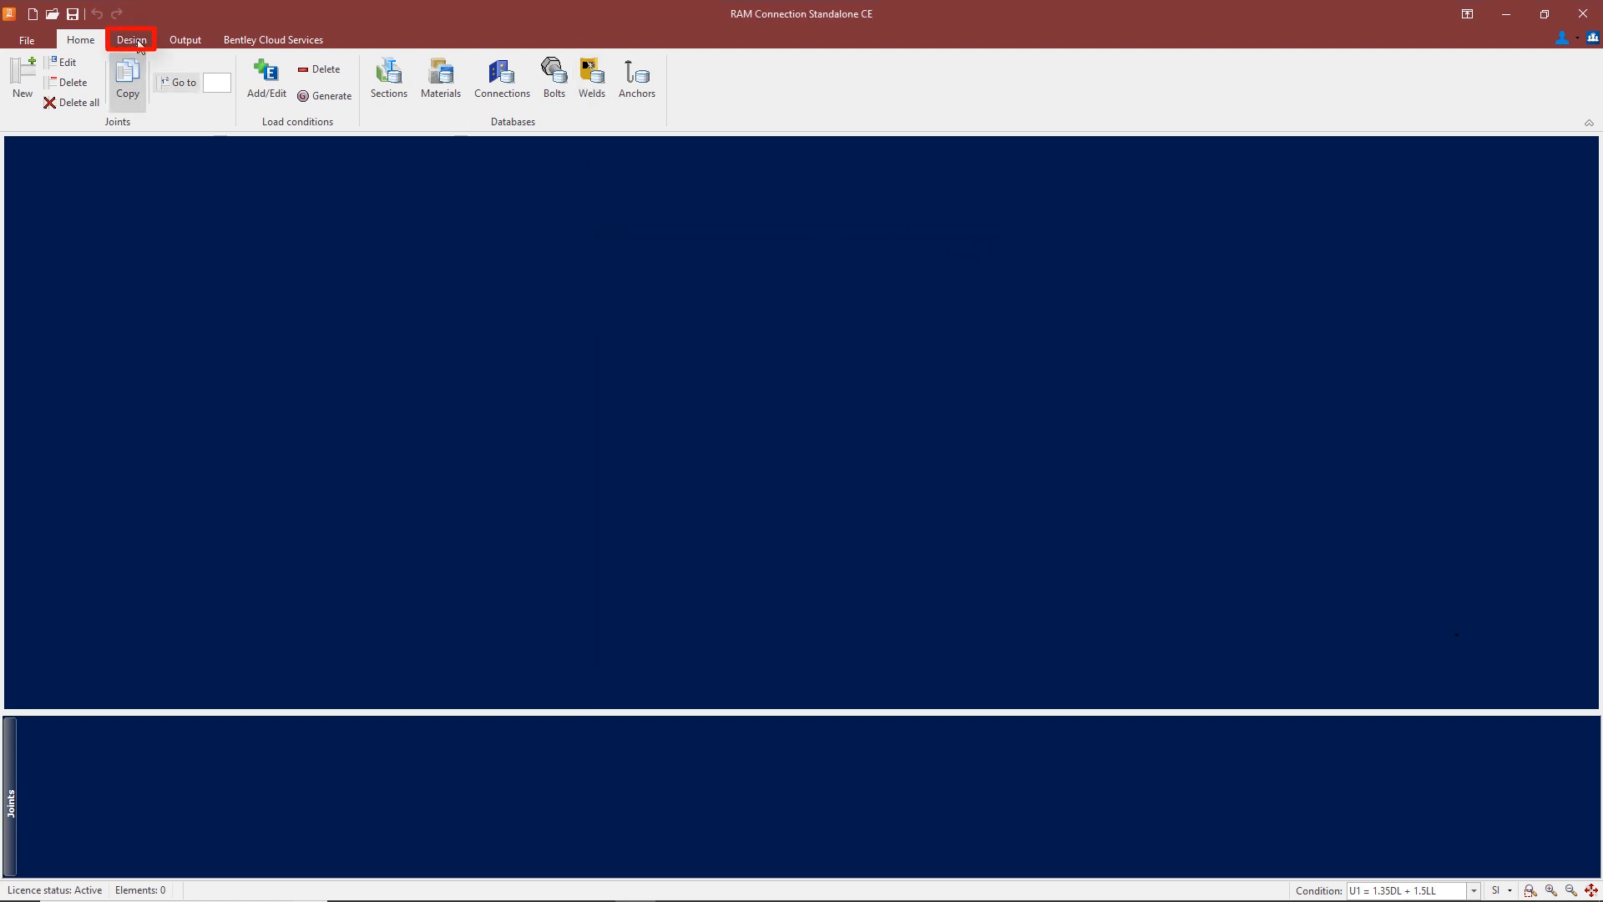
In the connection design settings, change the design code to EN 1993-EC3.
click(130, 39)
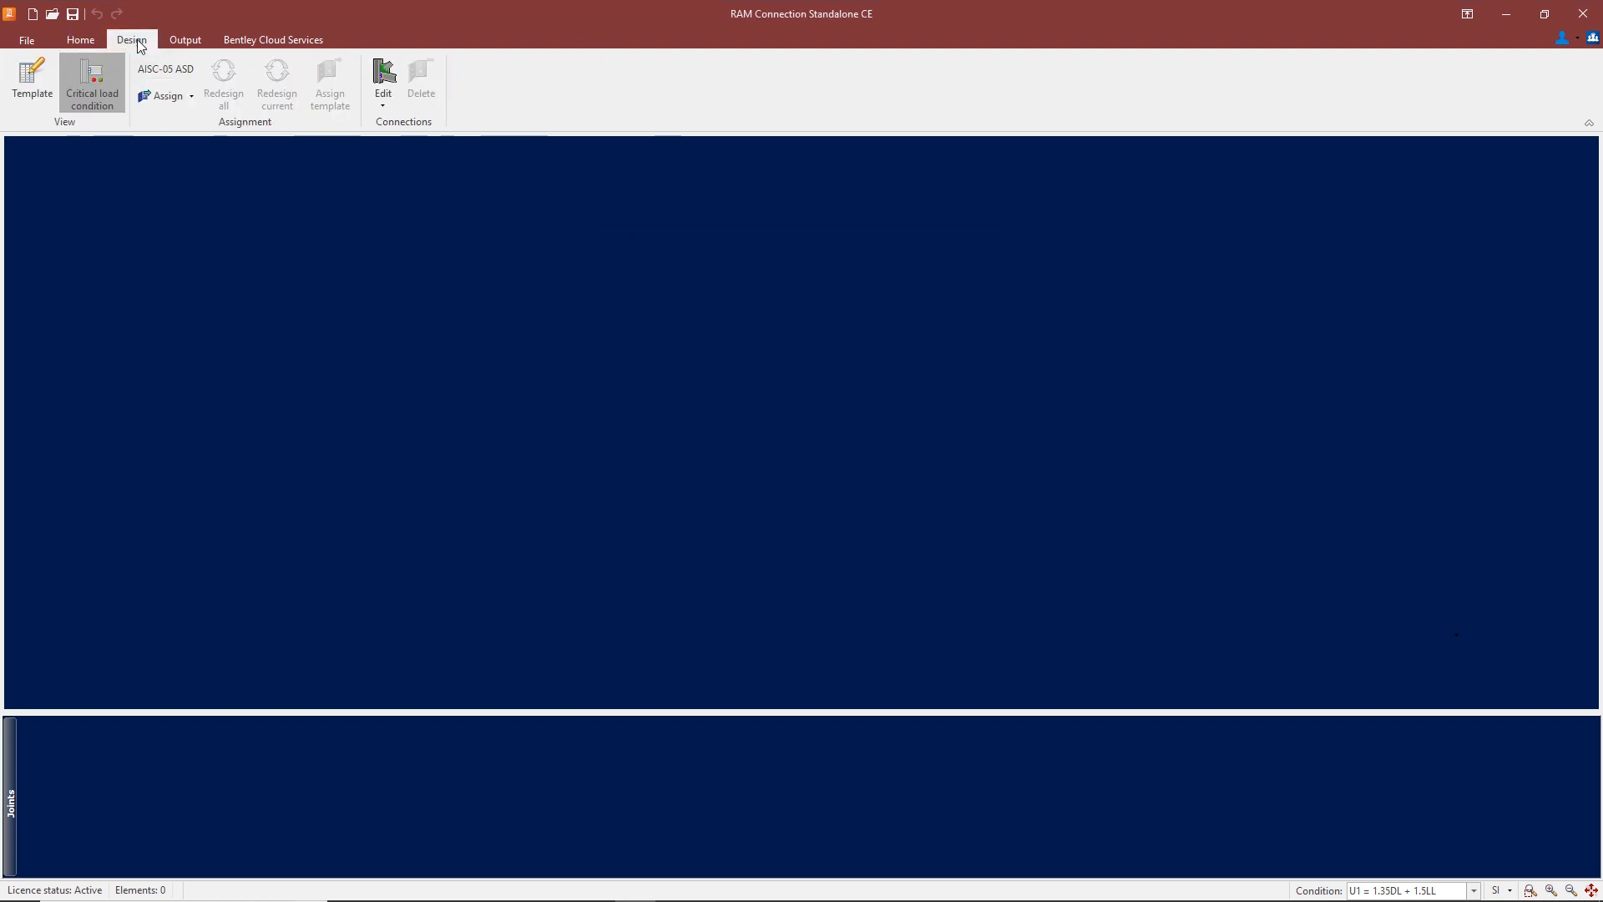
mouse_move(86, 177)
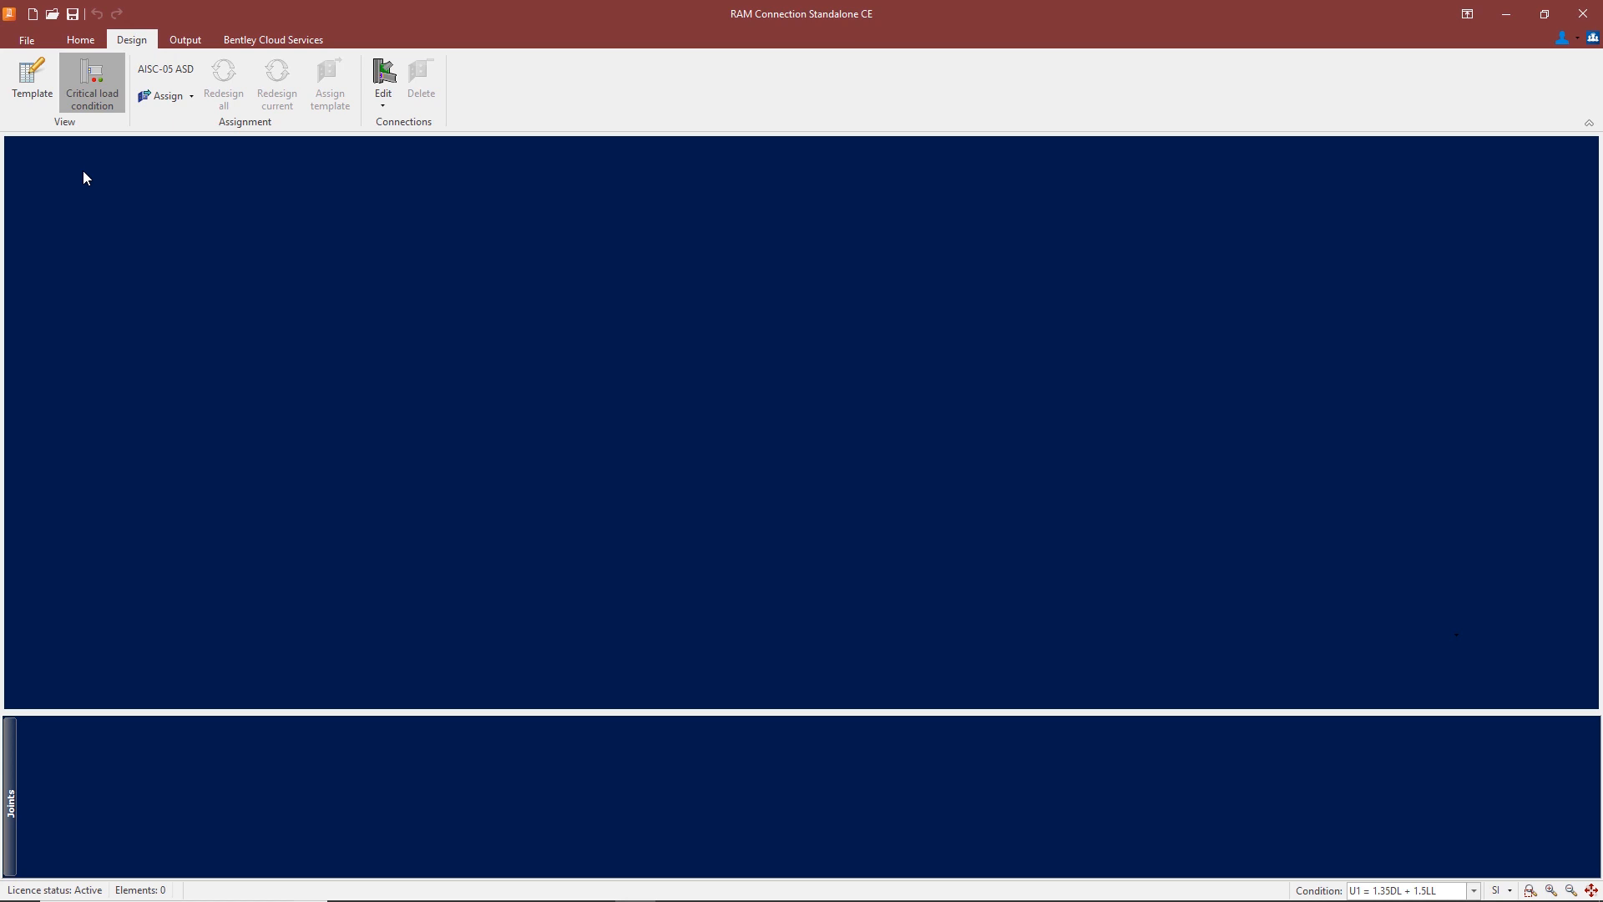
click(165, 69)
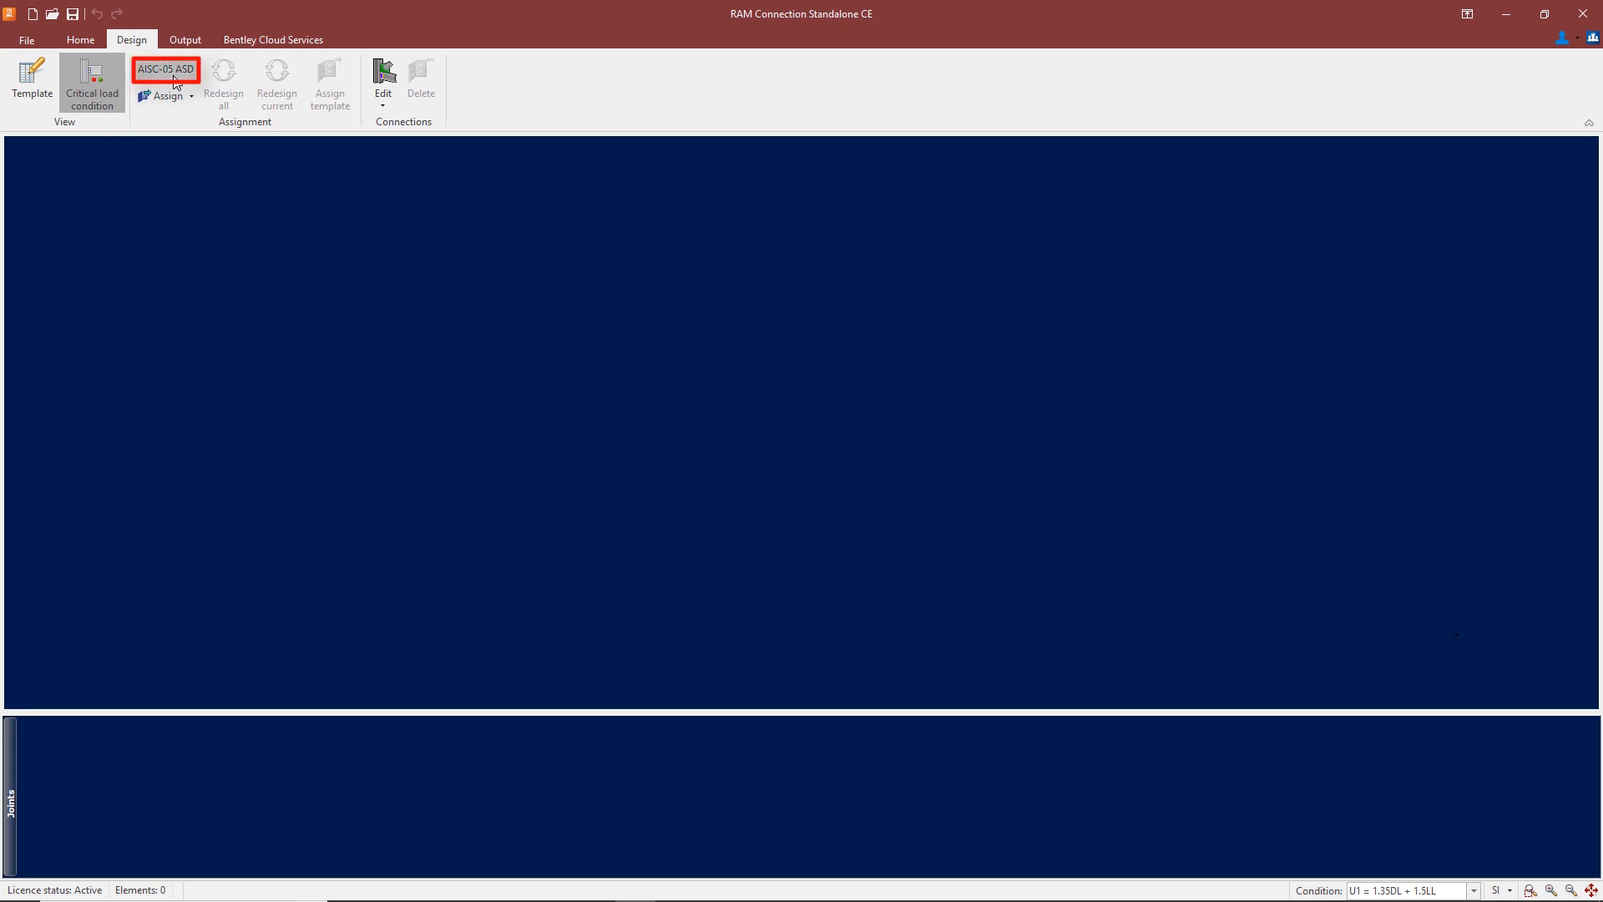
mouse_move(172, 130)
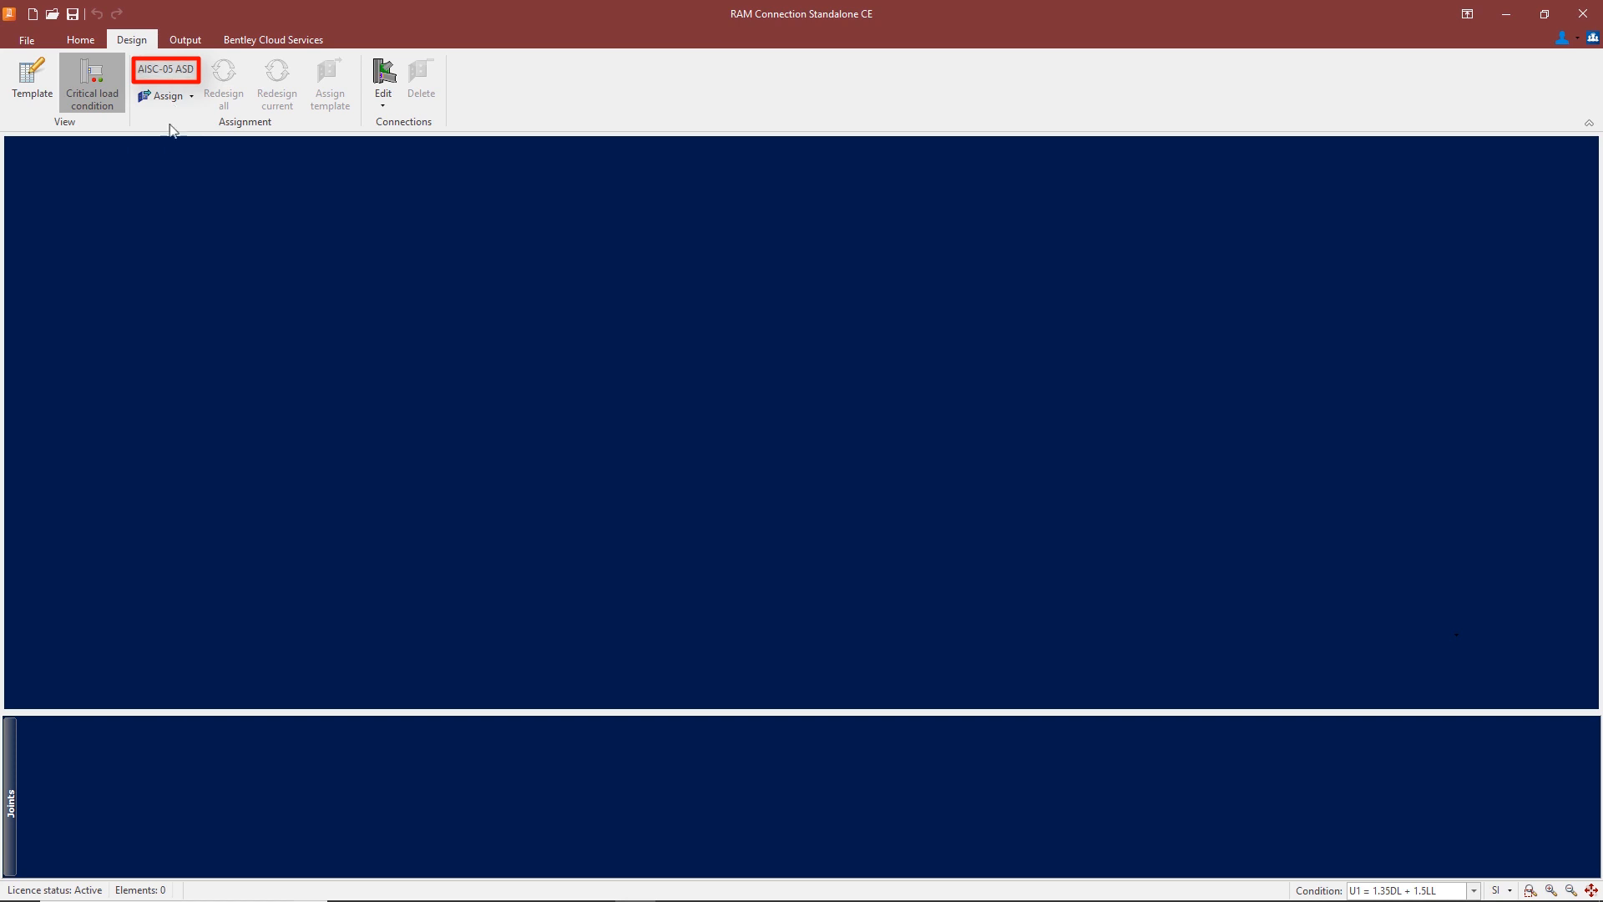
mouse_move(147, 469)
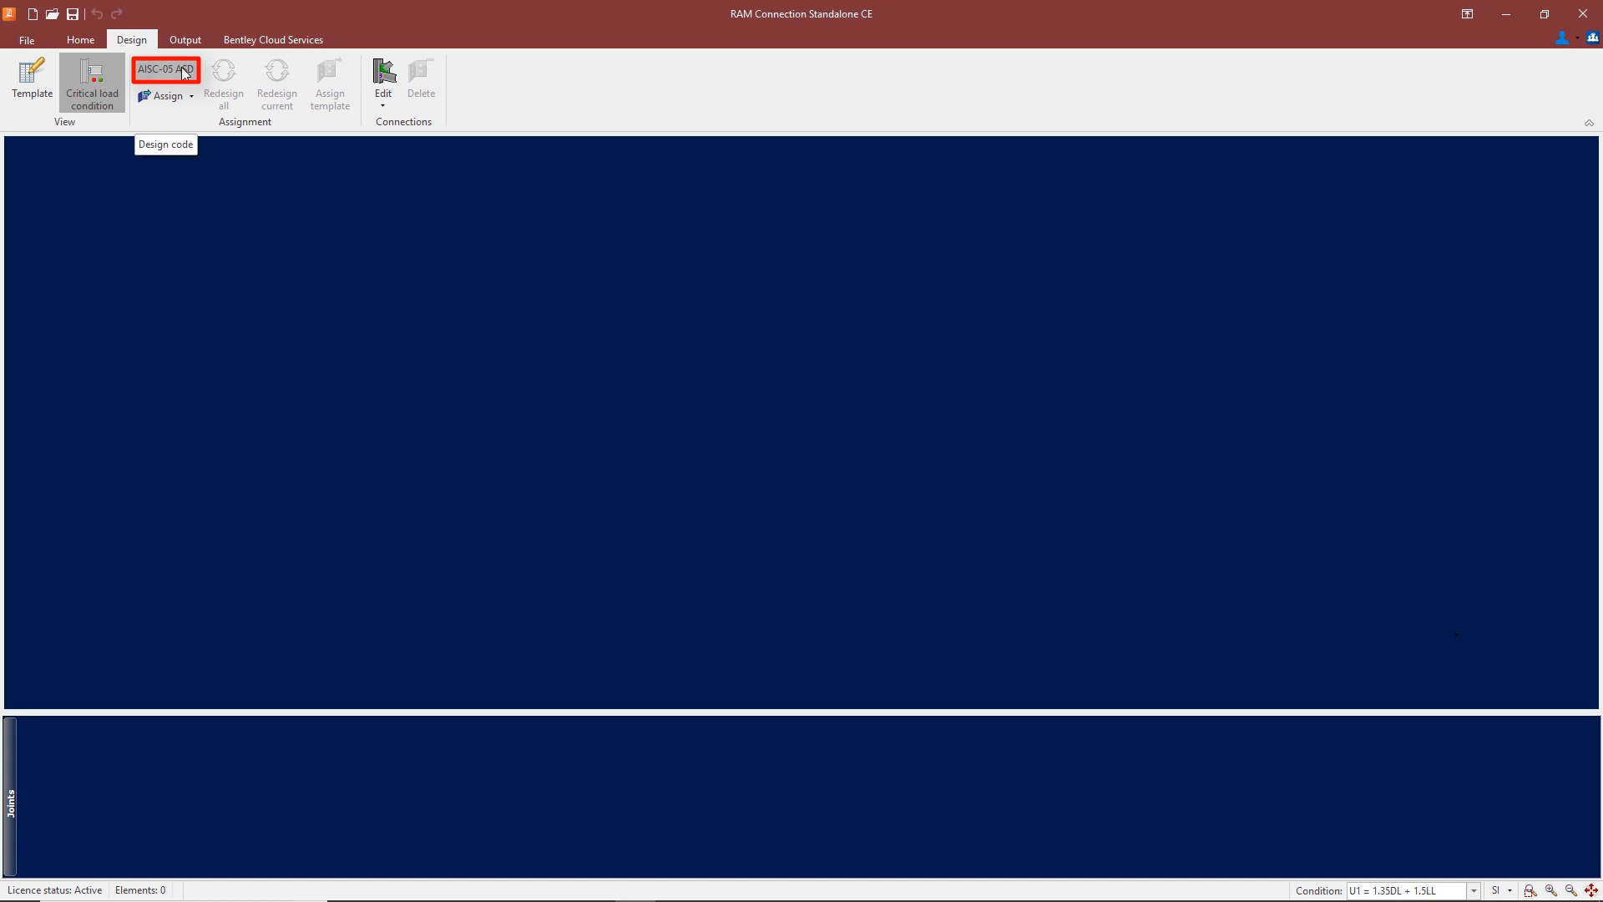
click(165, 70)
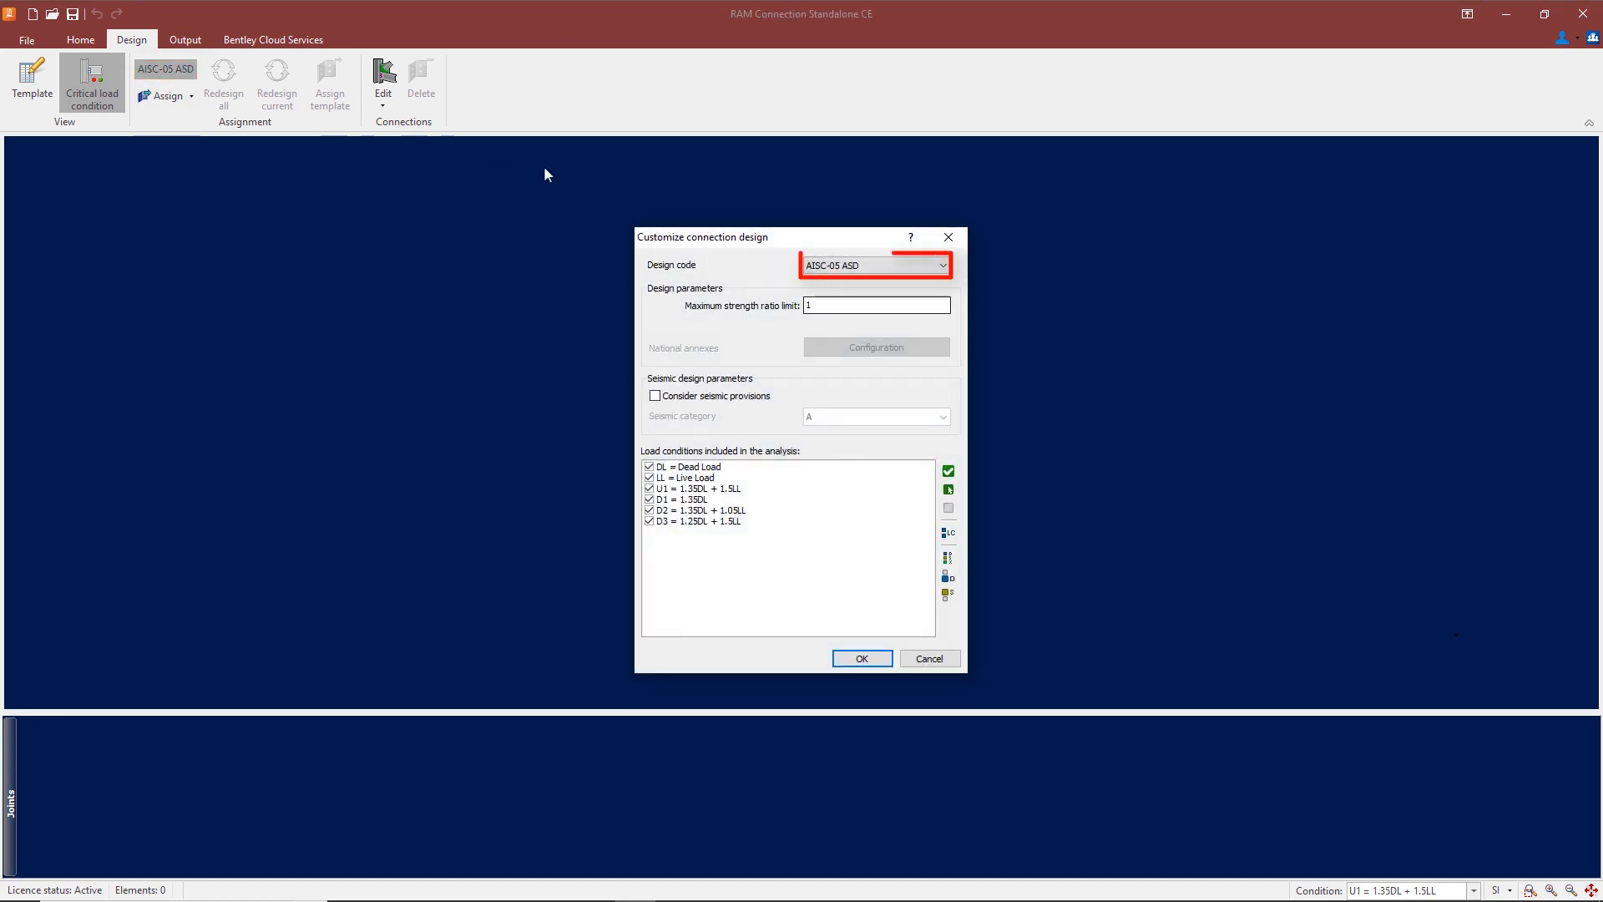
click(873, 266)
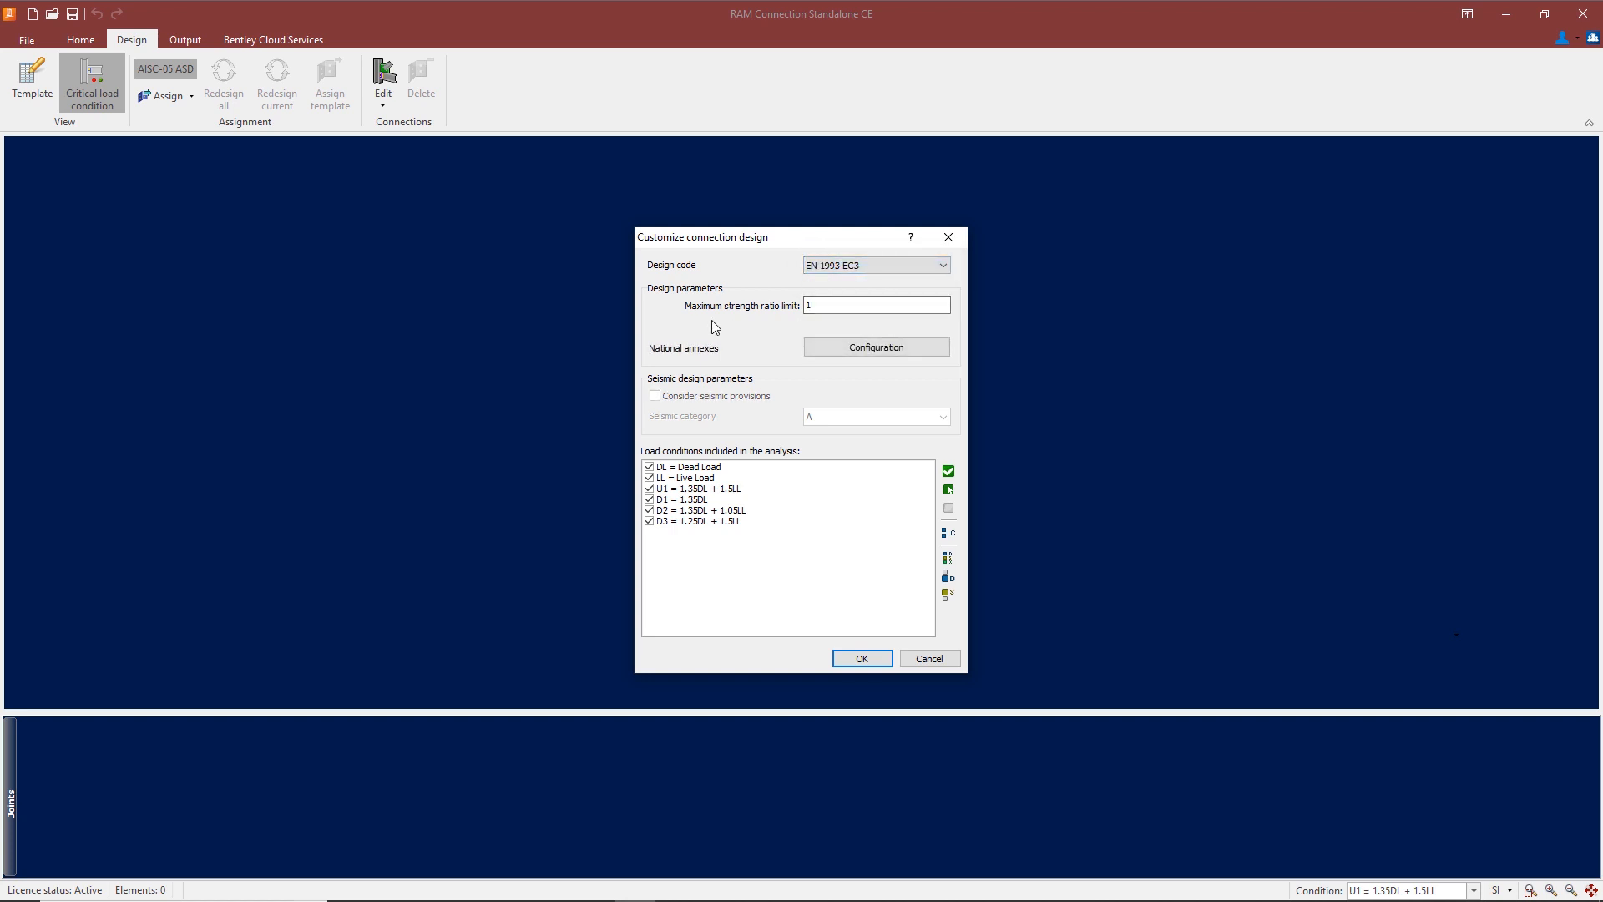
mouse_move(768, 327)
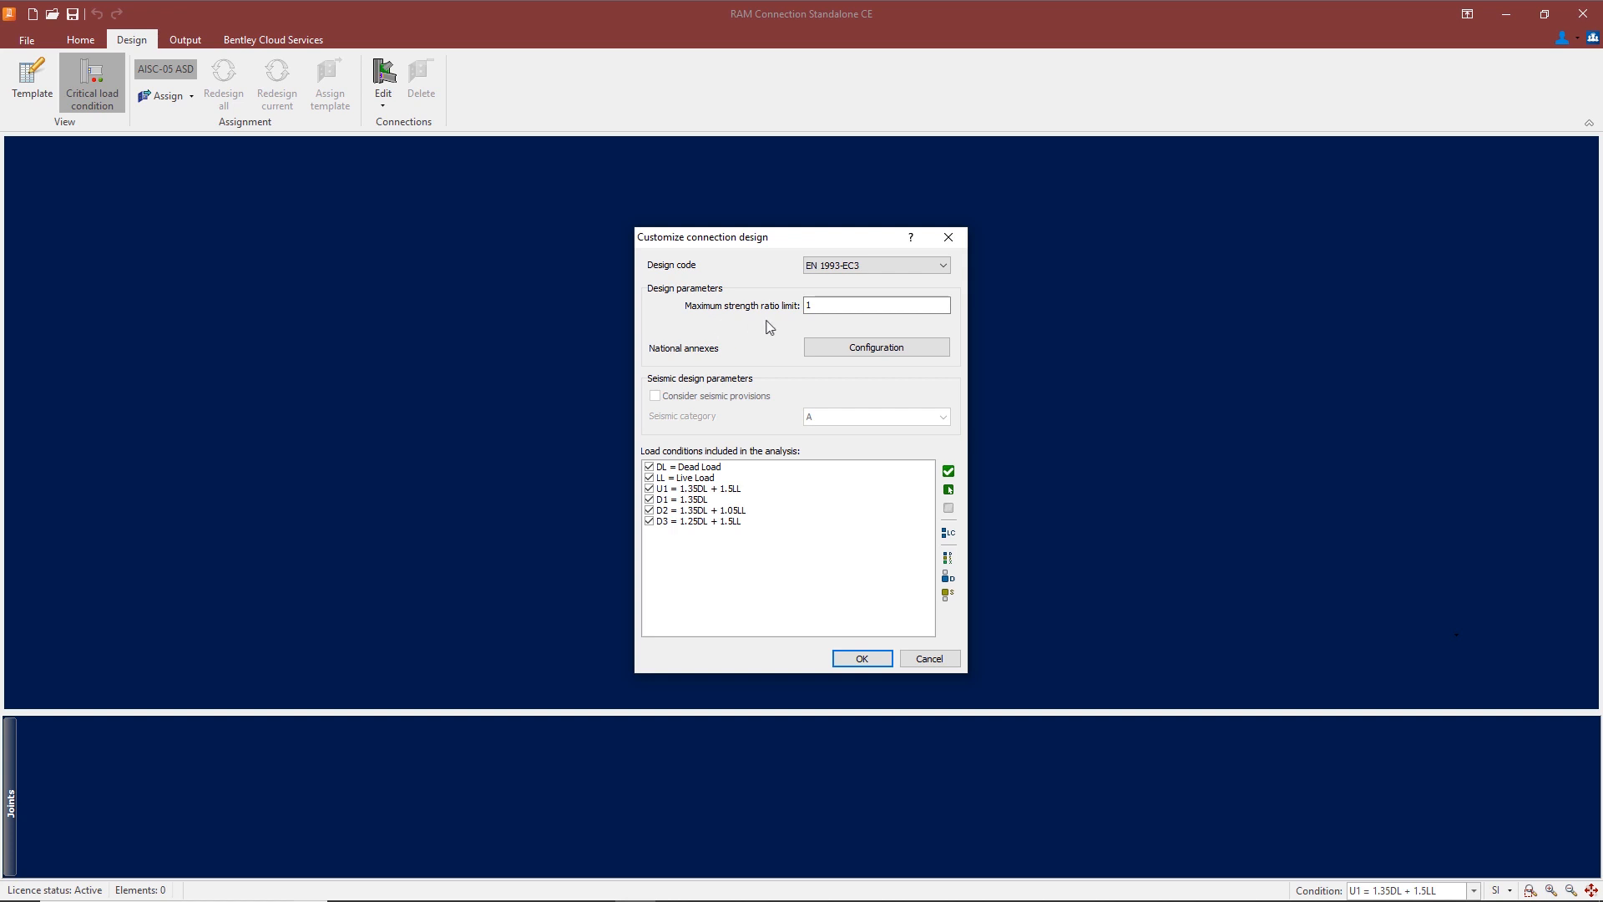
mouse_move(771, 327)
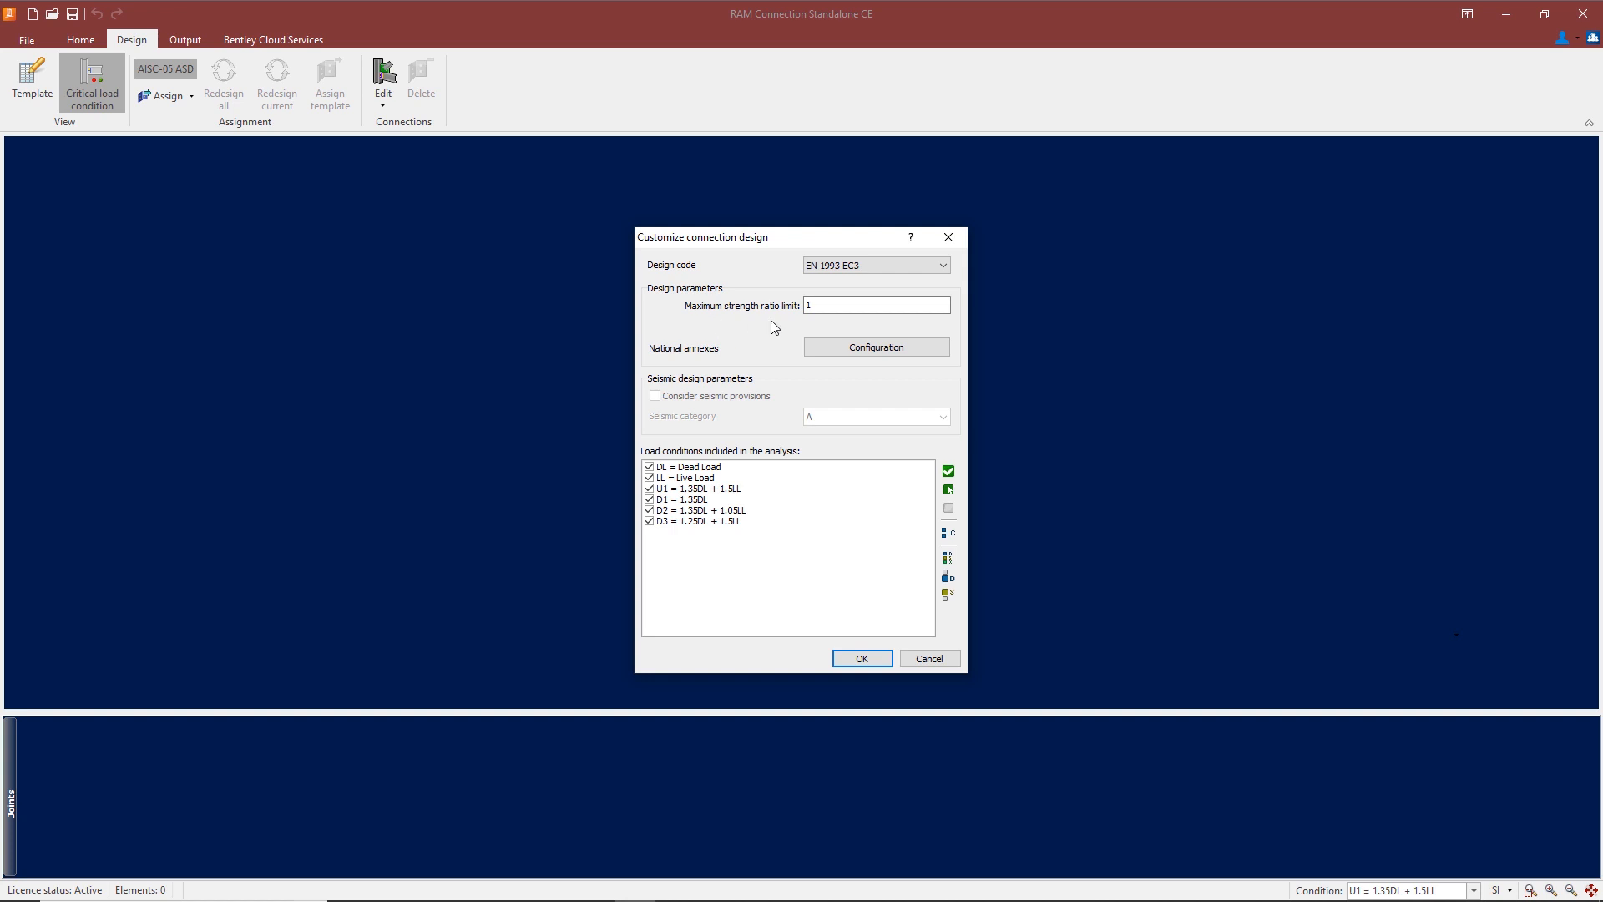
mouse_move(684, 354)
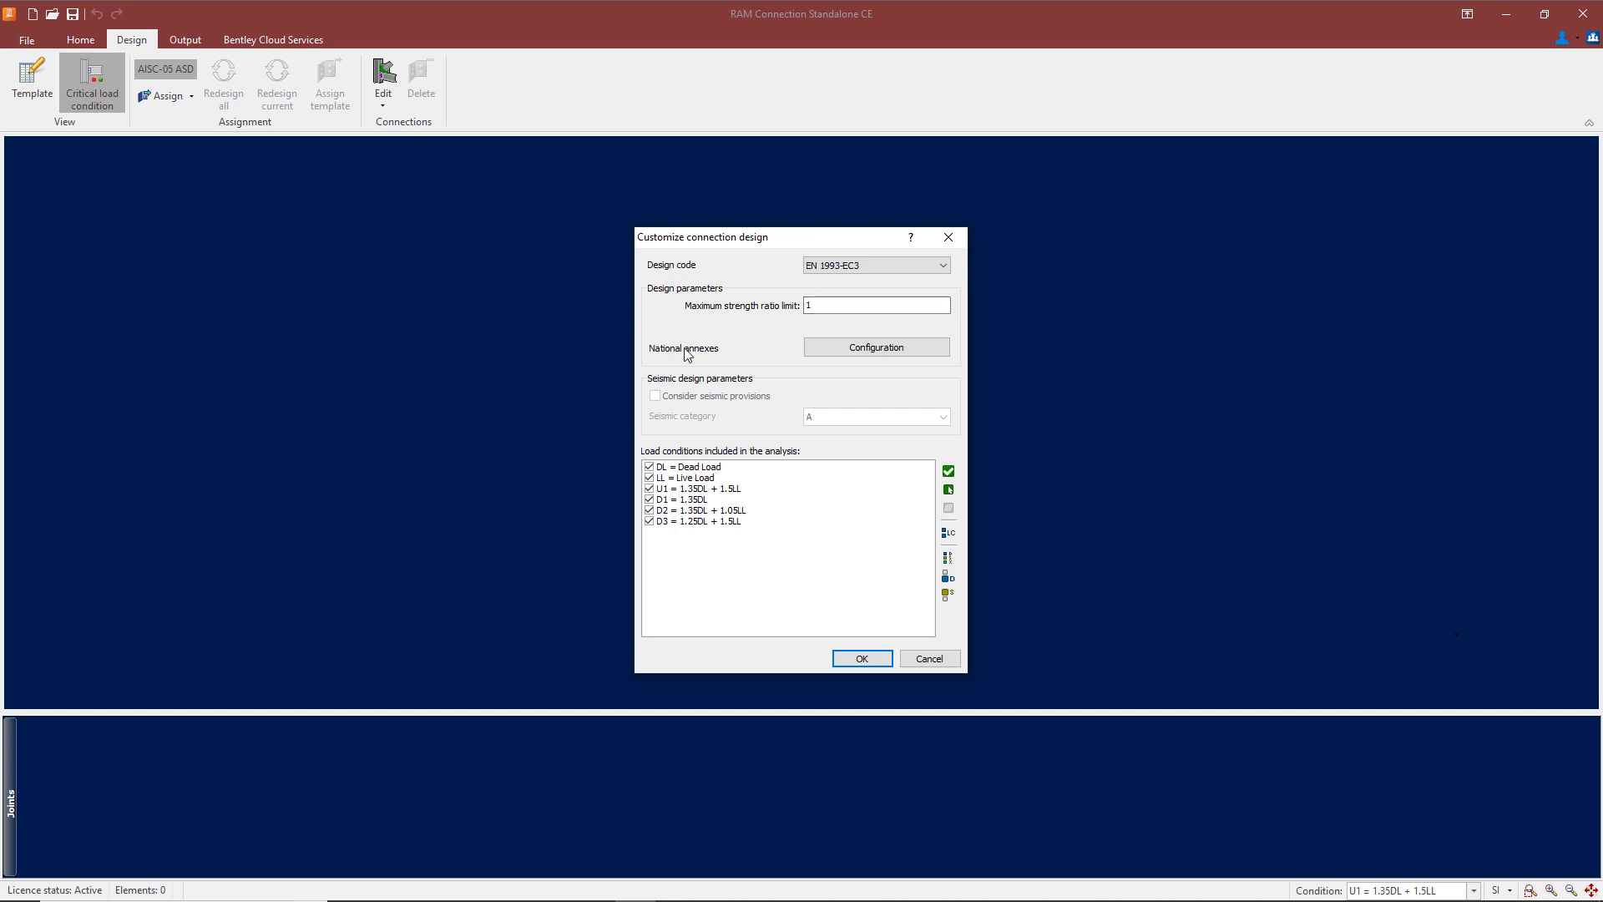
Review the standard national annex, safety factor and lateral torsional buckling parameters and confirm EN 1993-EC3.
click(873, 348)
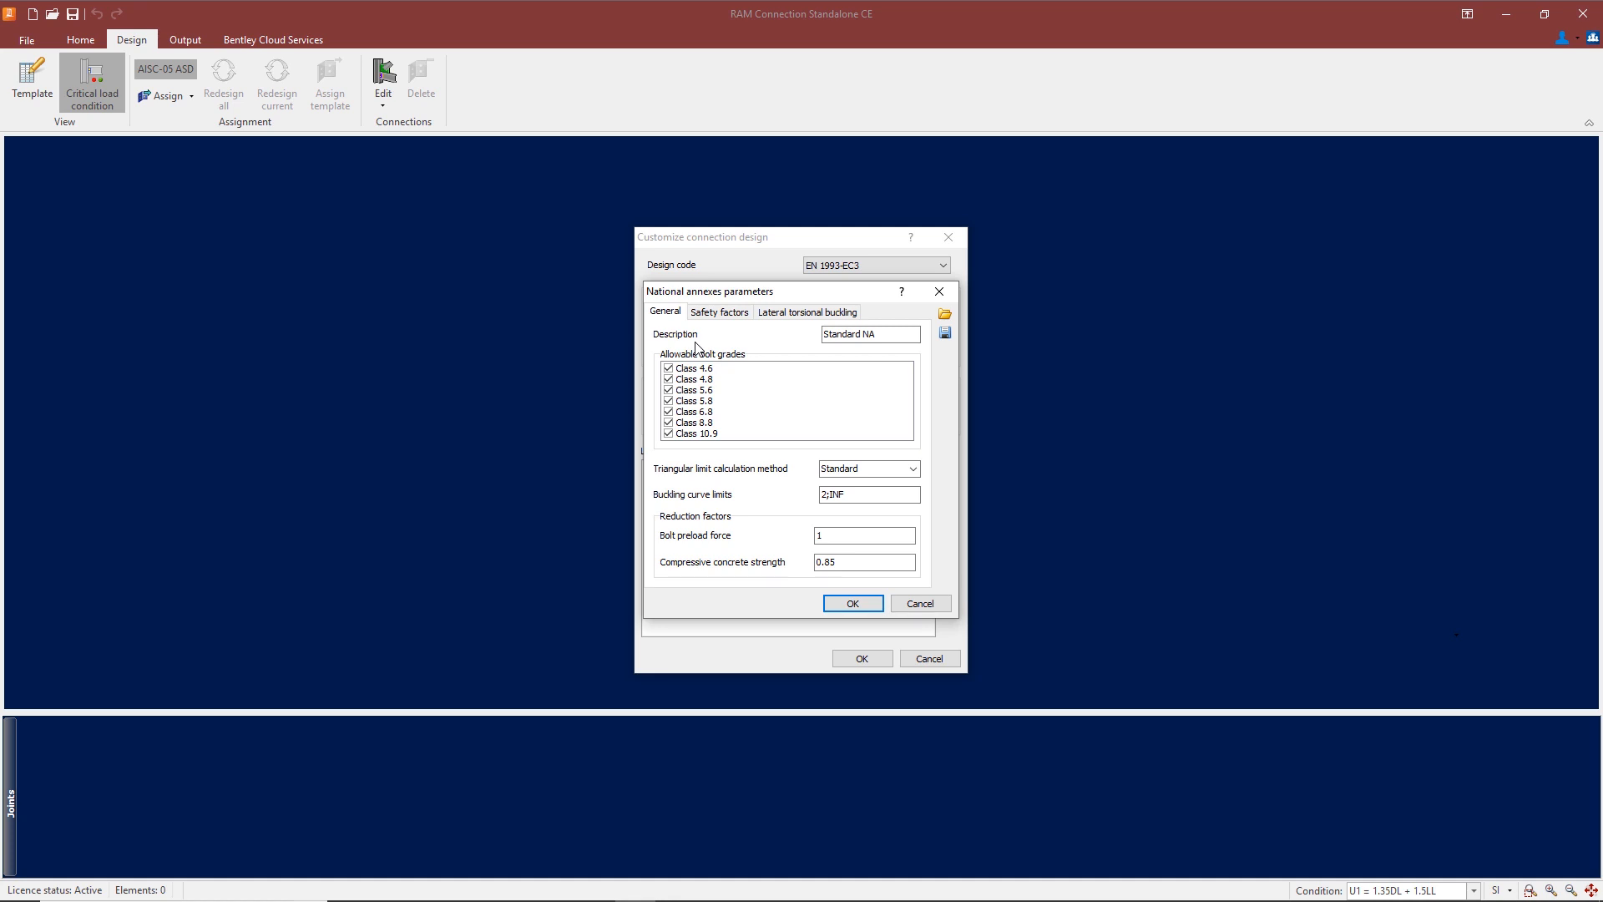
mouse_move(763, 387)
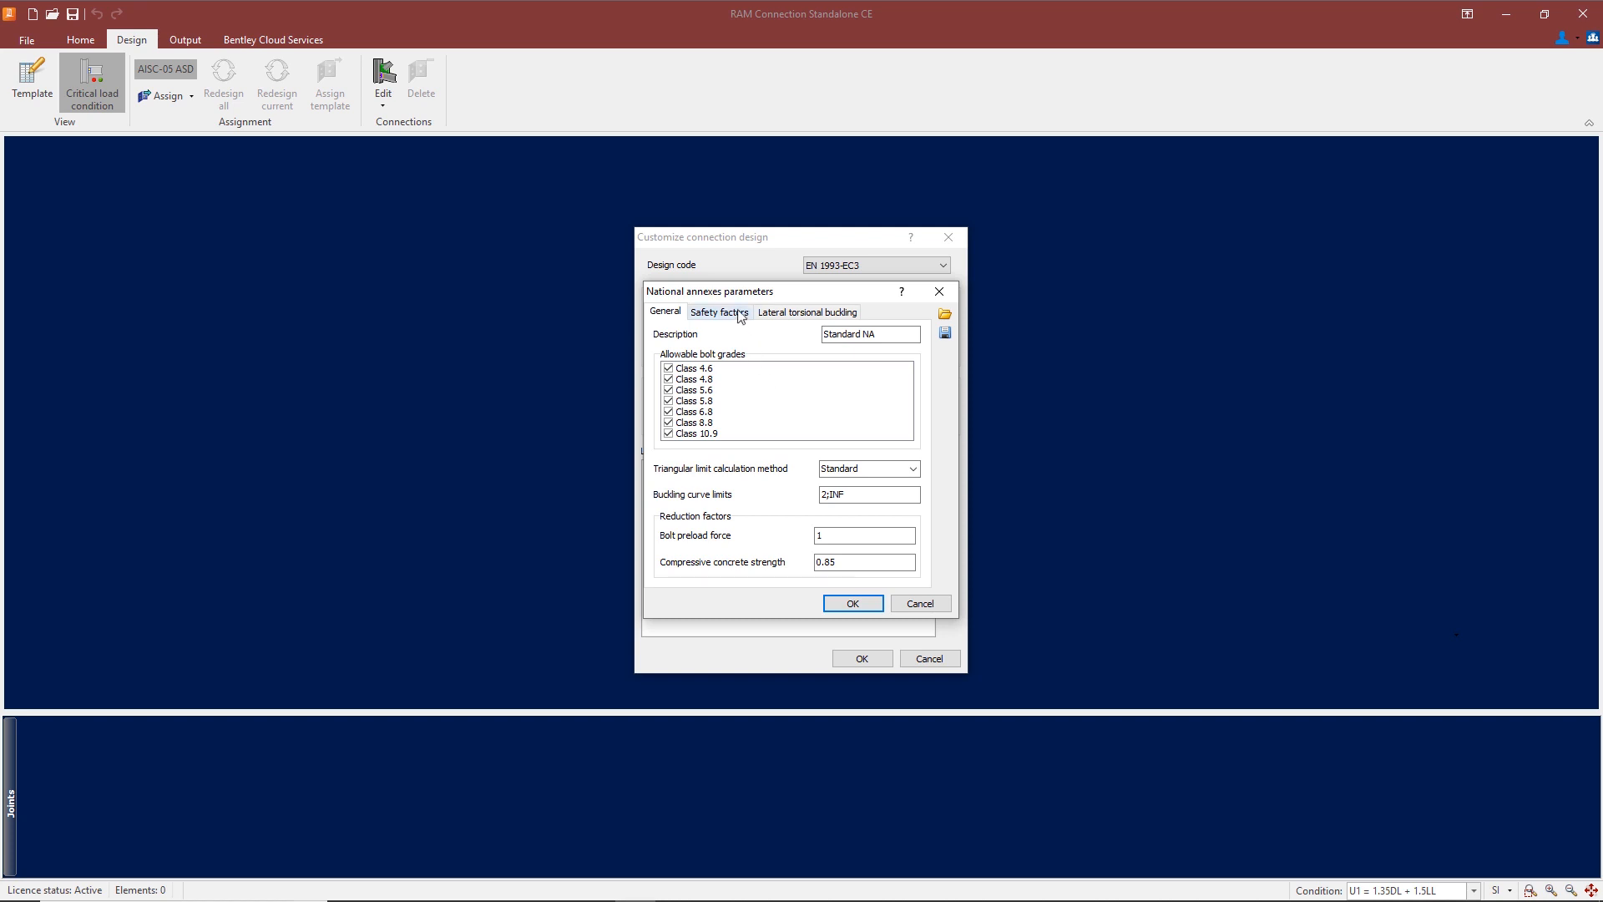
click(719, 313)
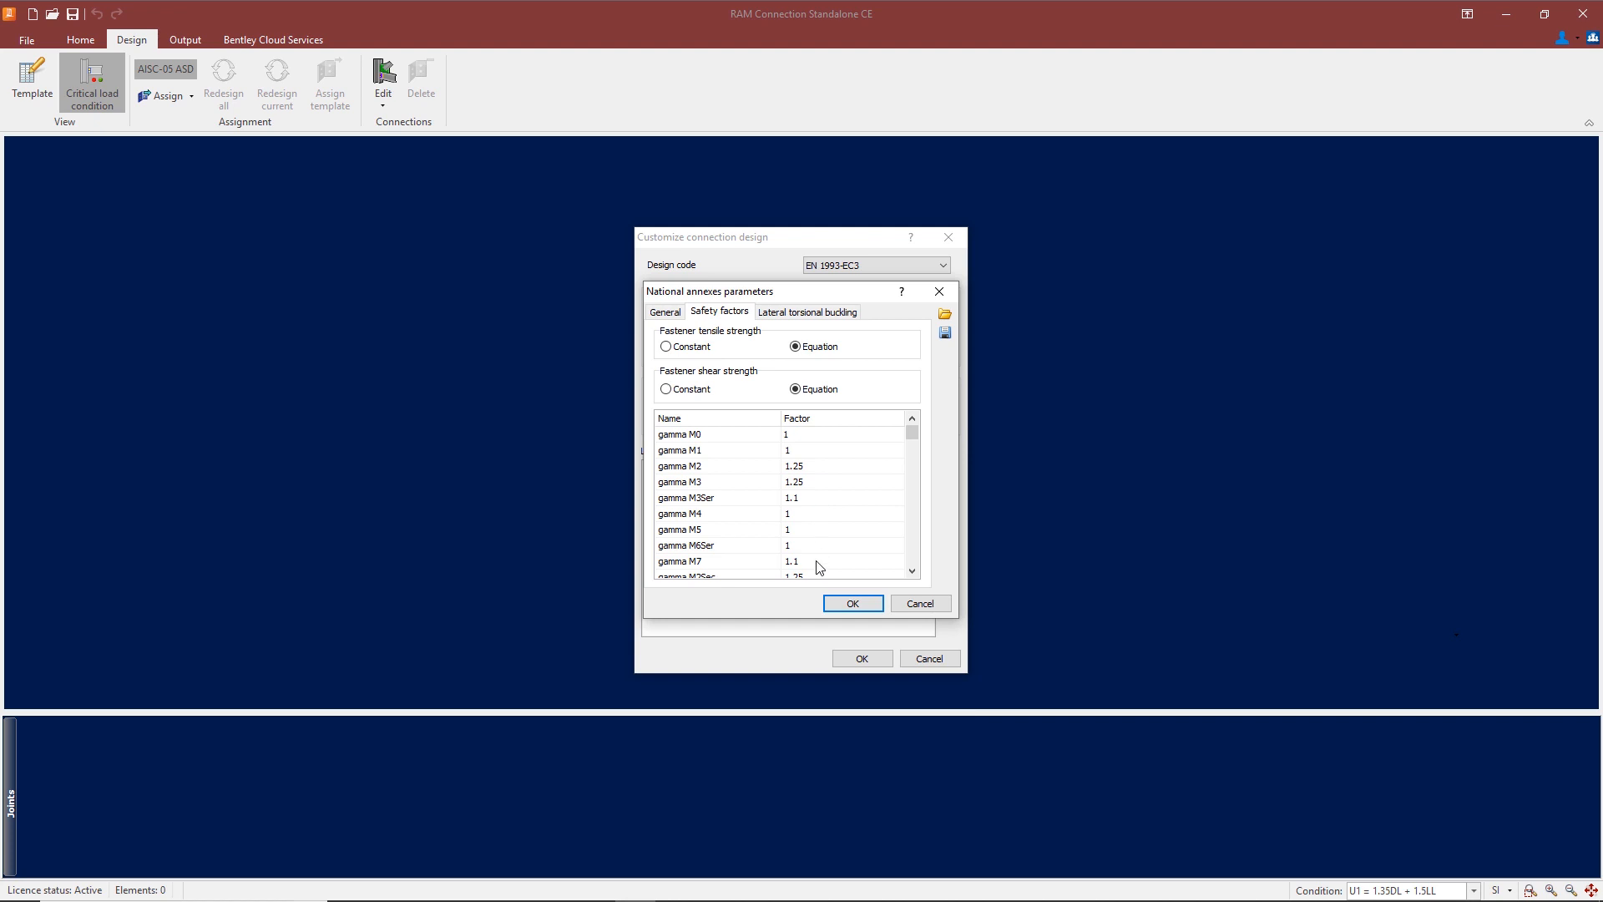
click(806, 310)
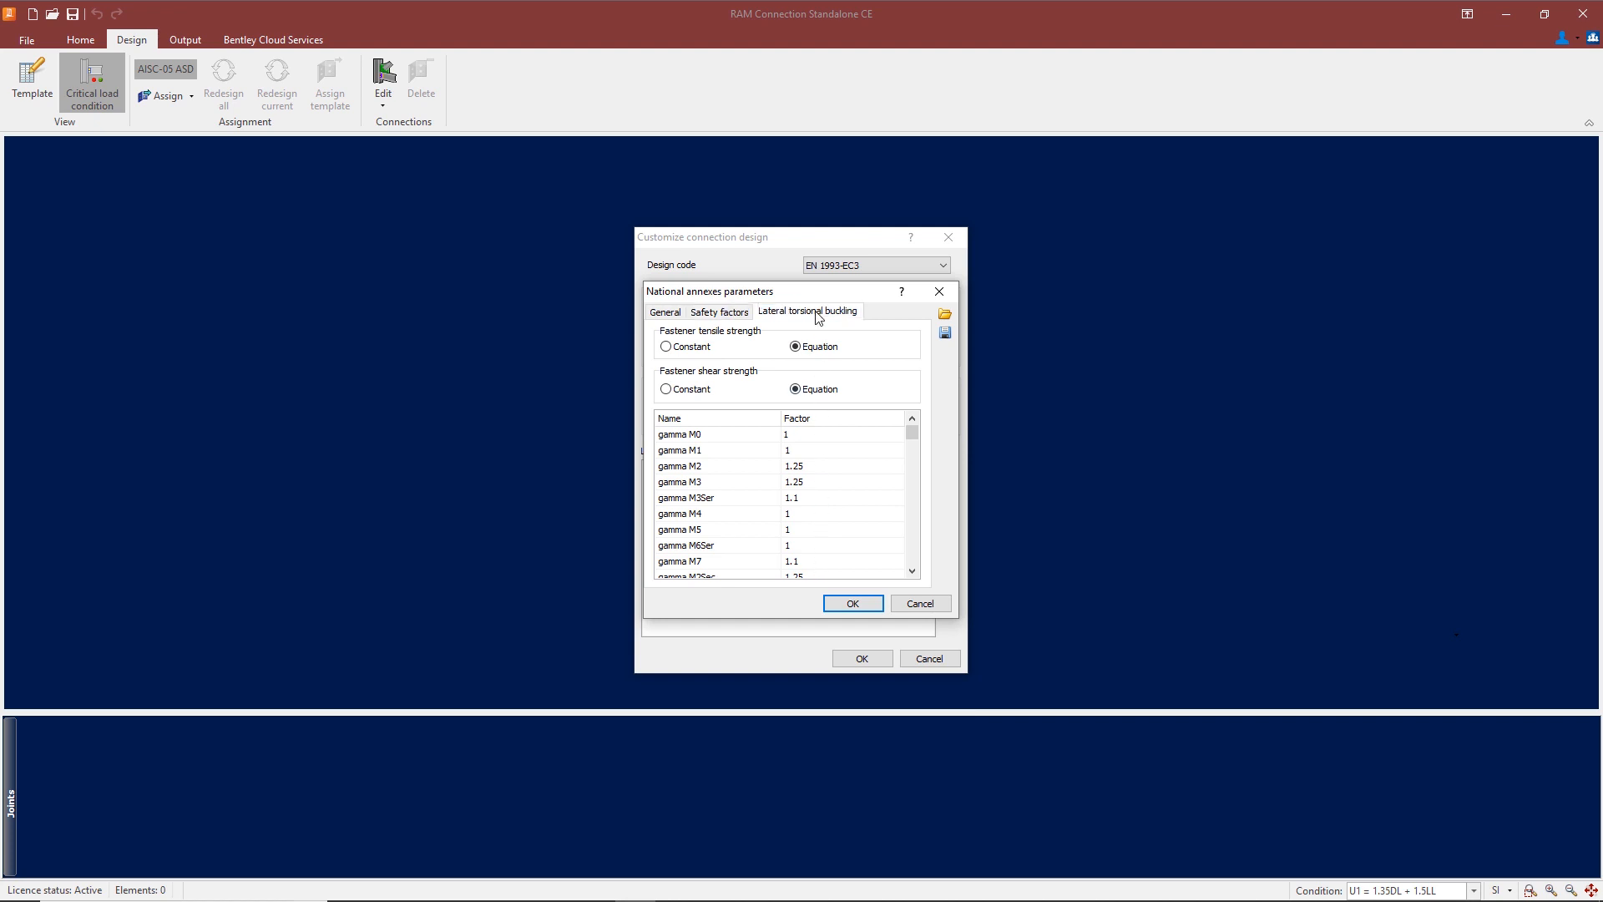
click(806, 312)
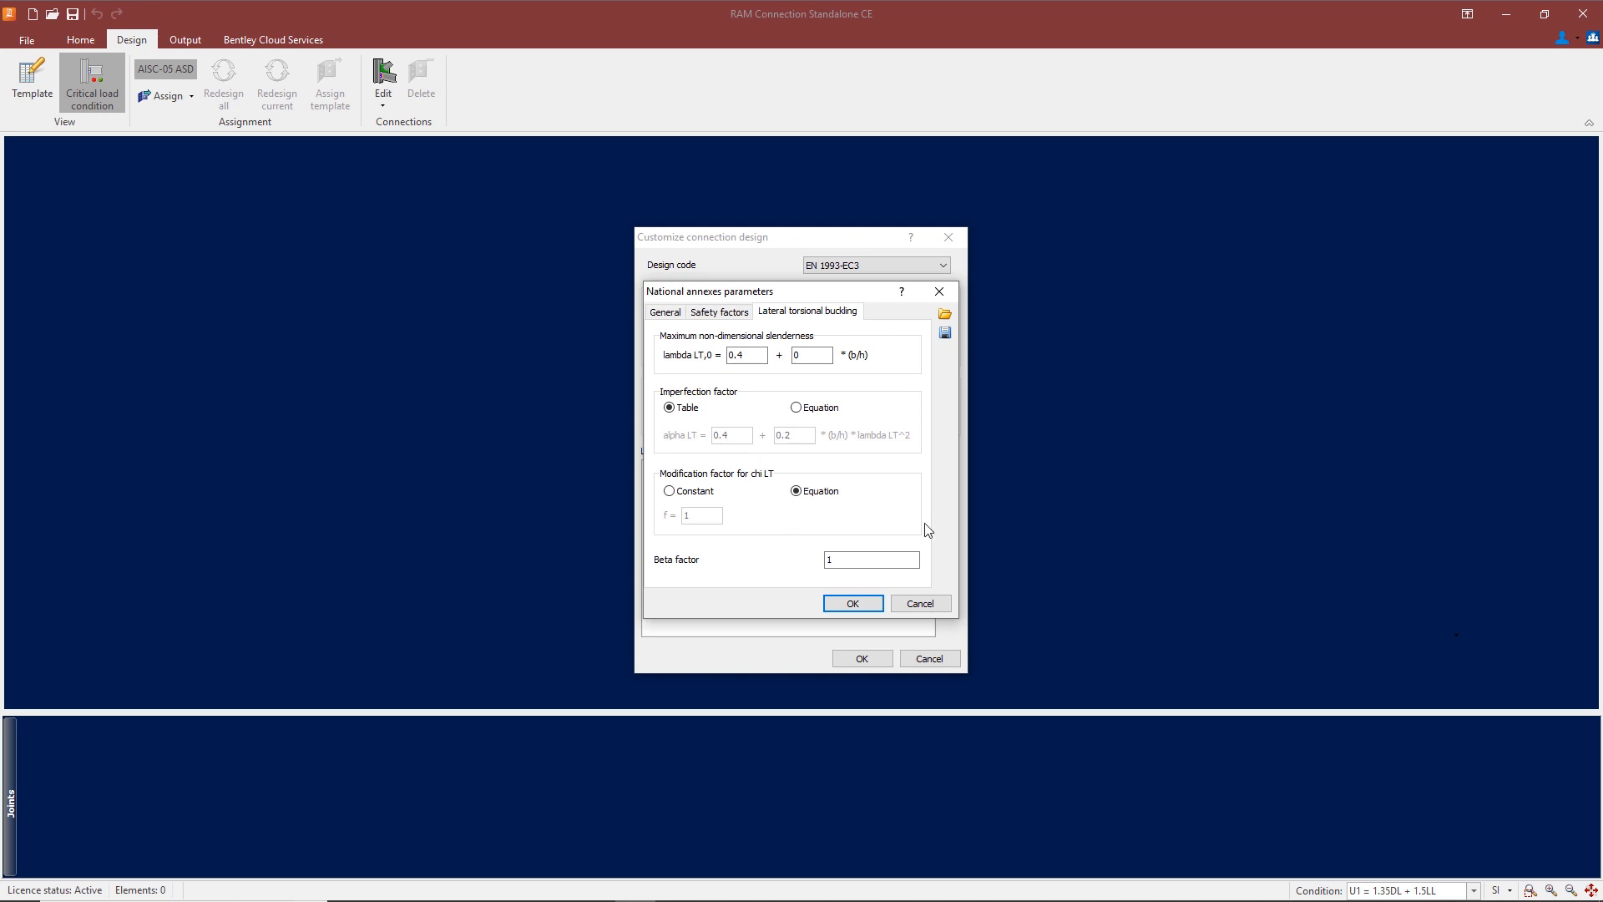
click(853, 603)
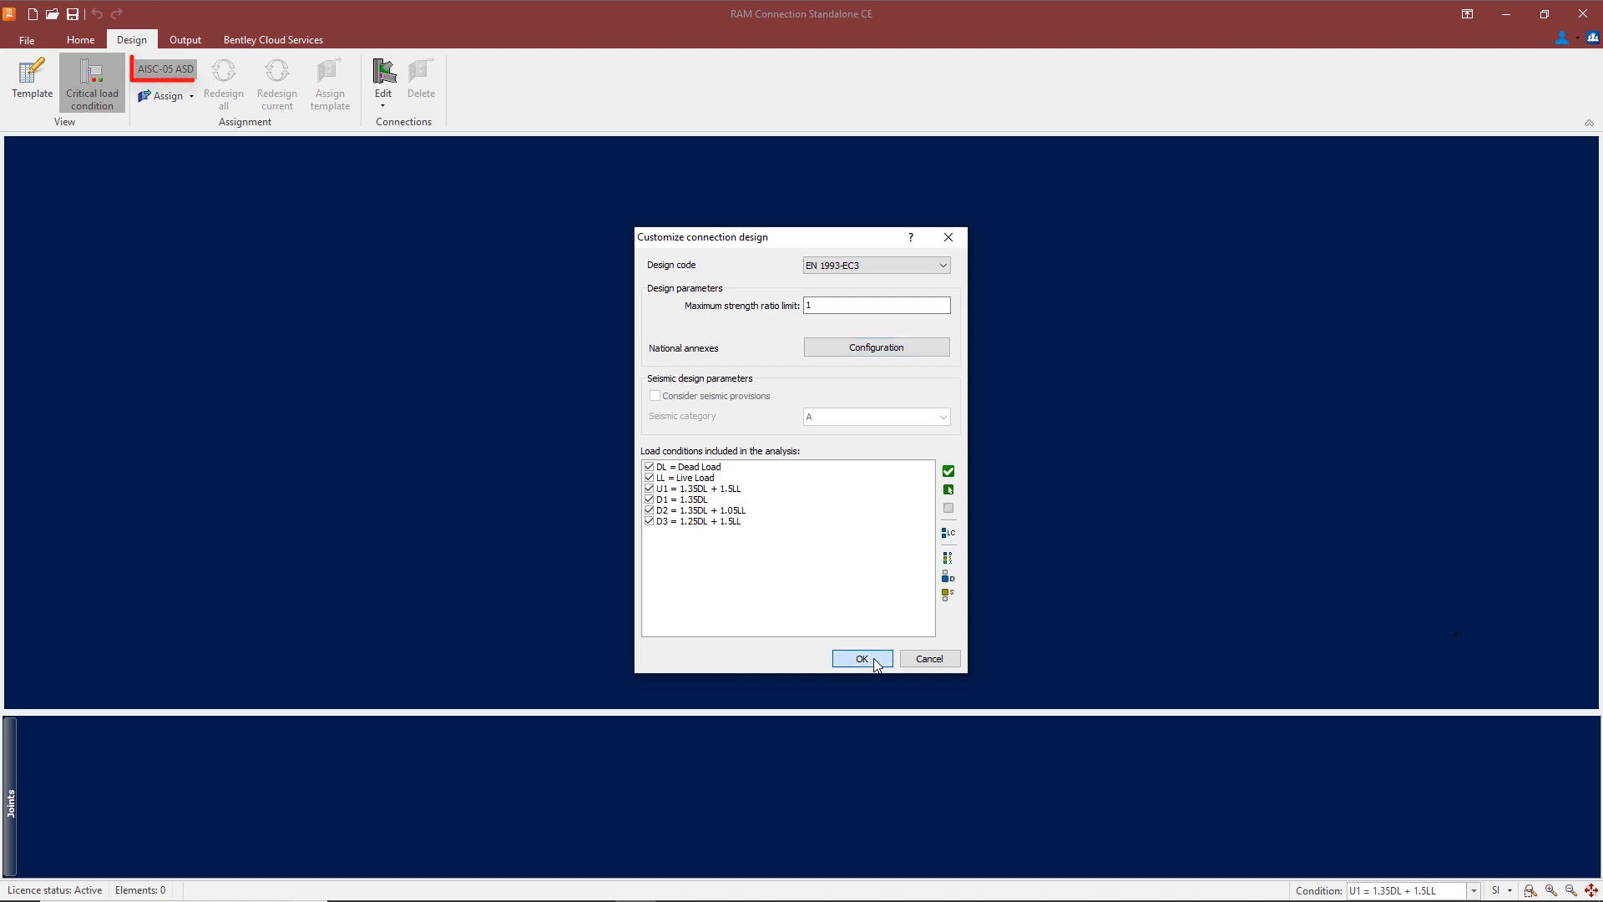
click(861, 657)
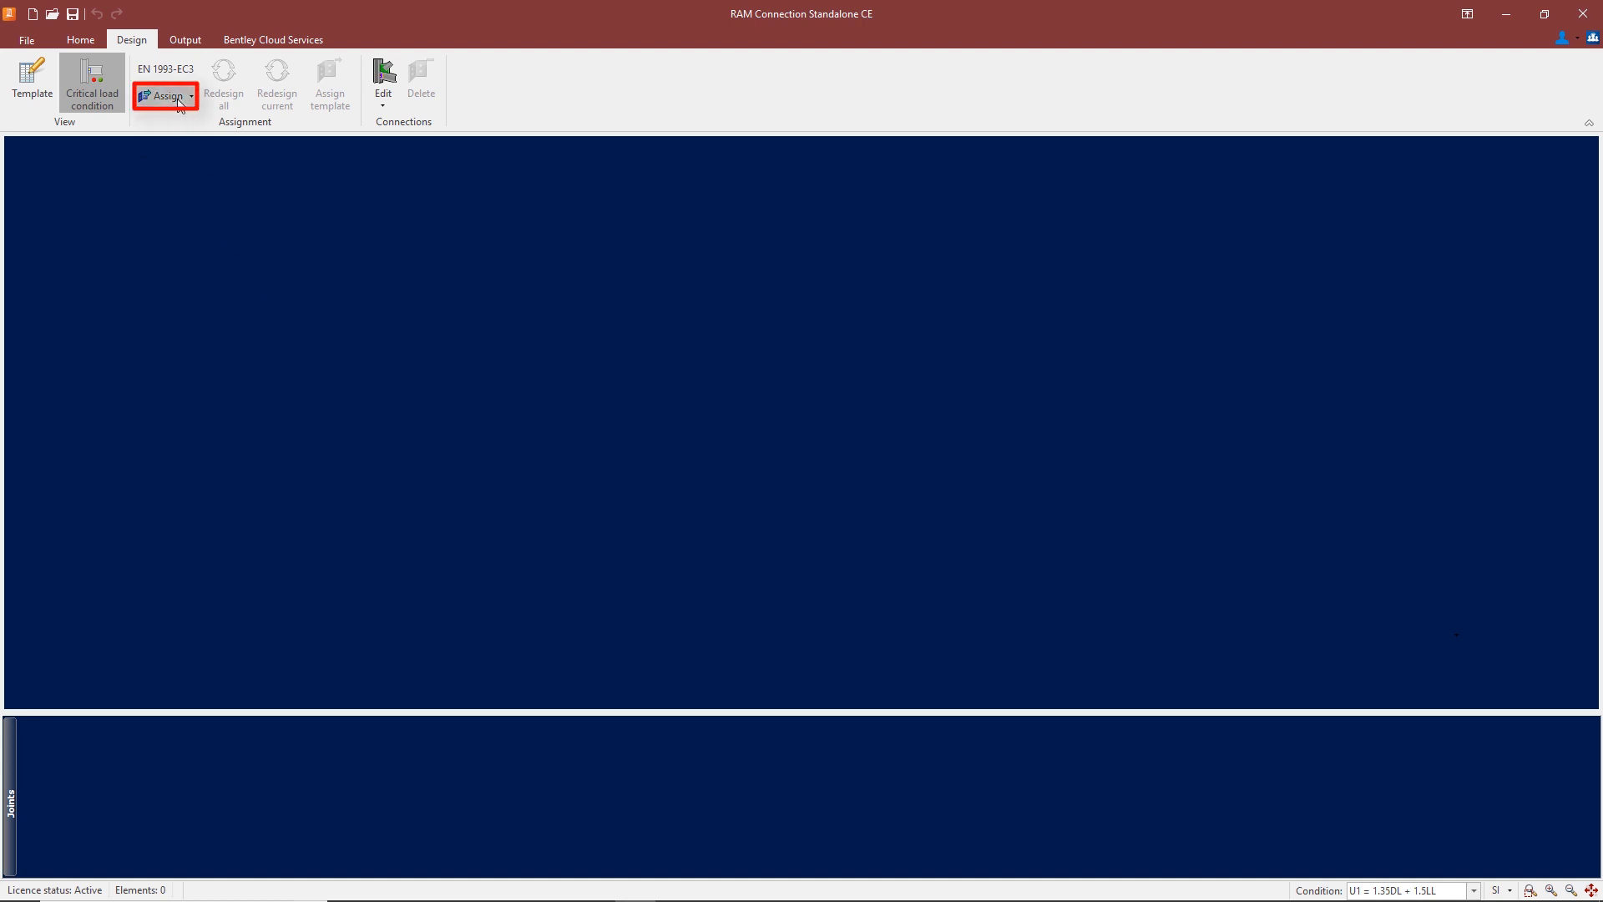
Bring up the list of assignable basic connection types.
click(164, 97)
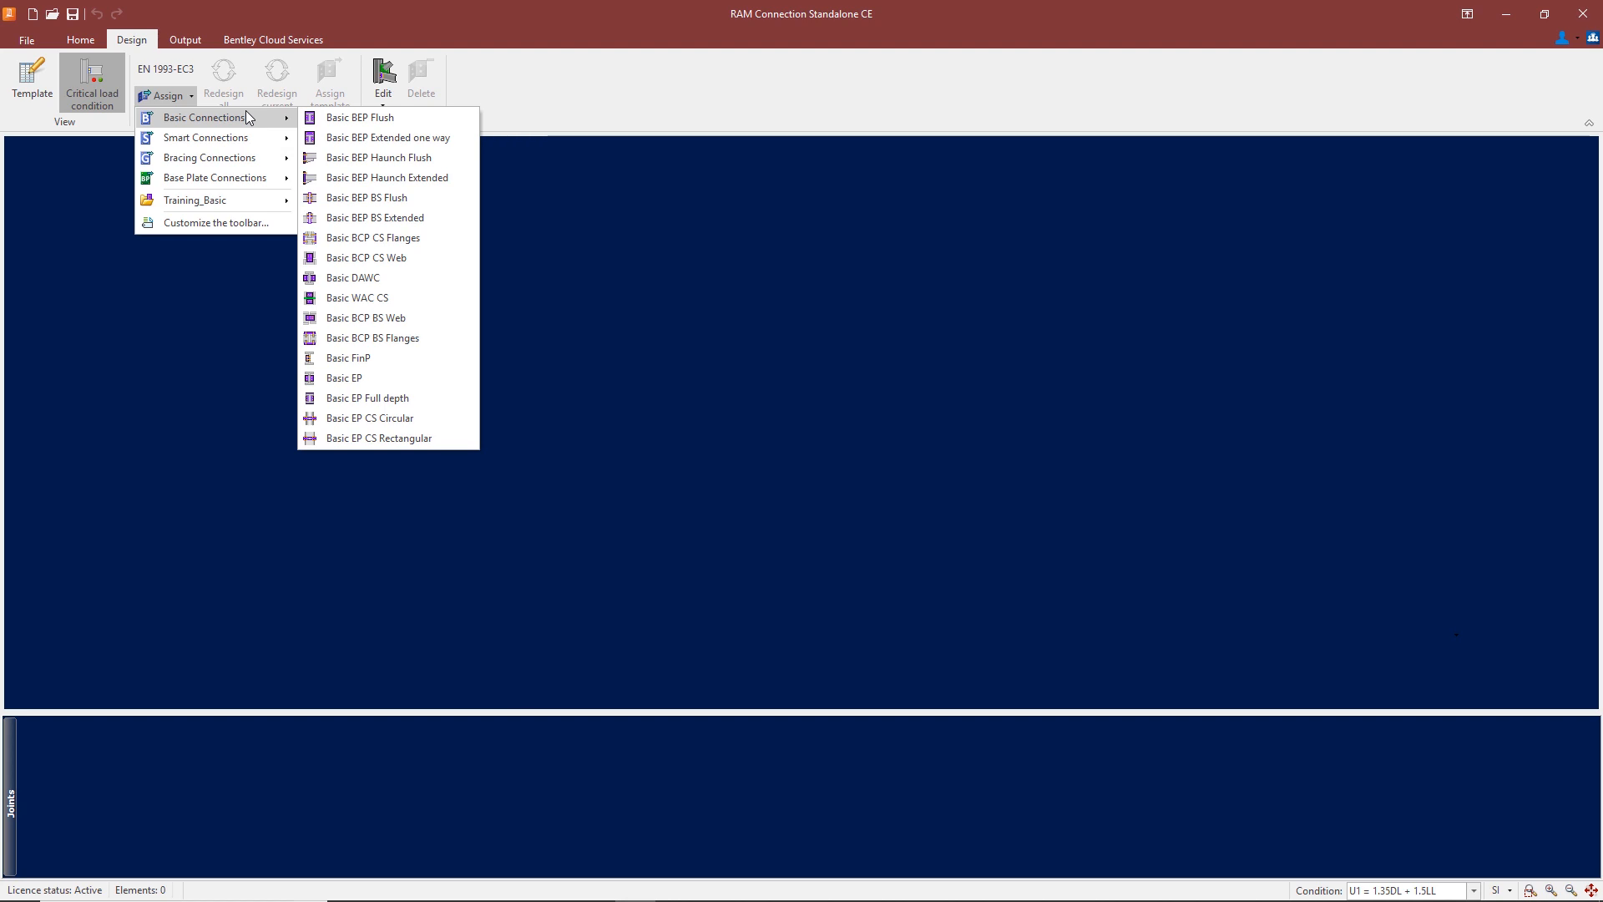
mouse_move(352, 277)
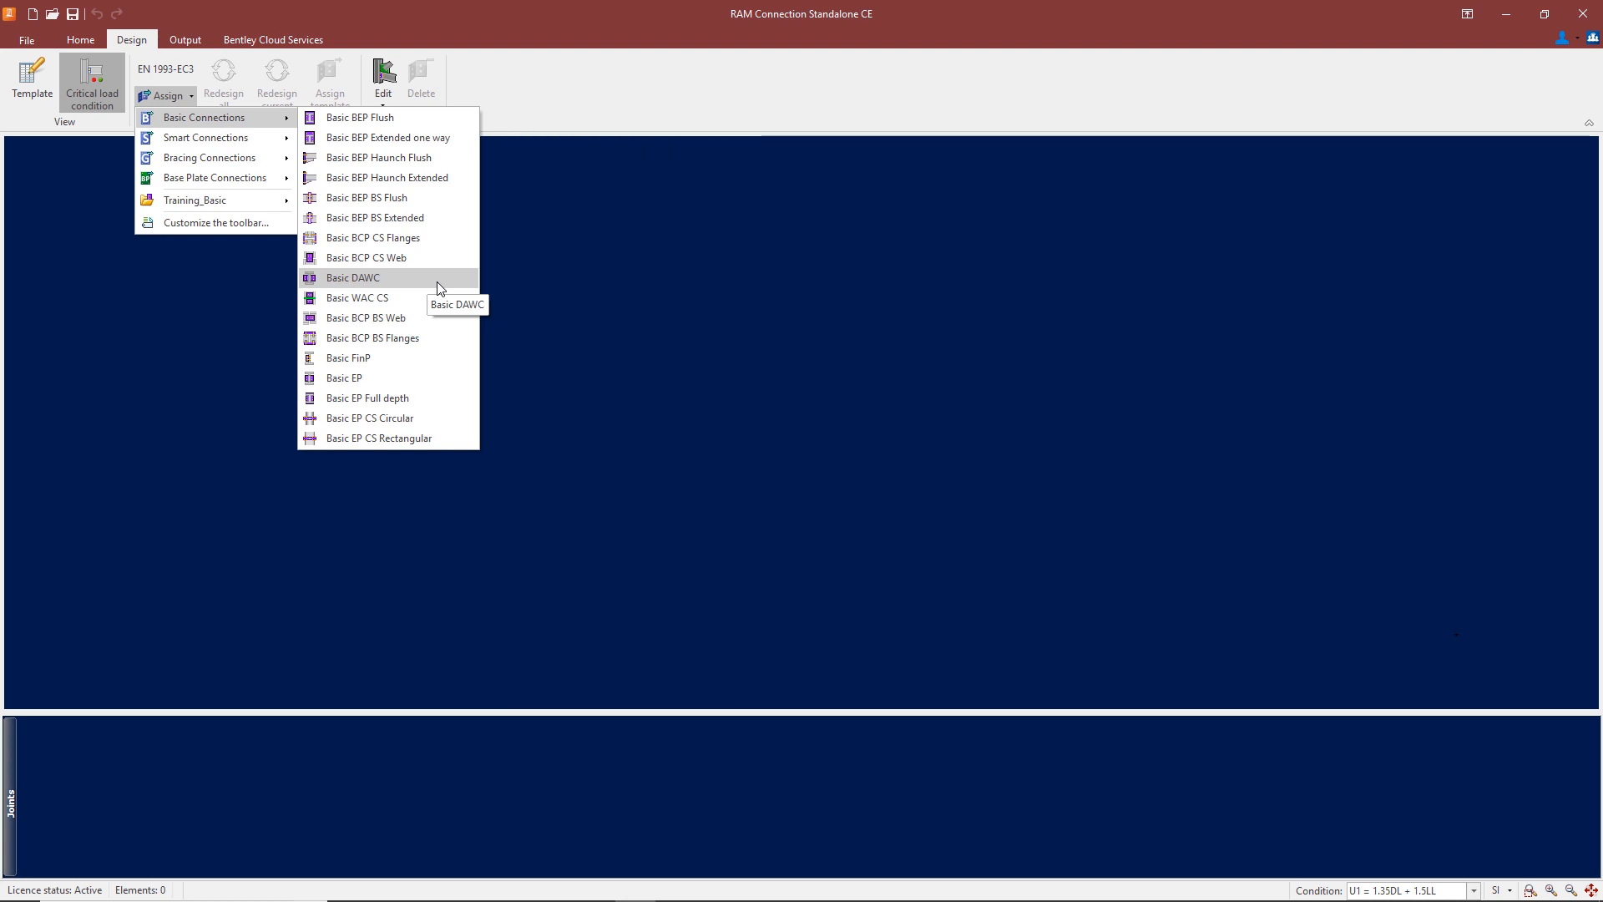
mouse_move(379, 437)
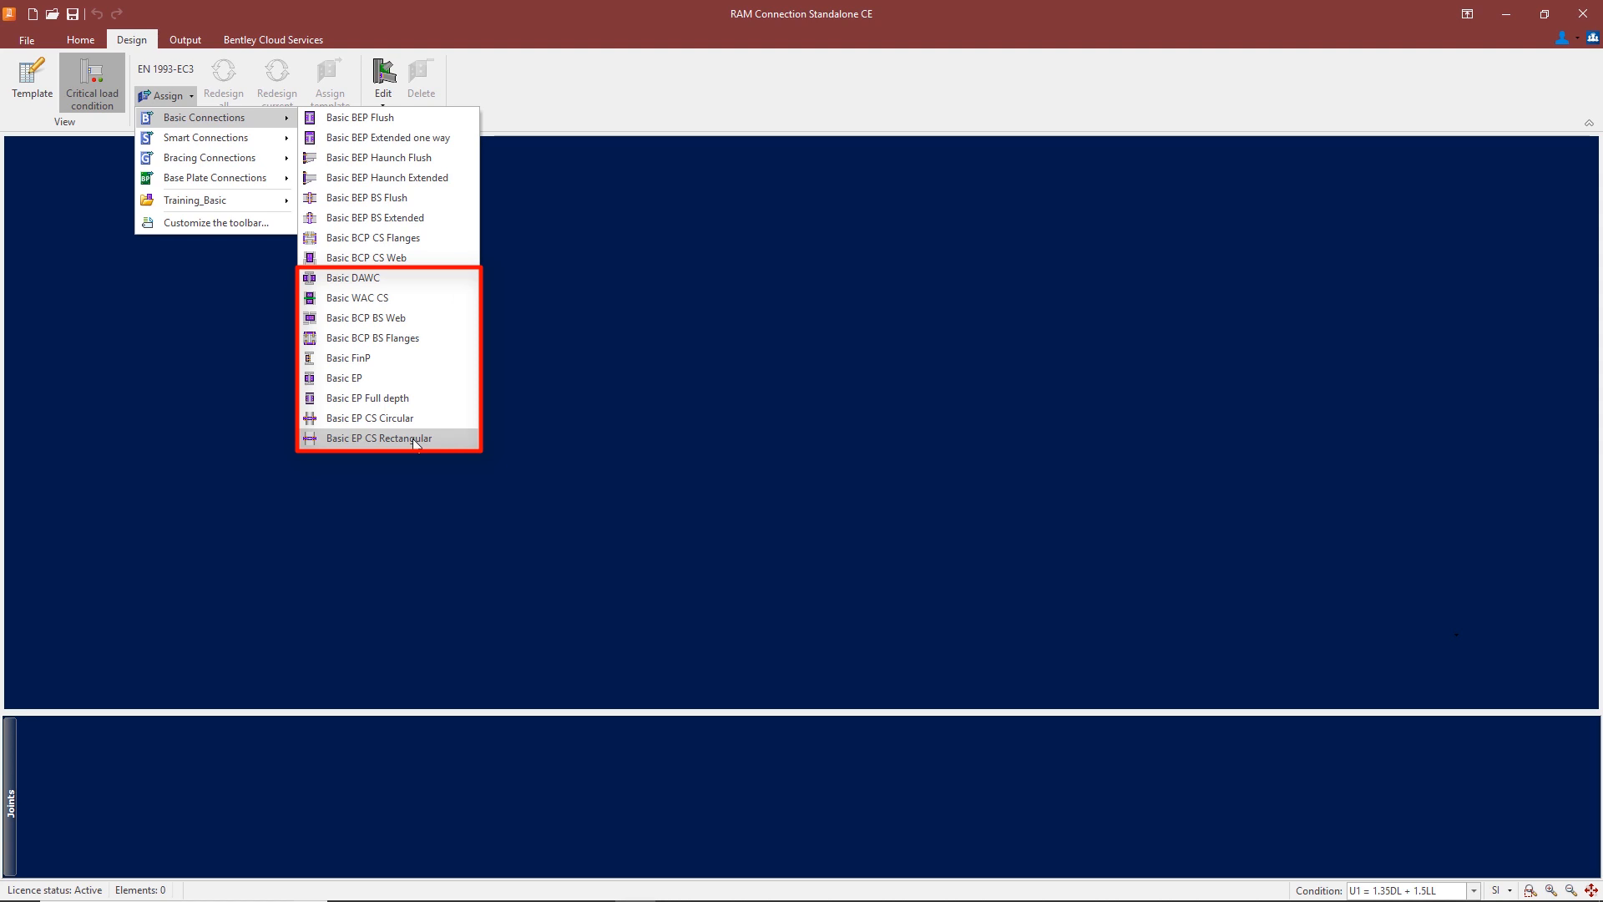
mouse_move(414, 437)
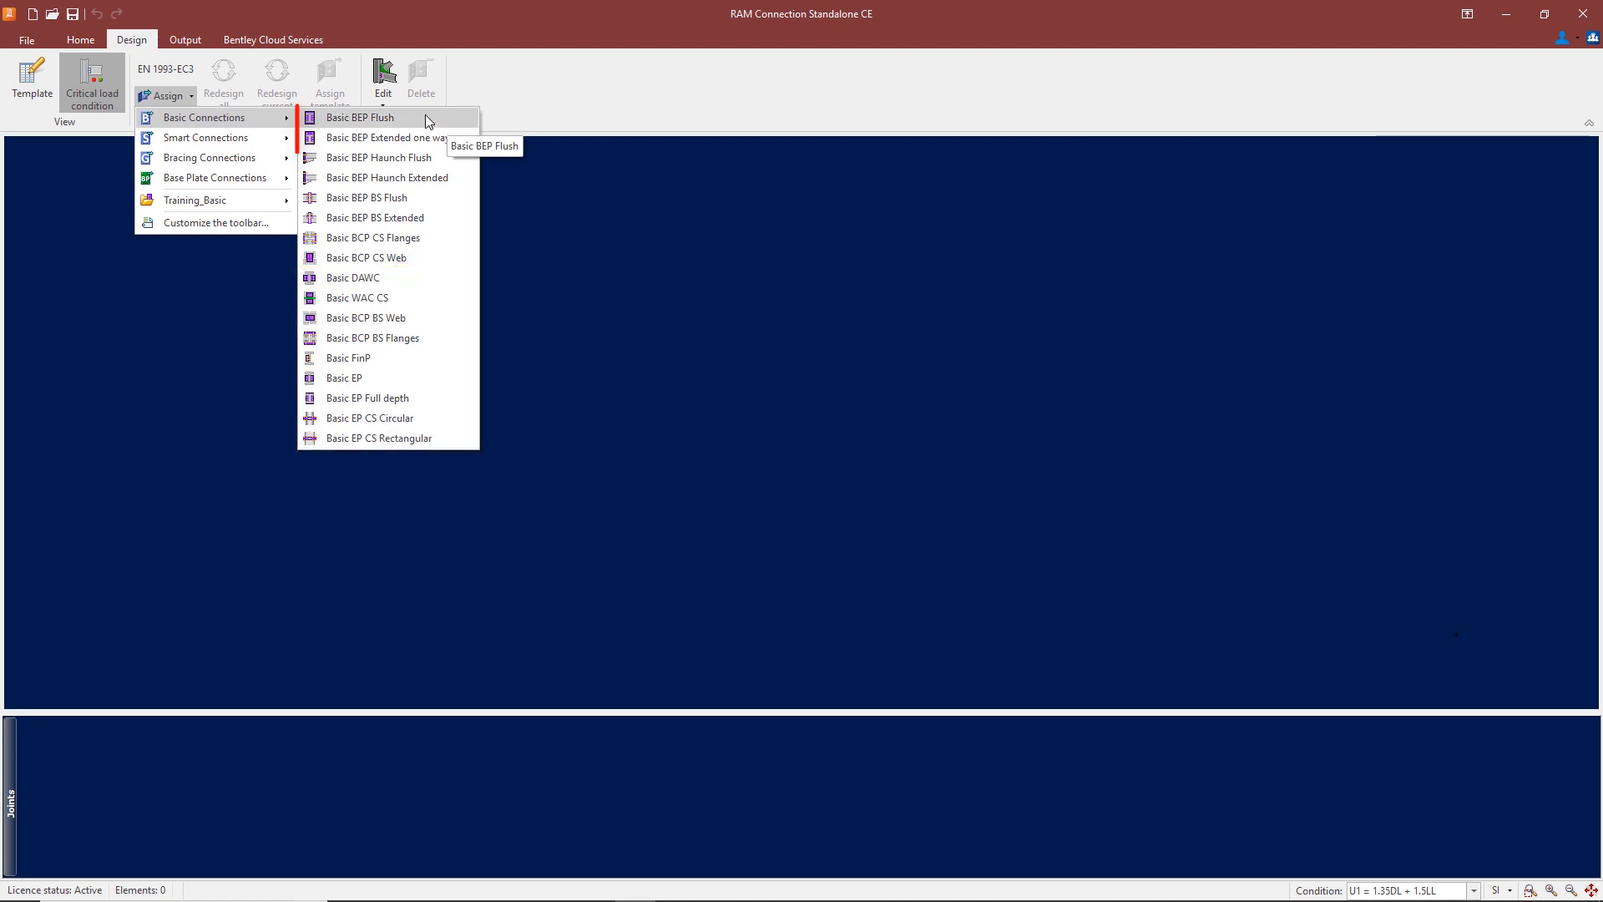
mouse_move(435, 257)
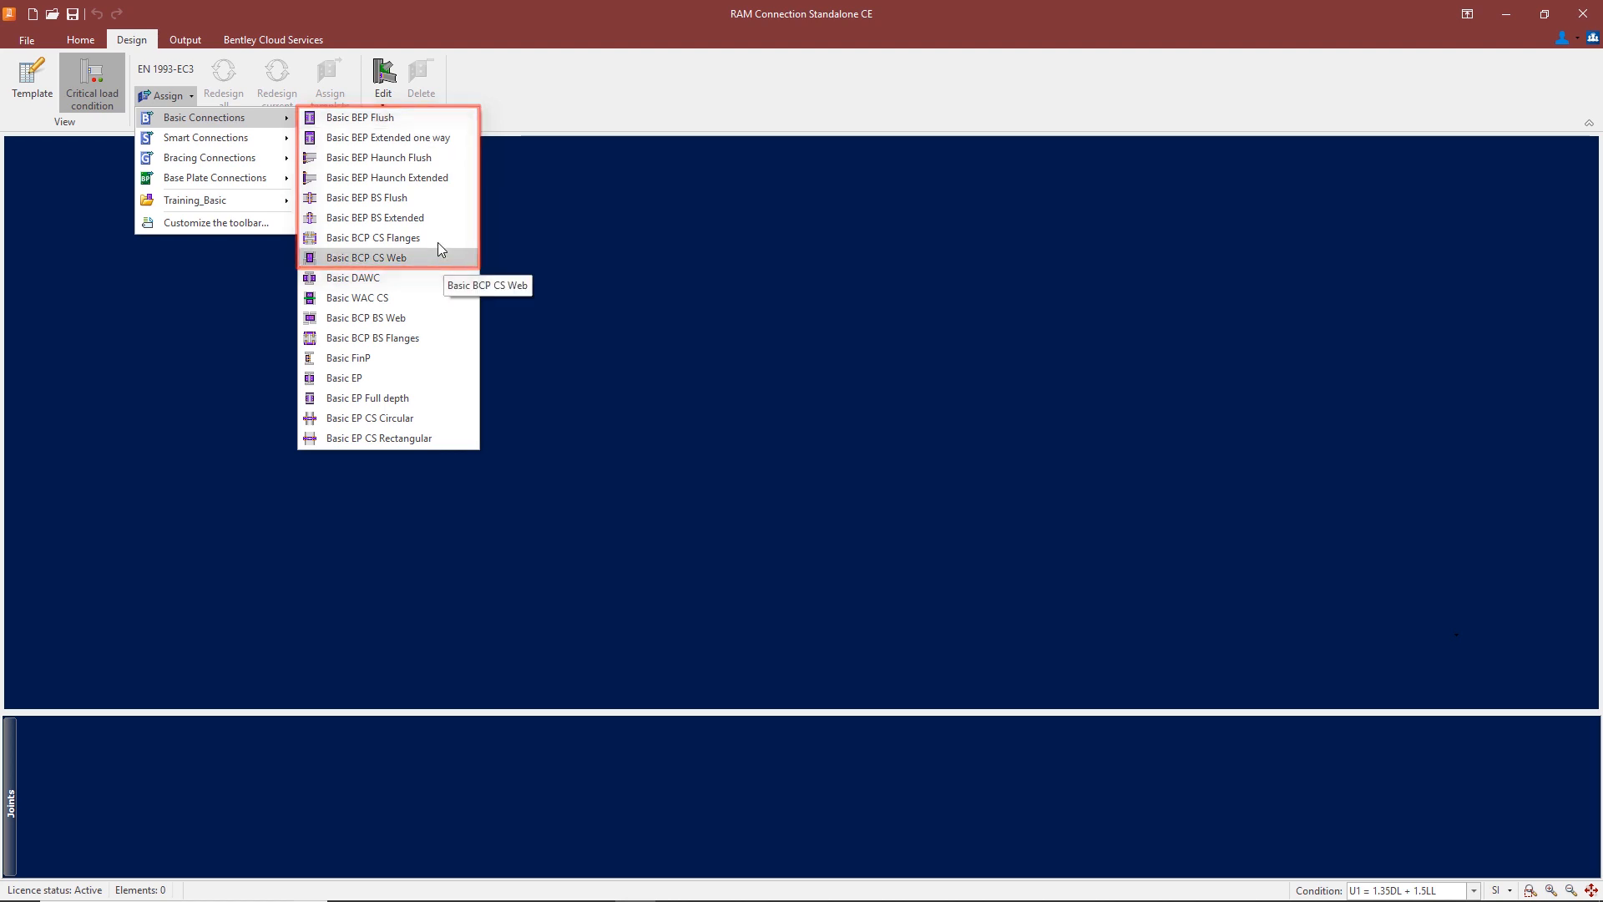
mouse_move(439, 249)
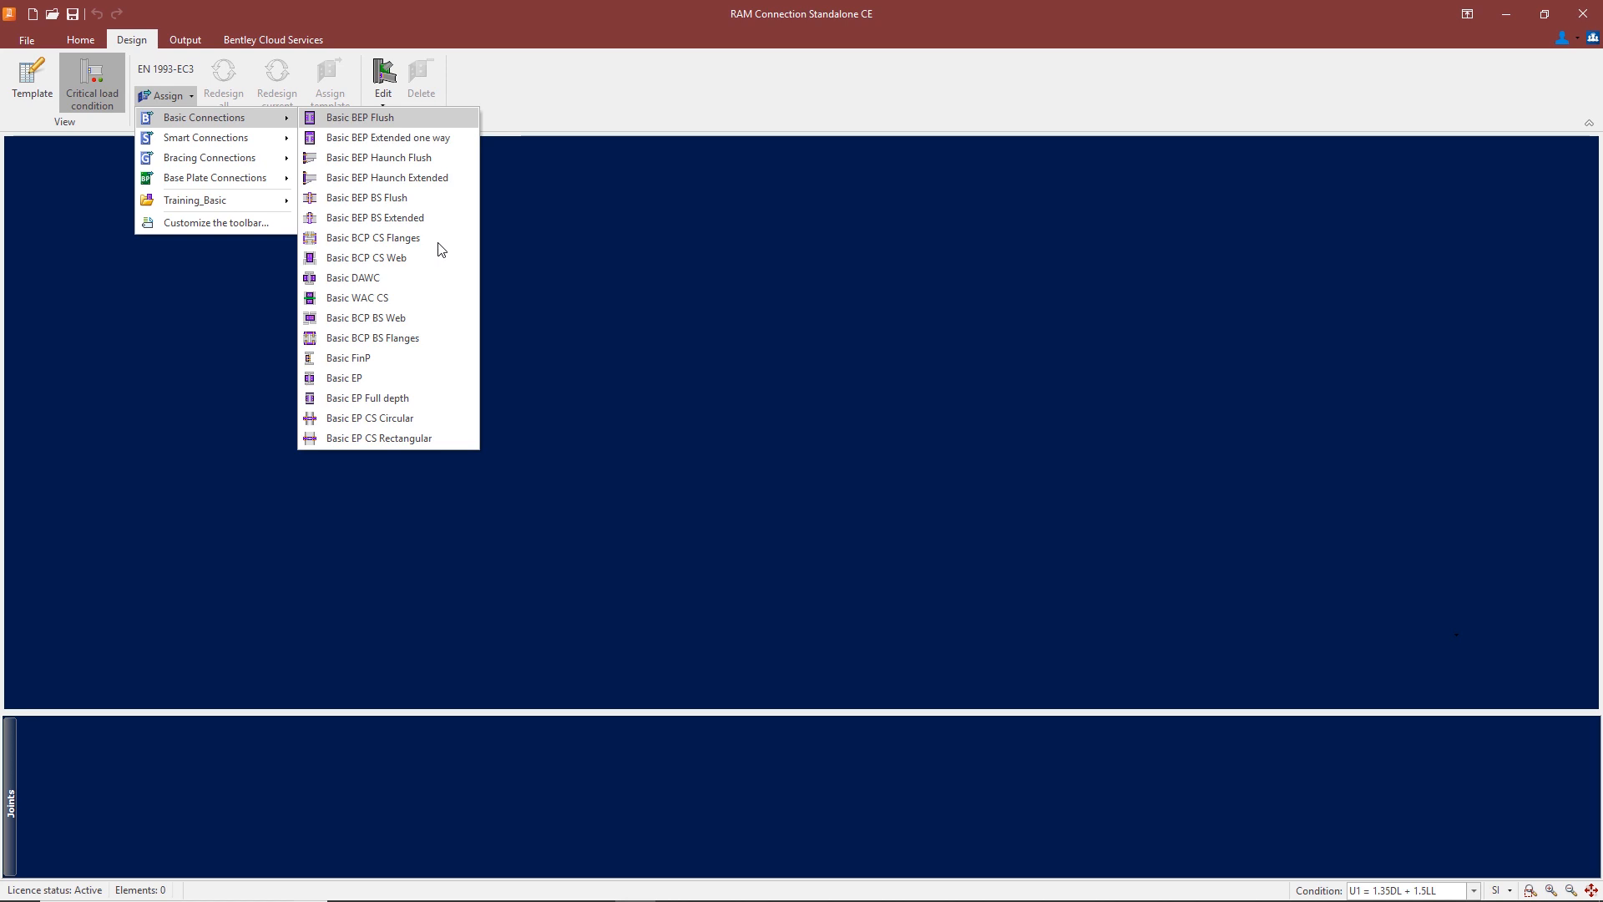
mouse_move(388, 137)
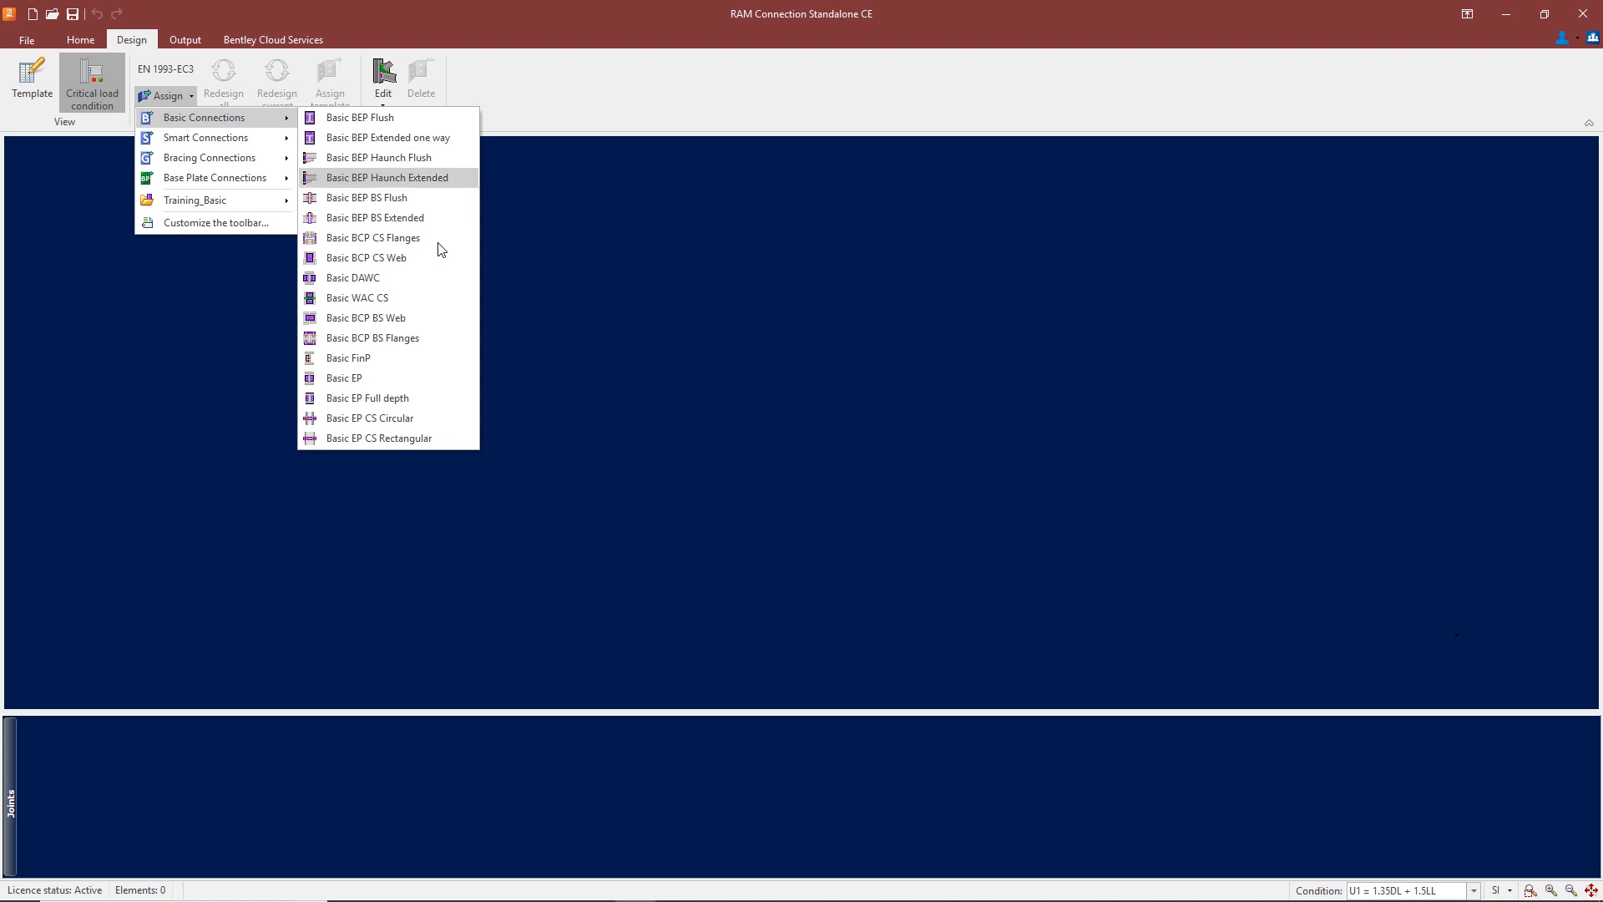
mouse_move(366, 197)
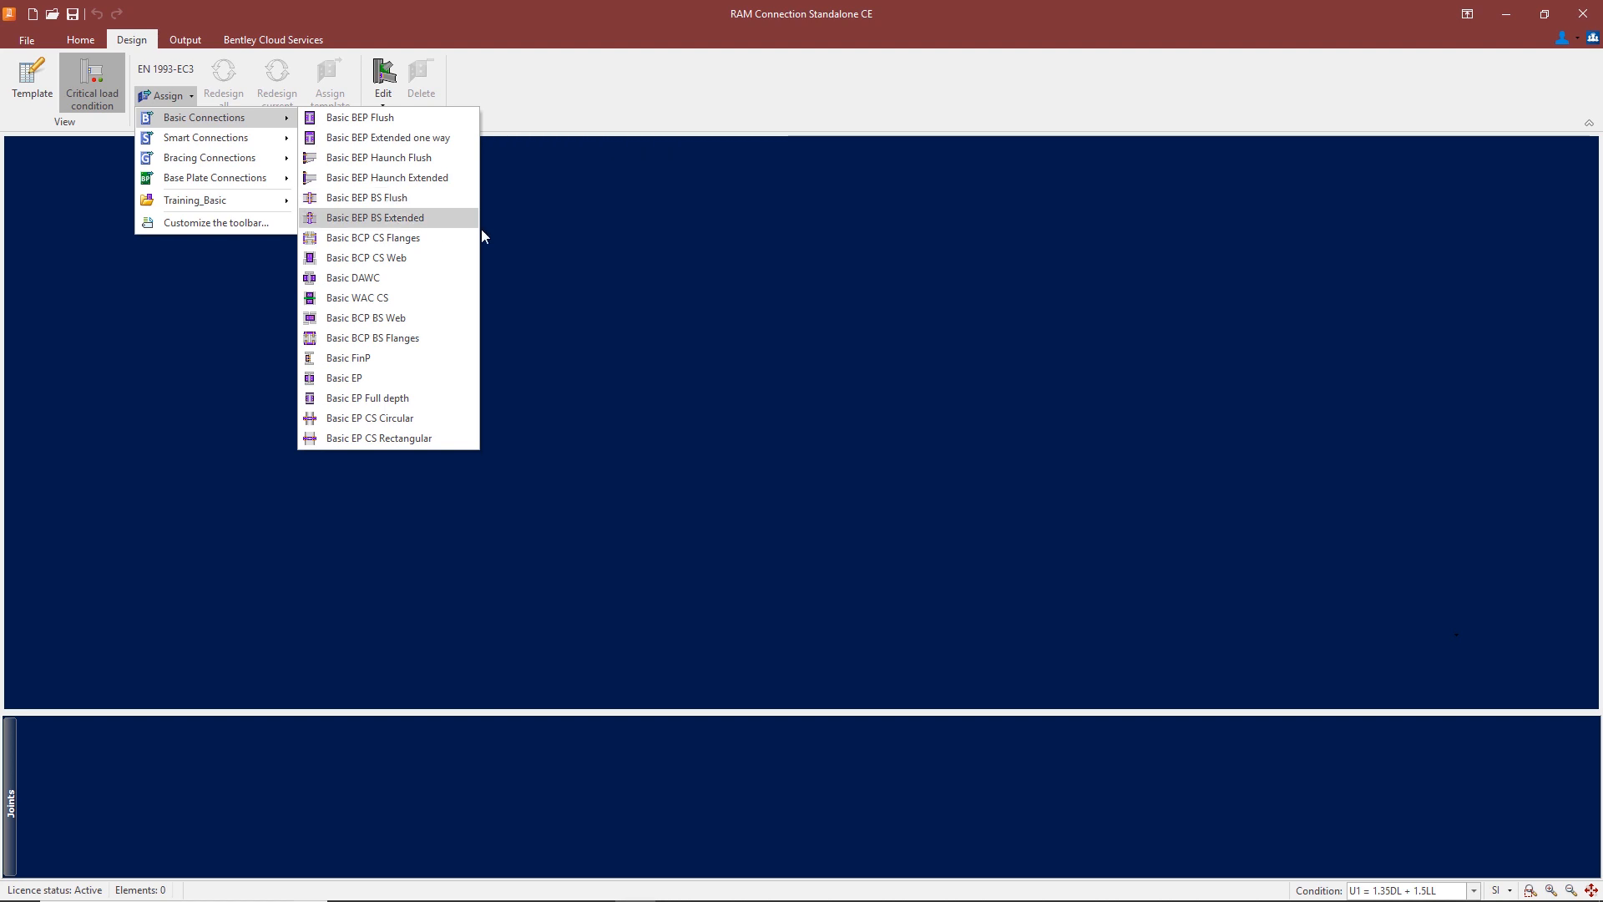
mouse_move(374, 237)
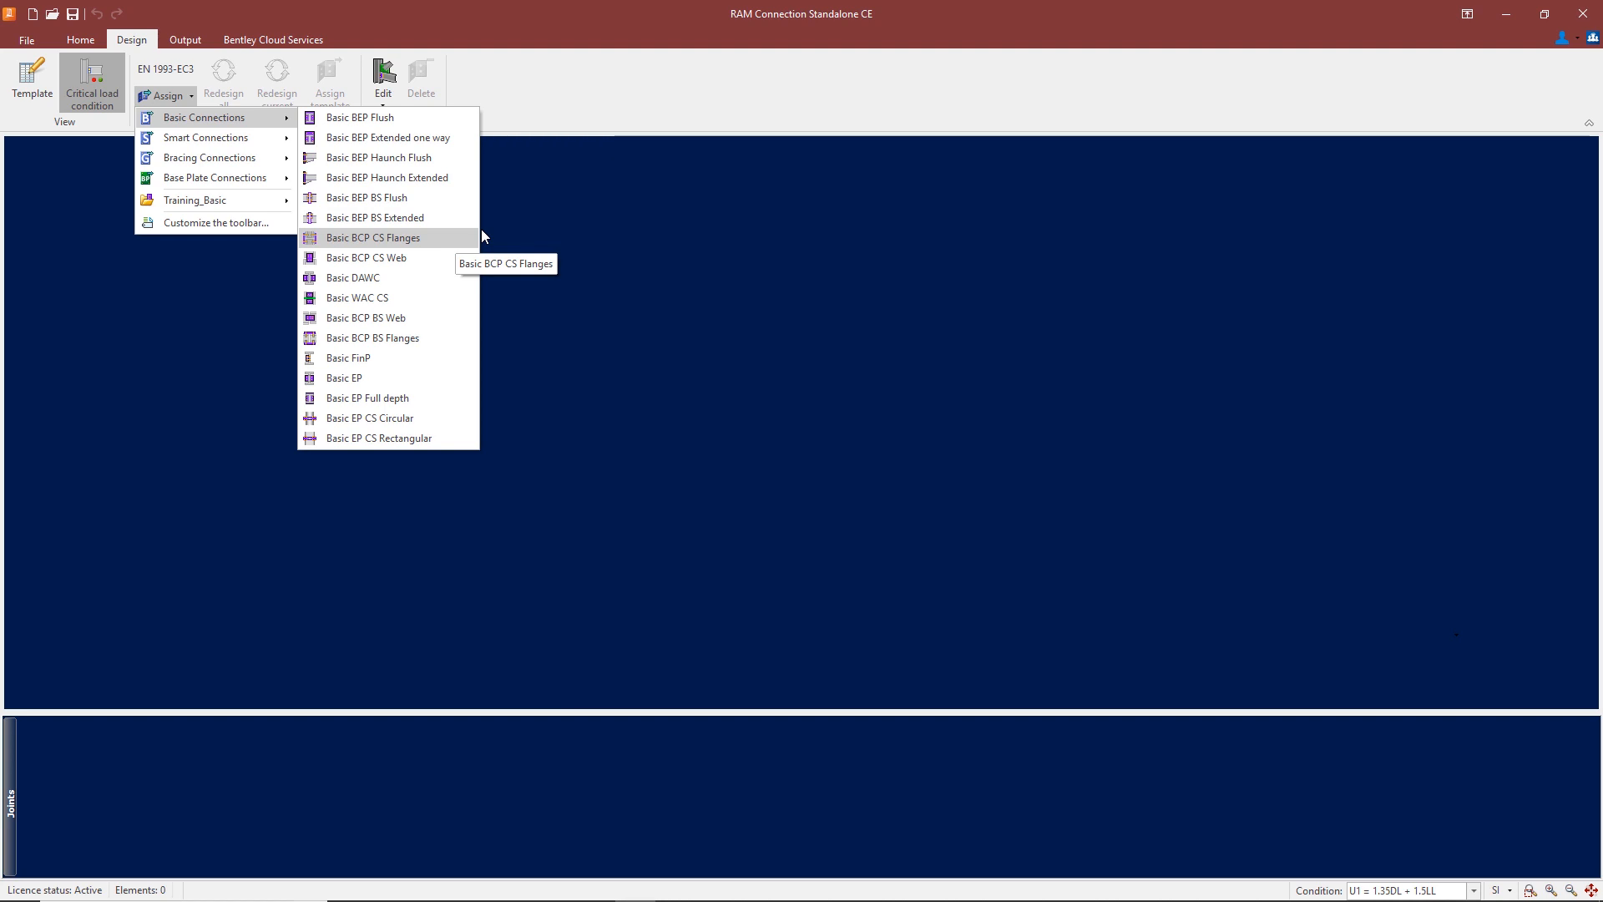
mouse_move(365, 257)
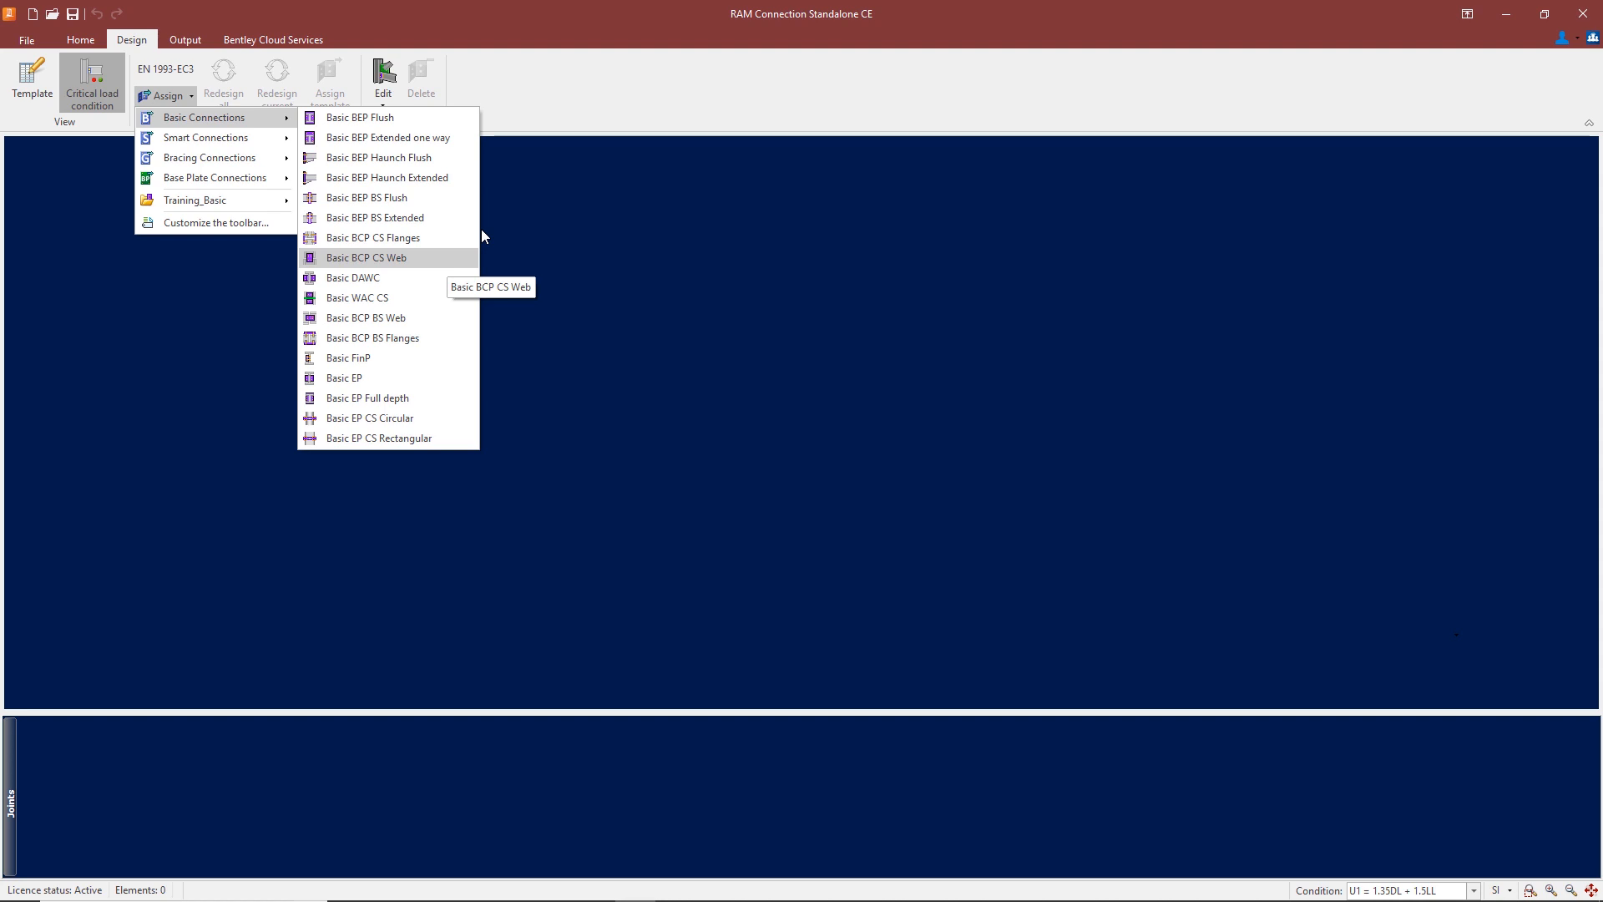
mouse_move(454, 237)
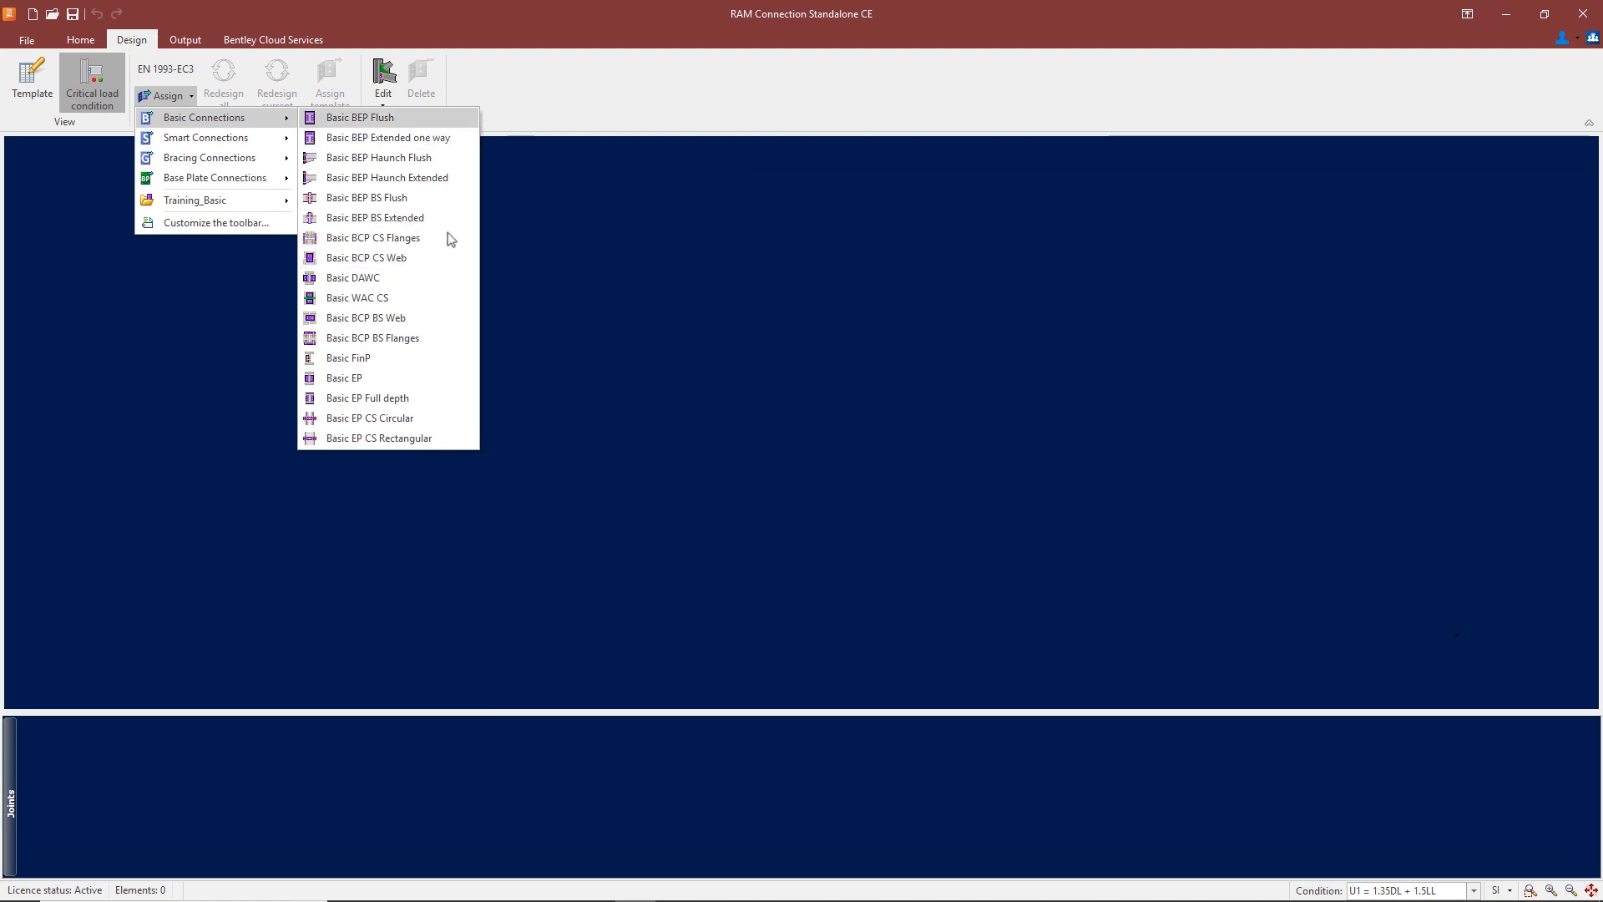
mouse_move(365, 257)
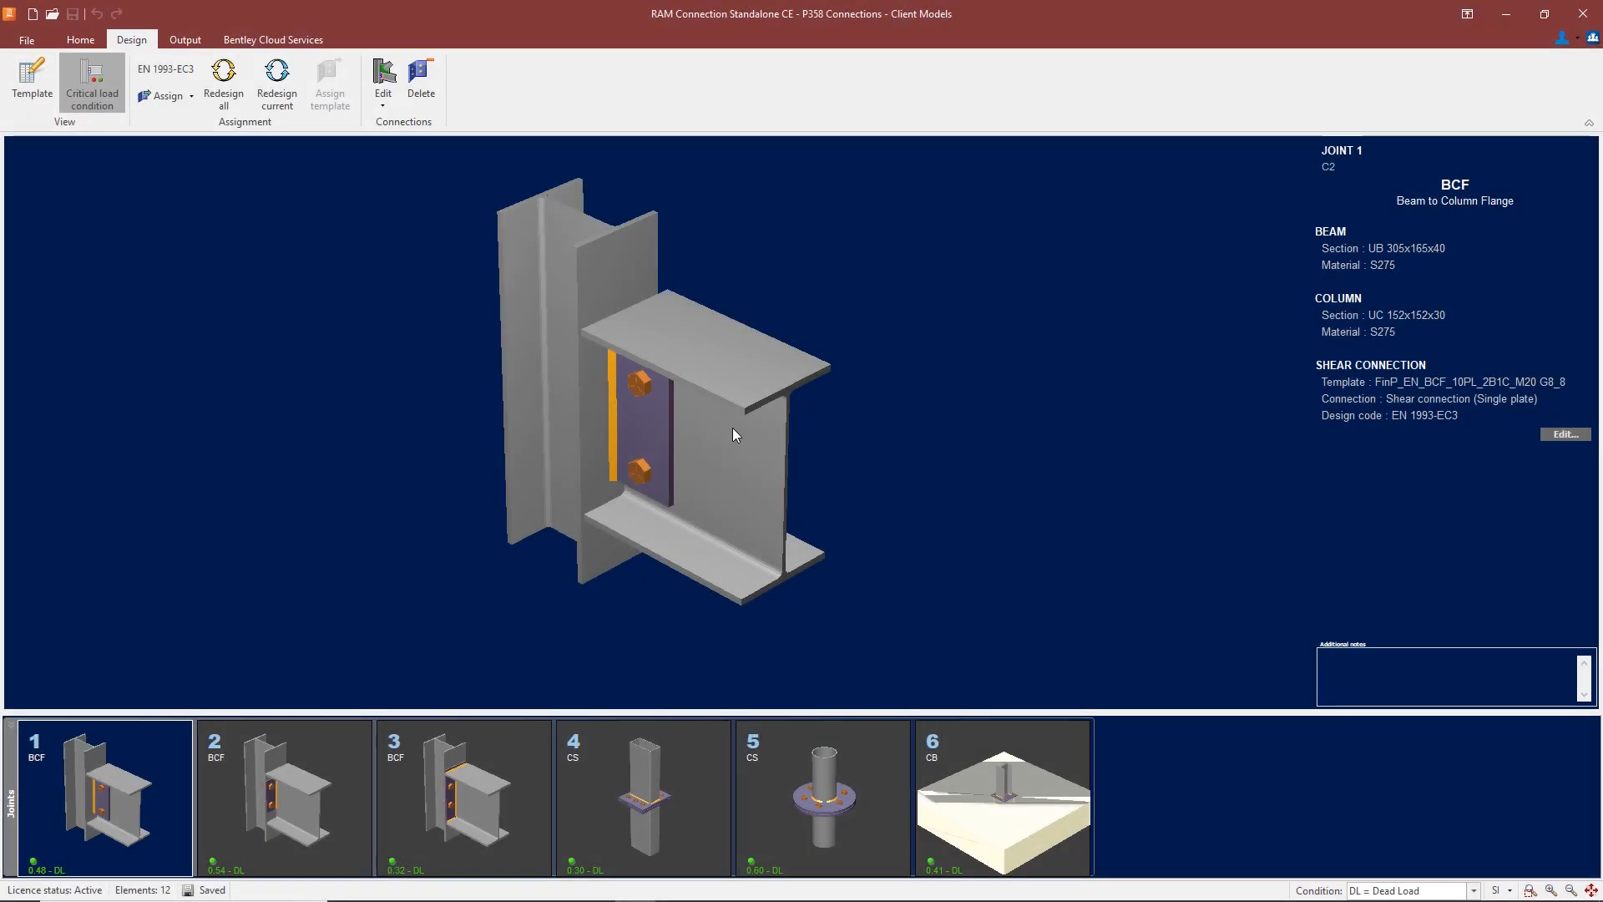
mouse_move(748, 511)
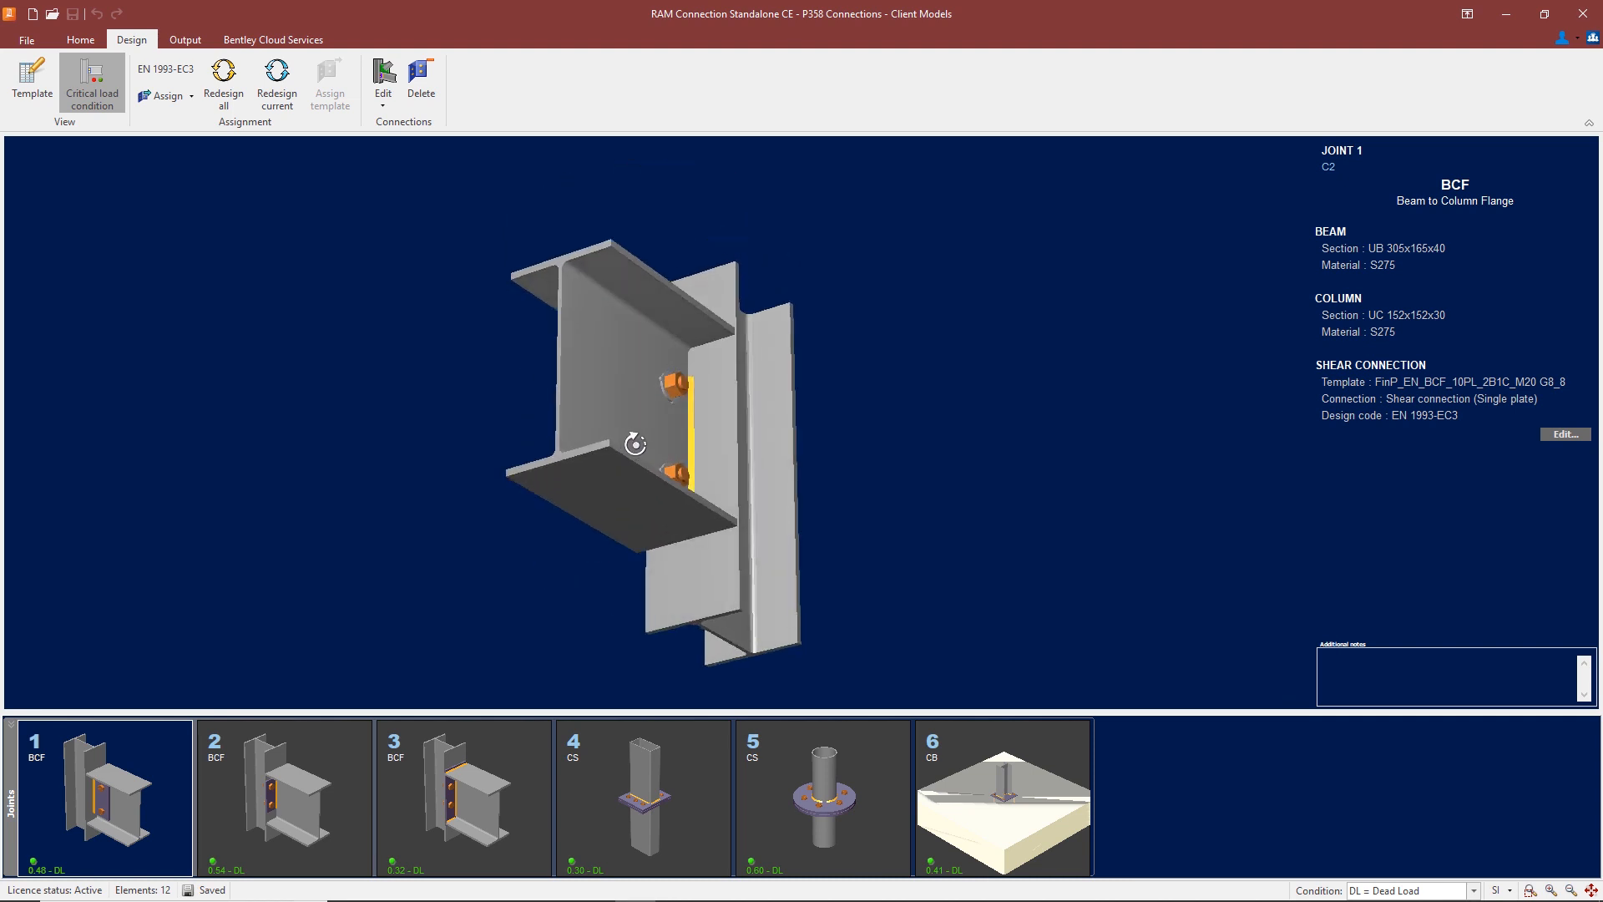
drag(634, 444, 703, 467)
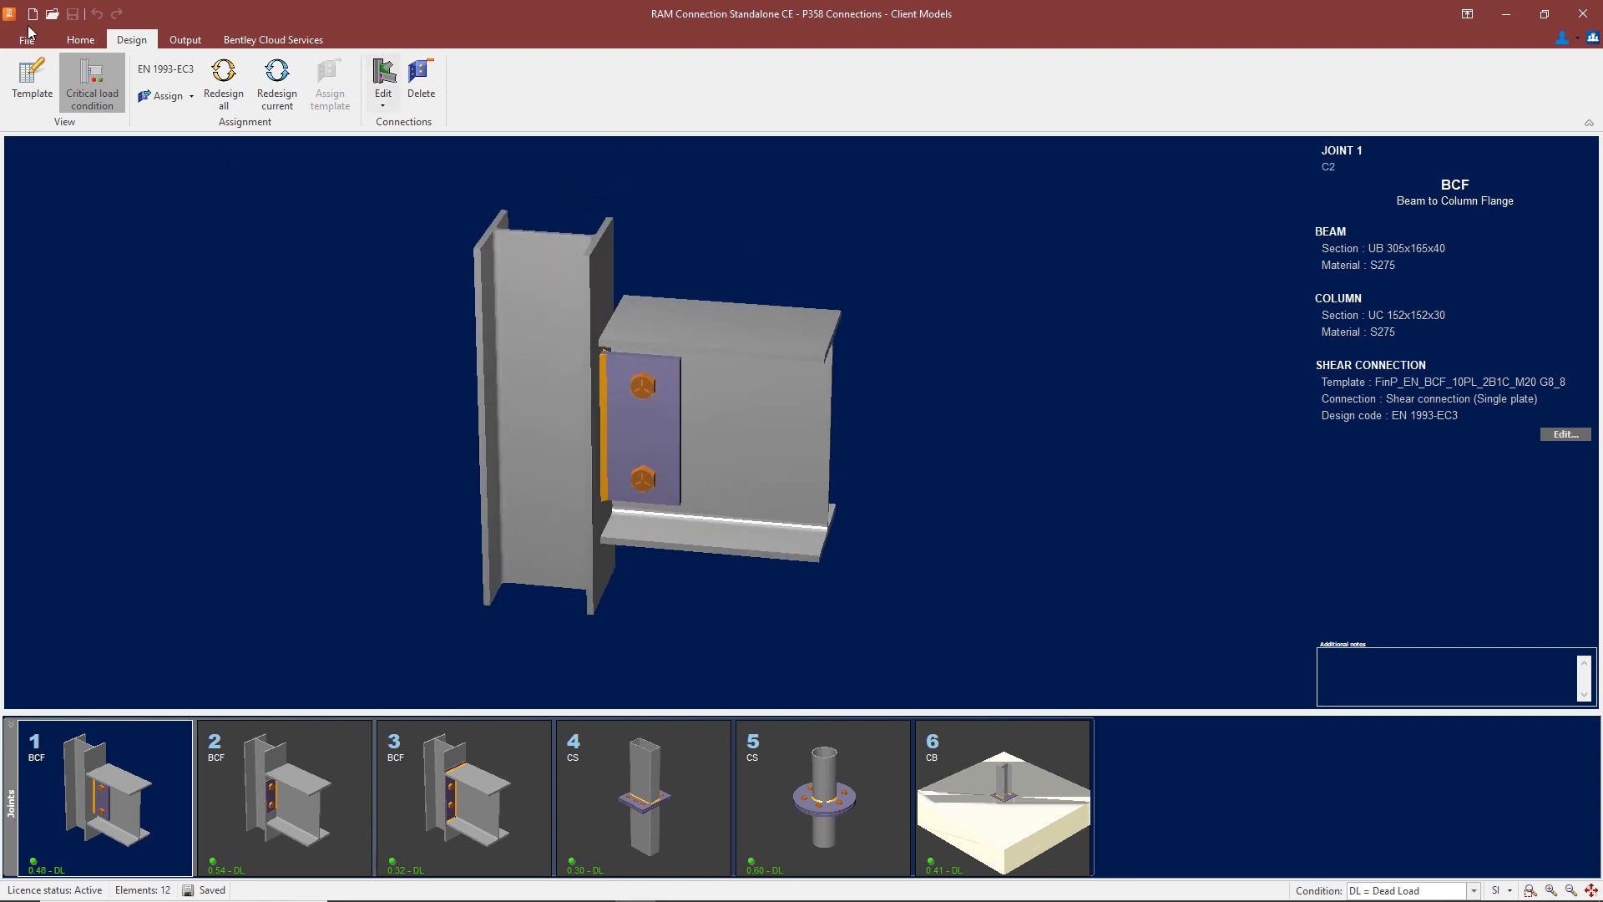
click(80, 39)
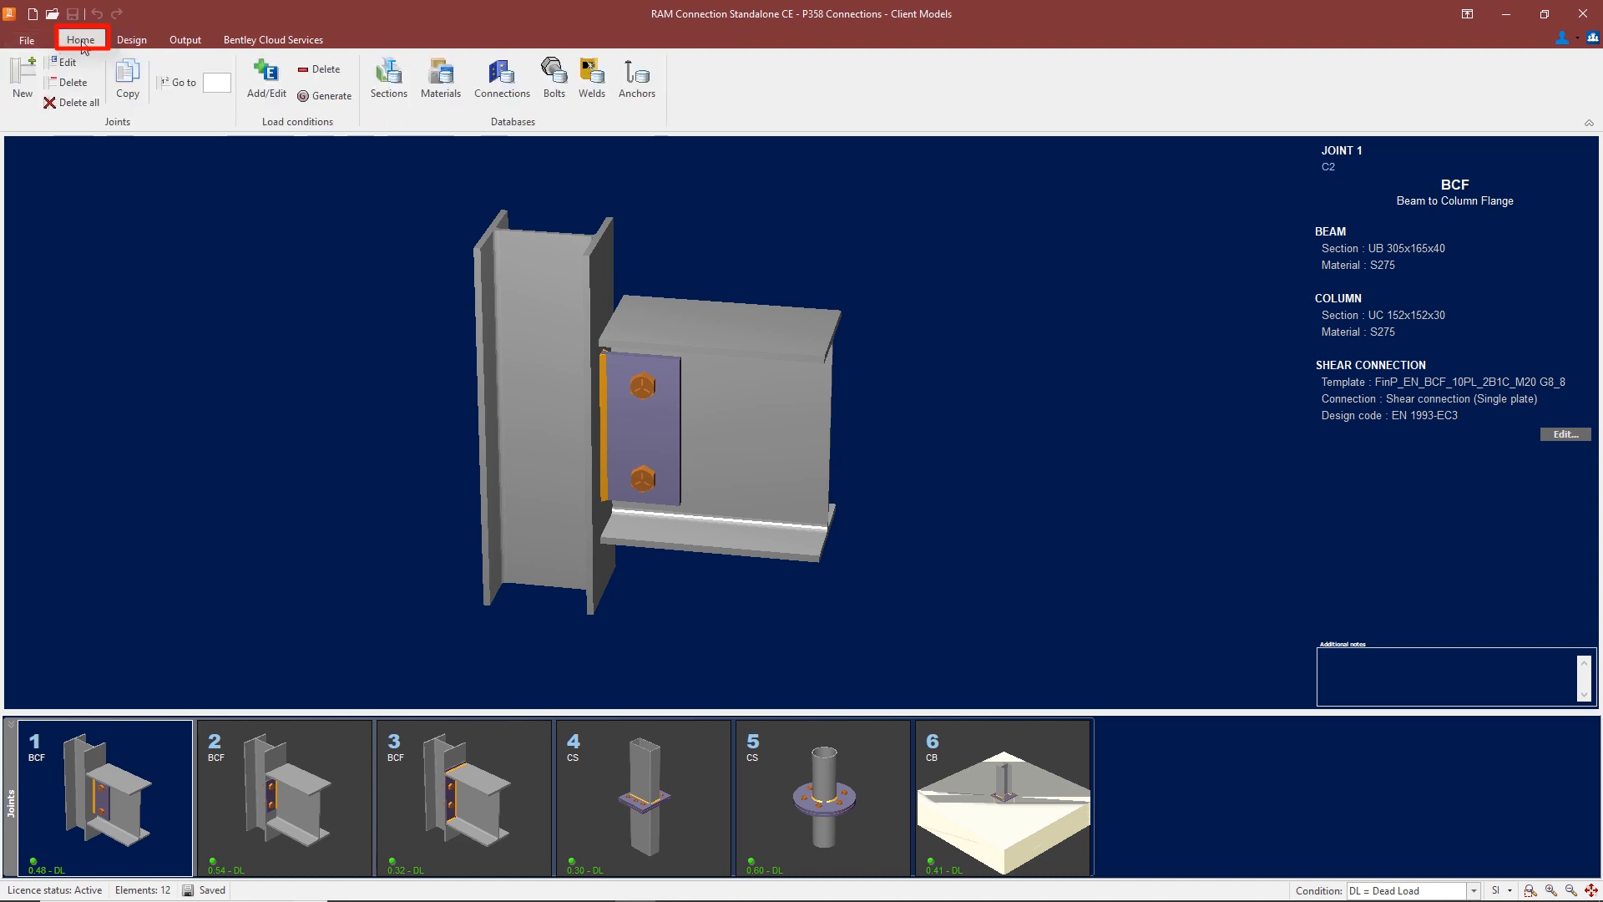
click(65, 61)
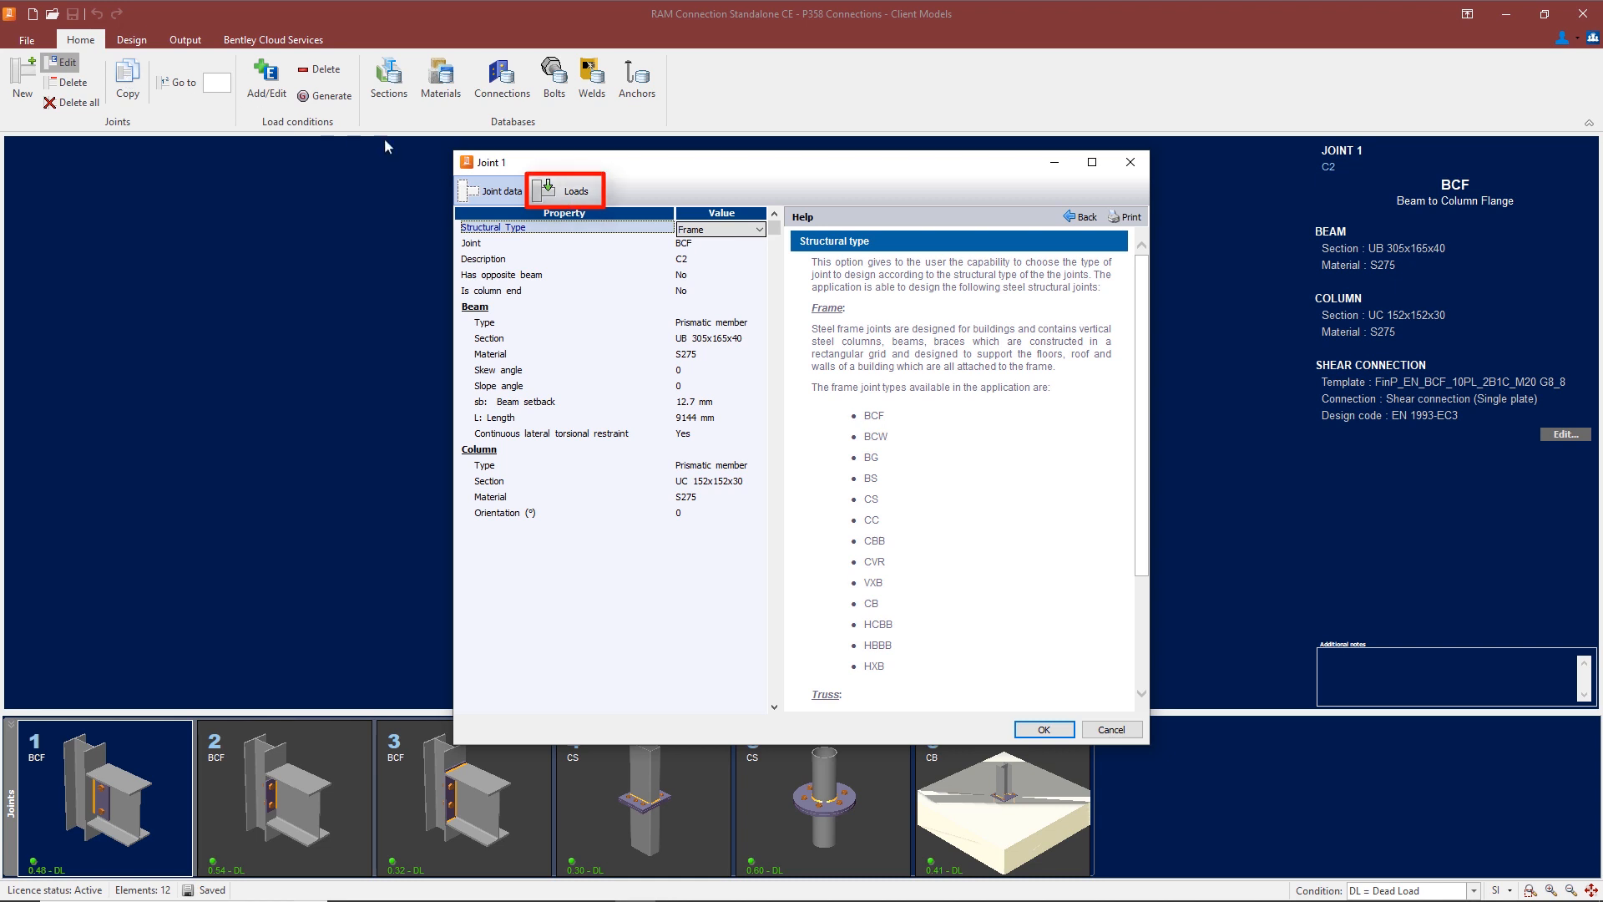
click(576, 191)
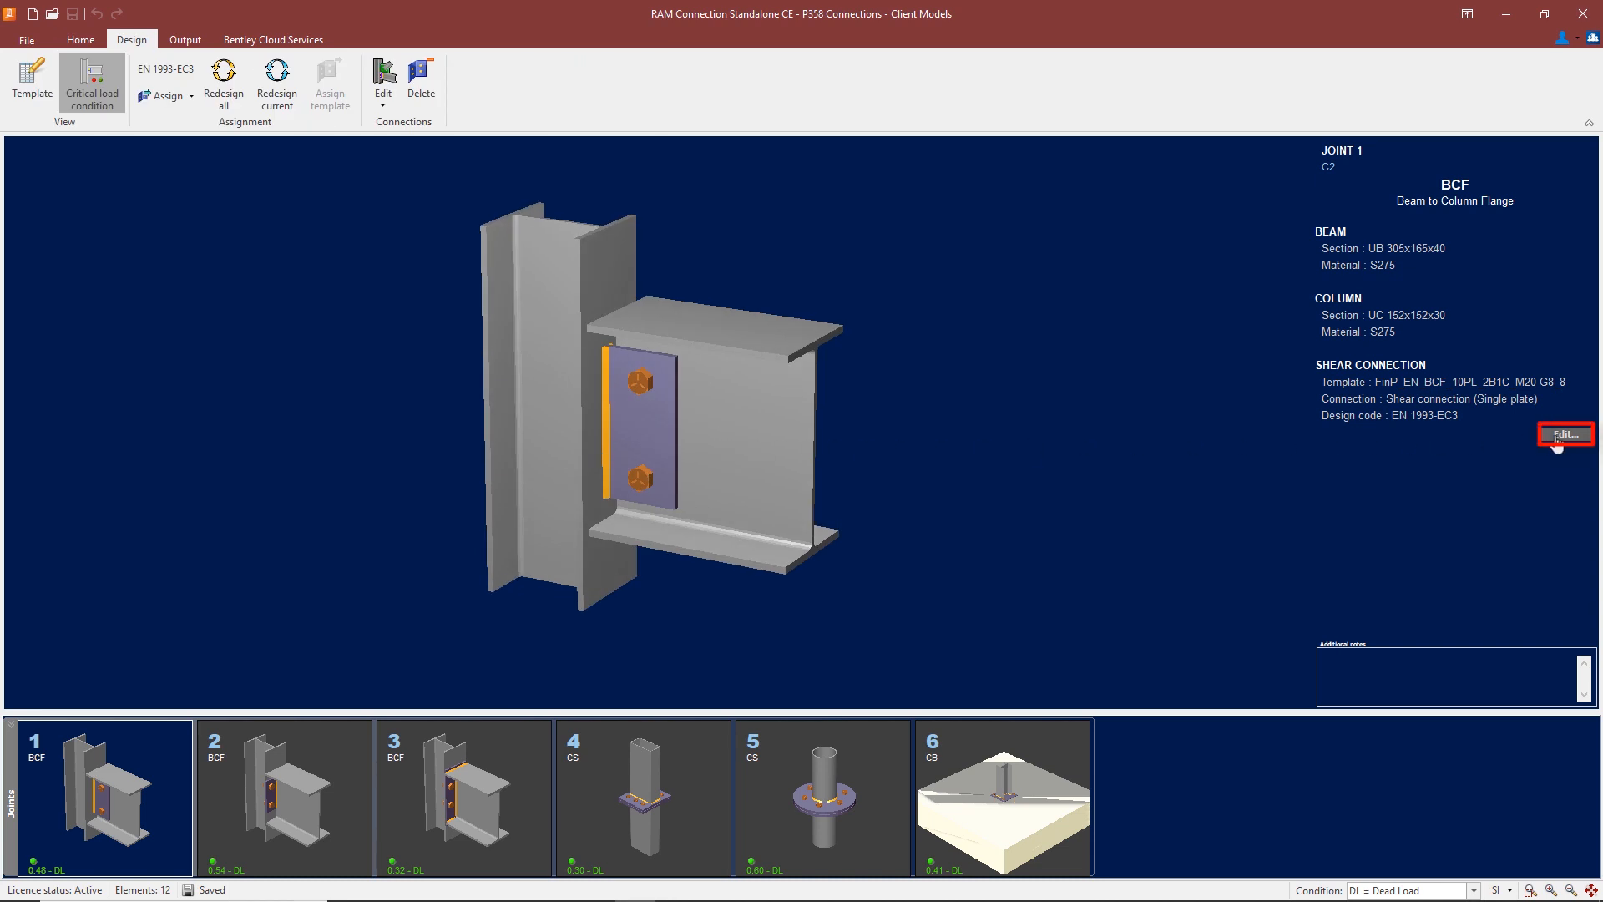
click(1564, 435)
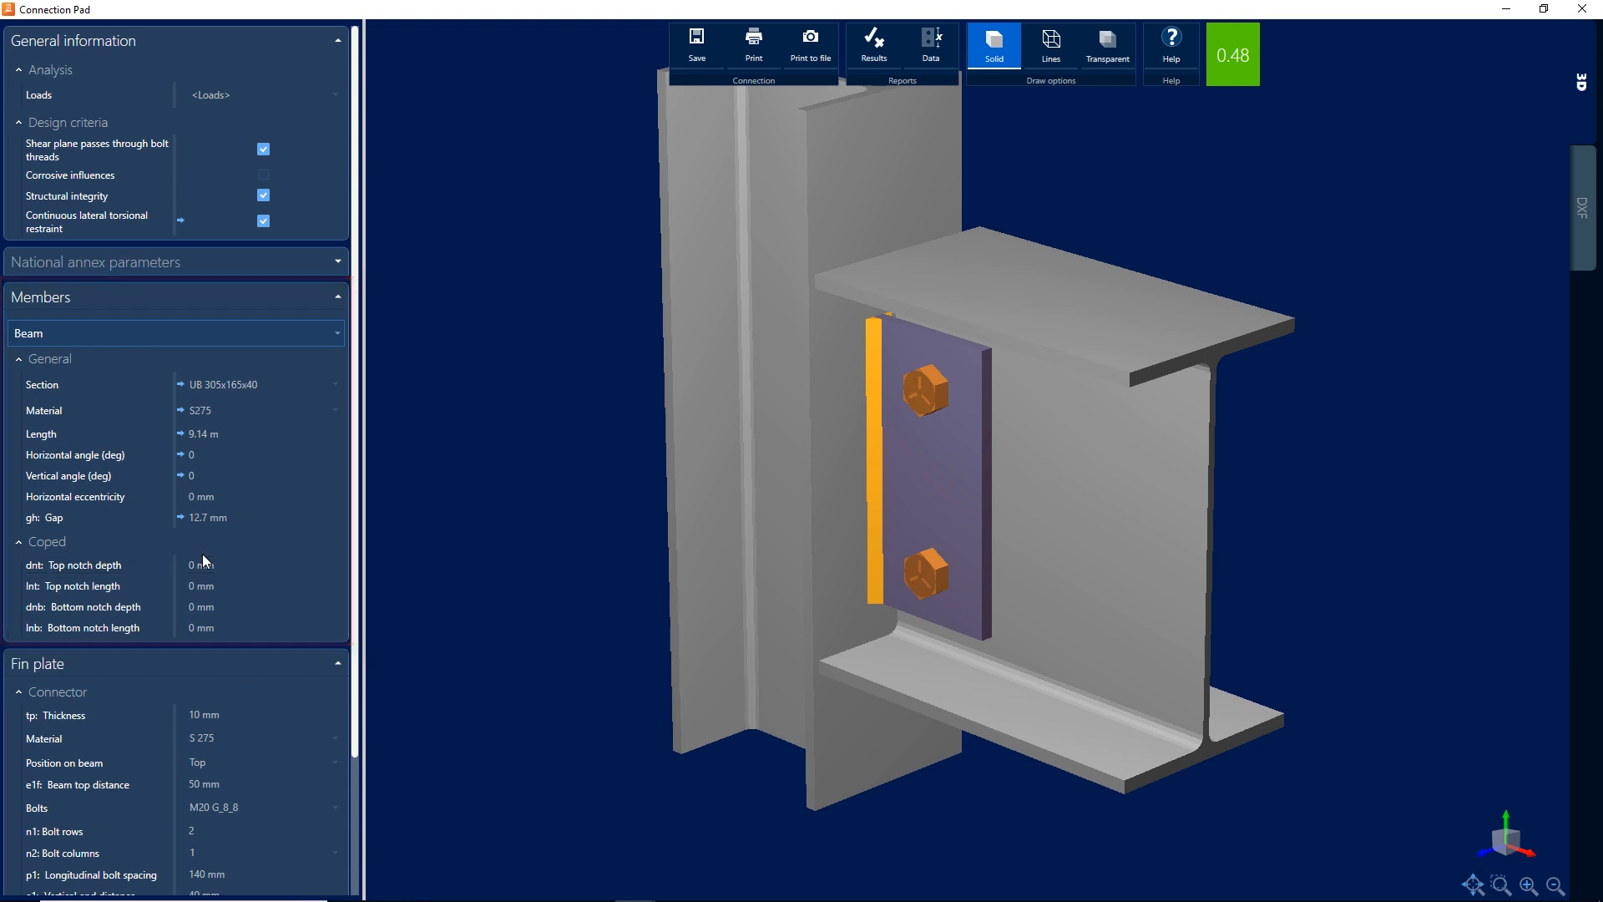
click(872, 45)
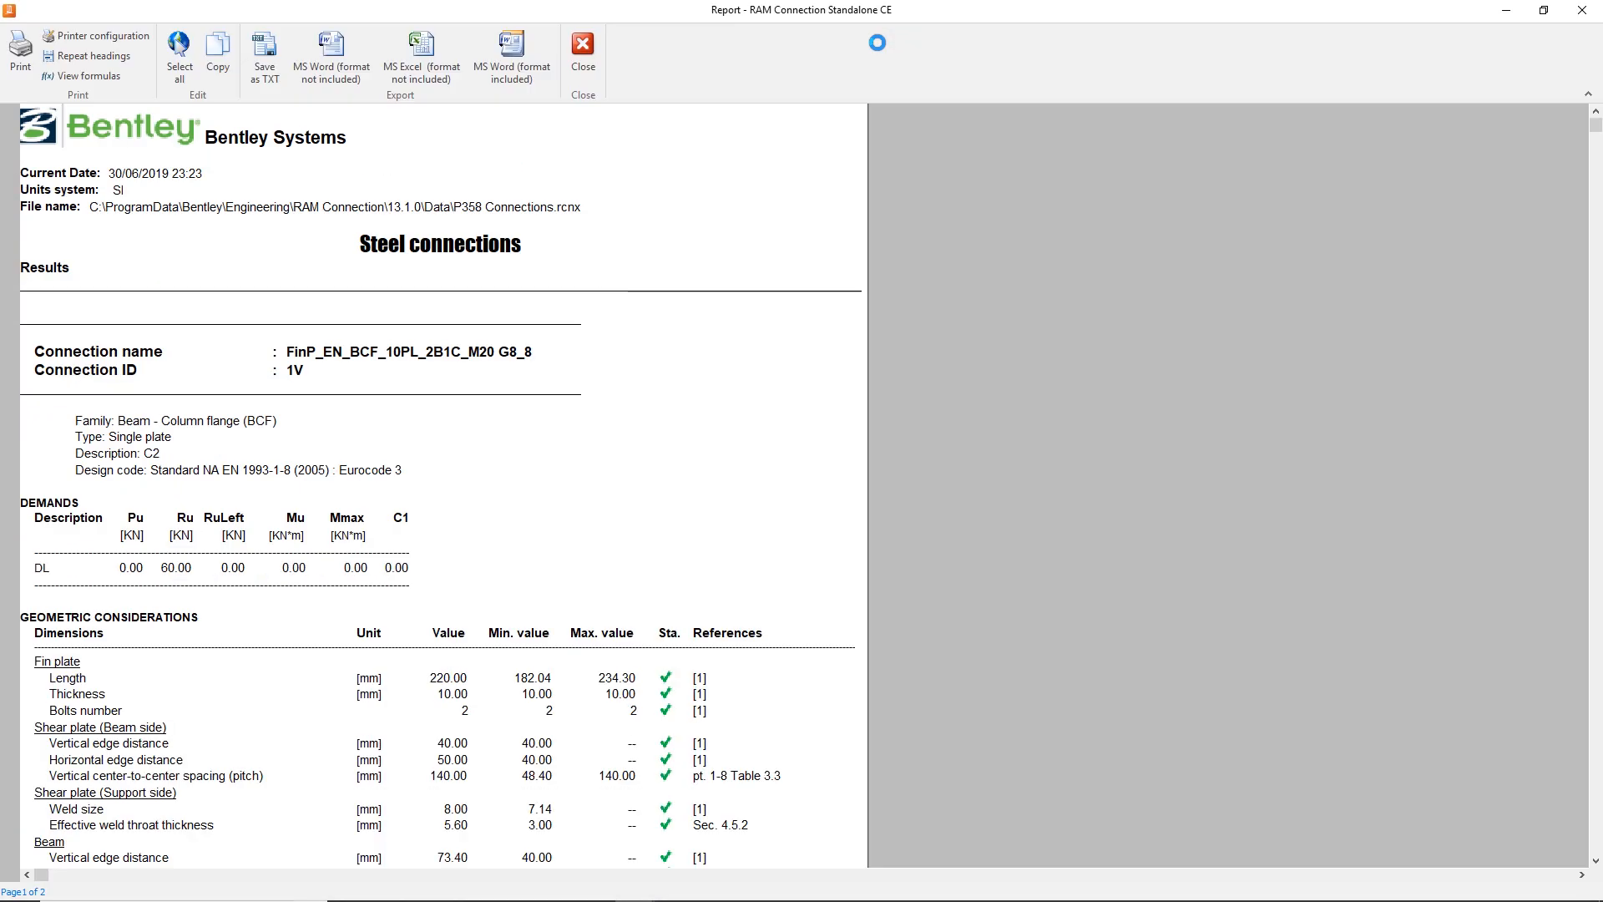
scroll(down, 3)
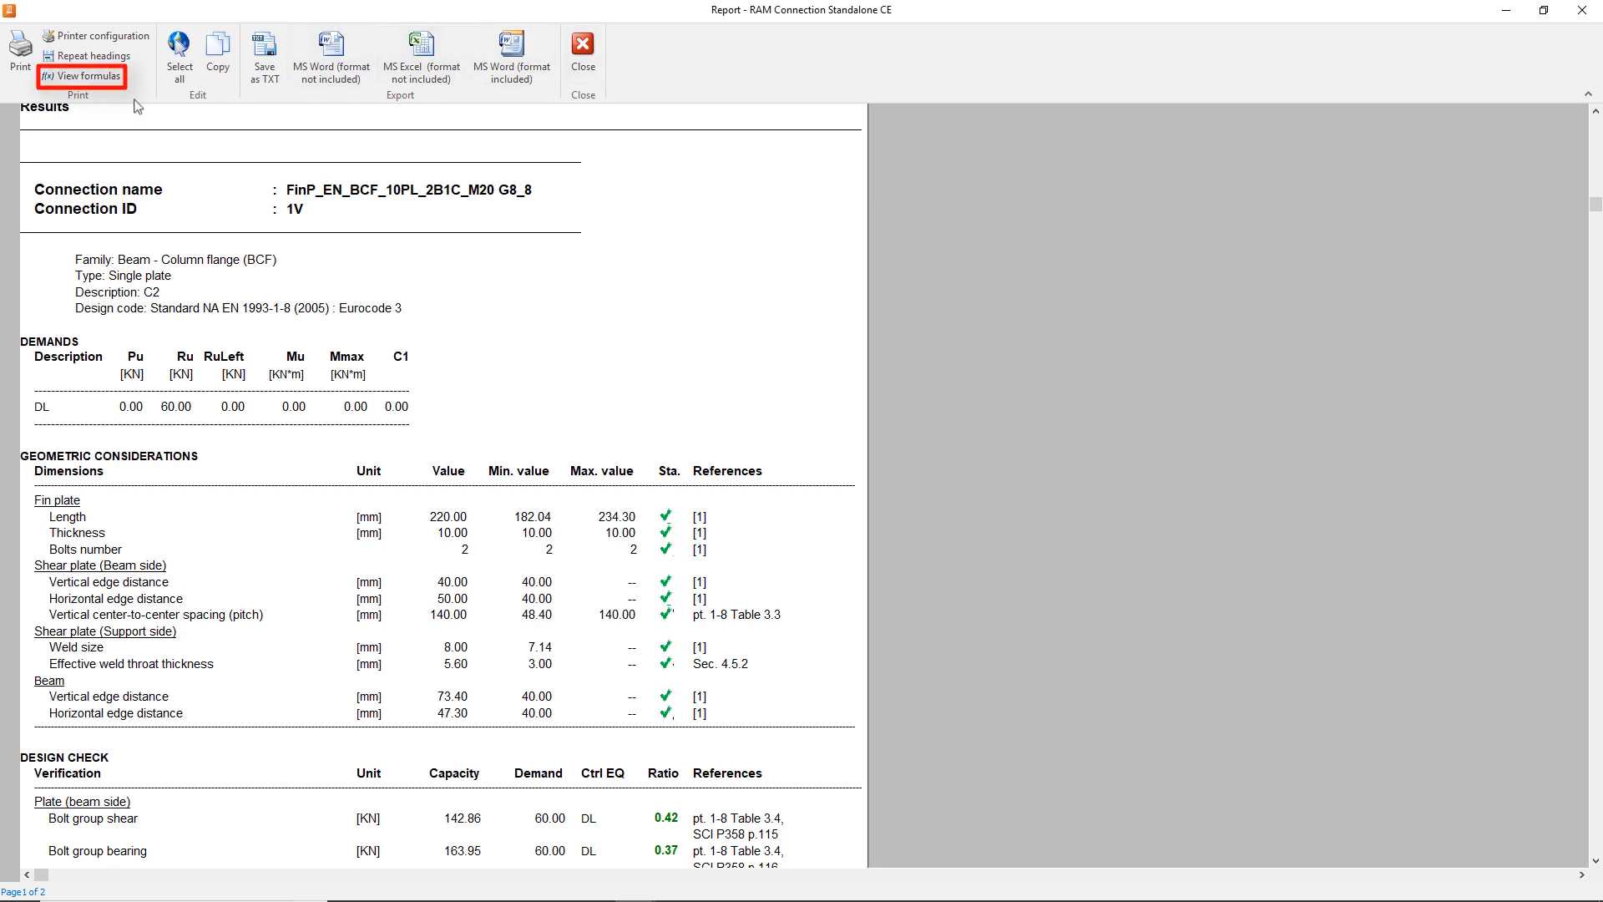
click(82, 76)
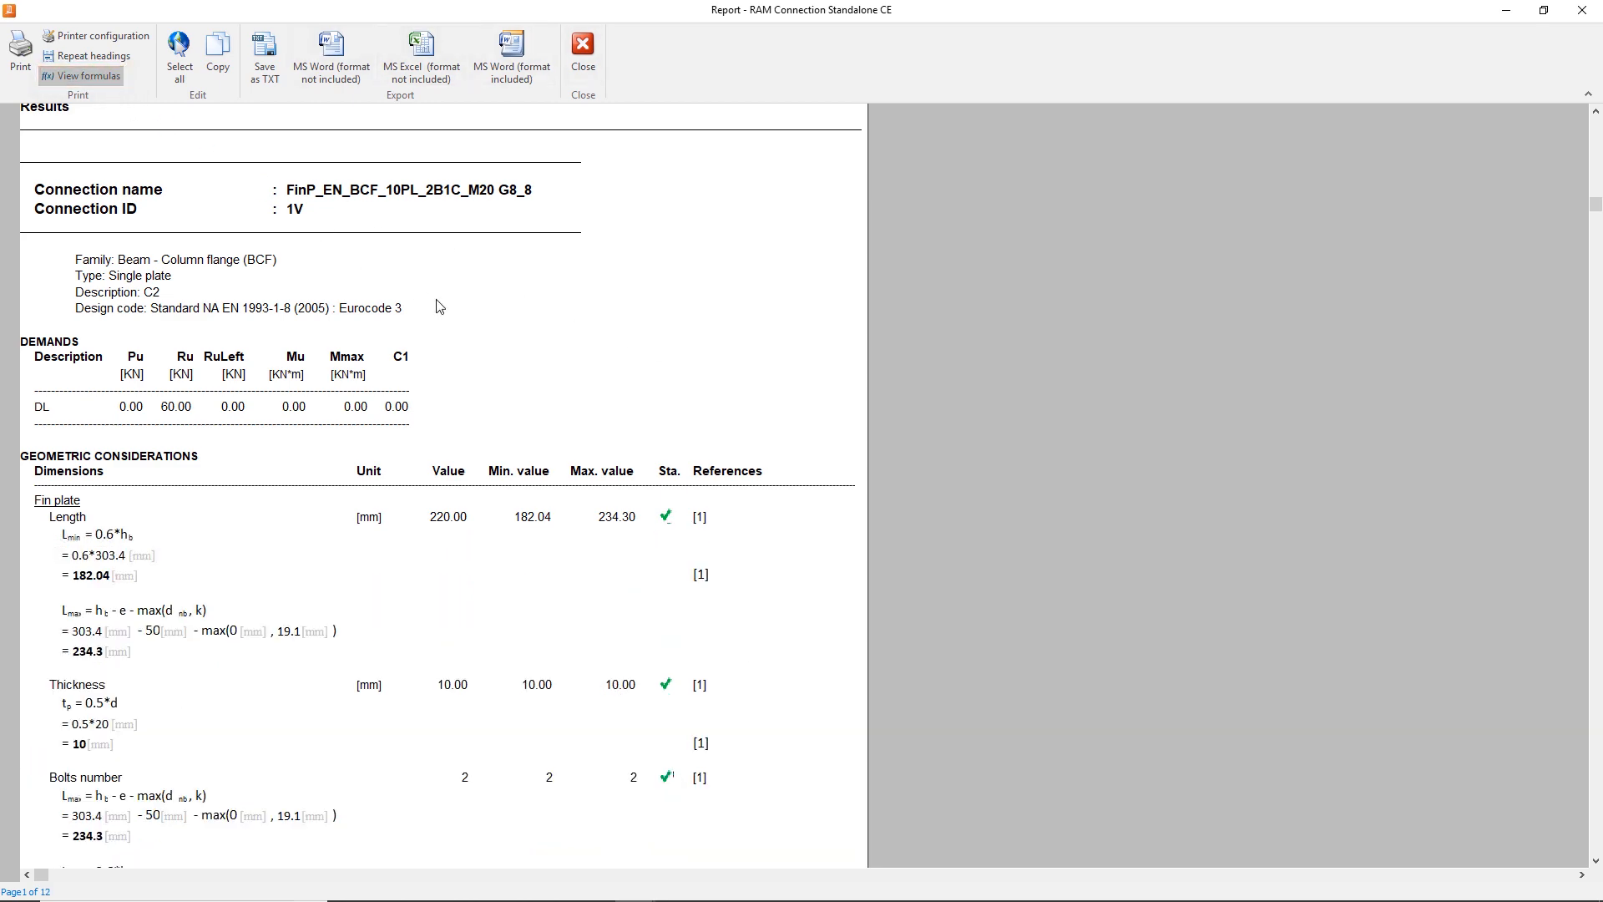
scroll(down, 3)
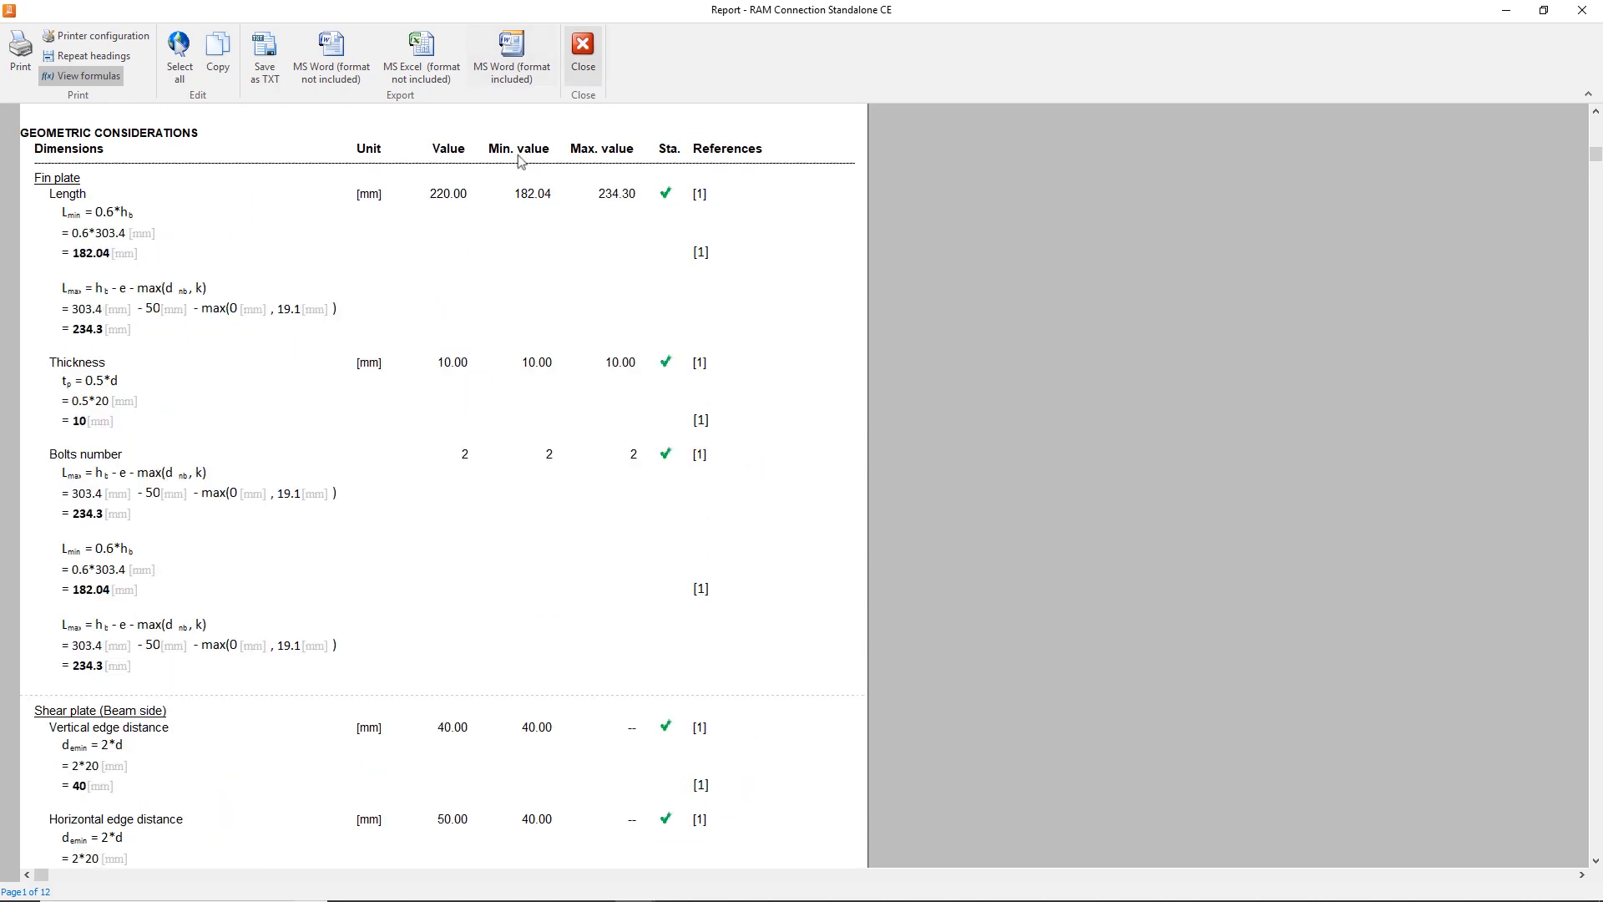
click(581, 43)
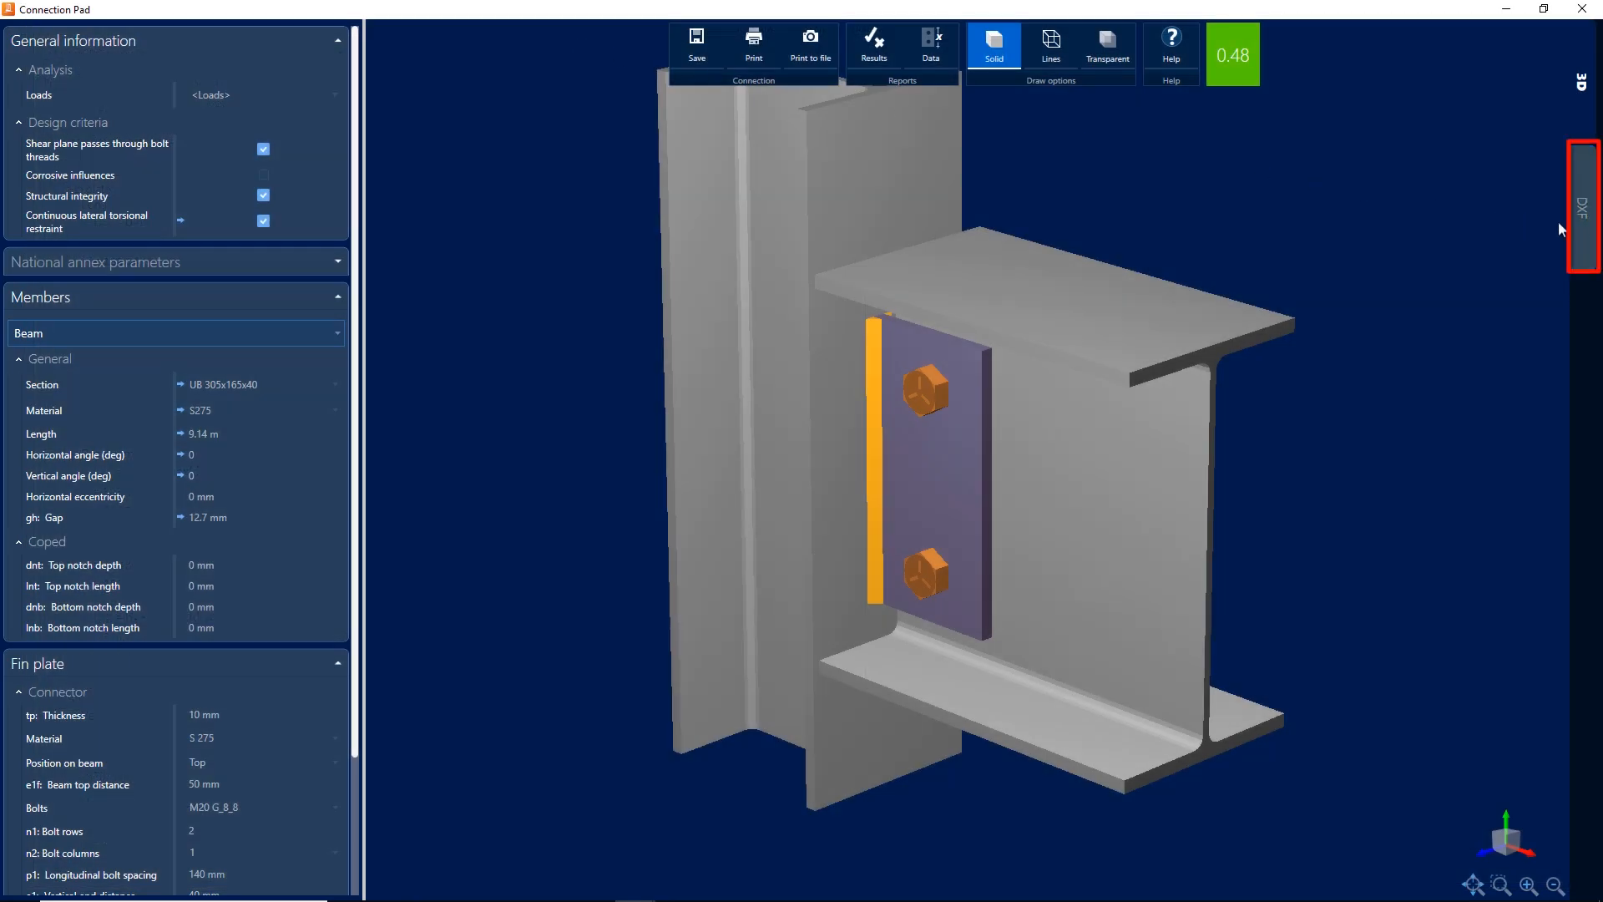
click(1581, 207)
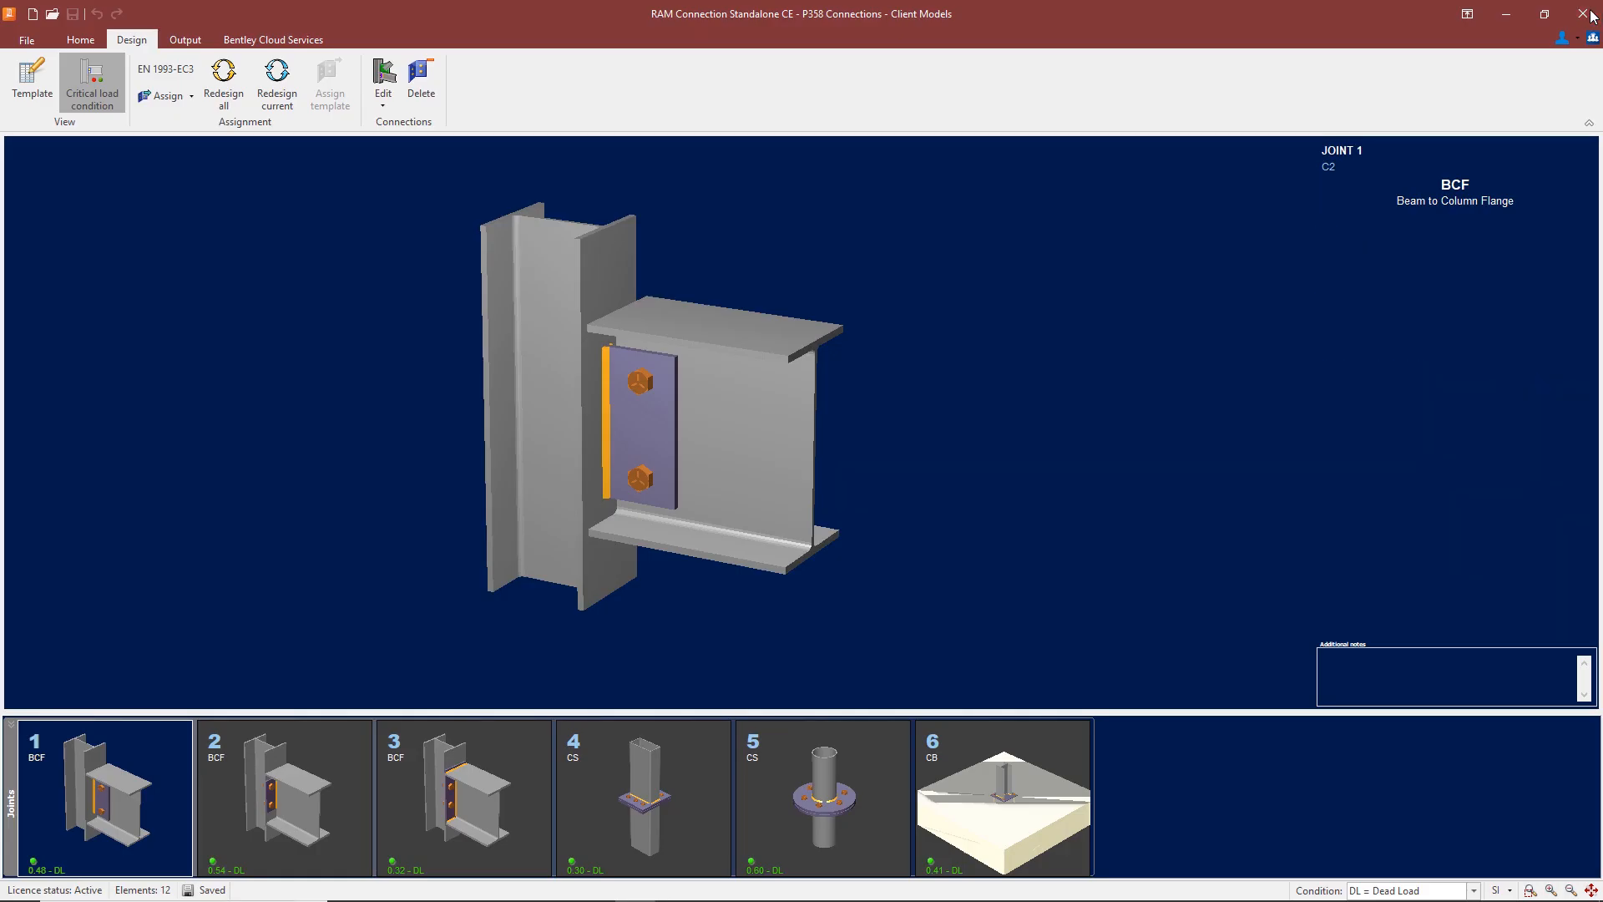
Display joints 2, 5 and 6 in turn, ending on the pinned column base viewed from above.
click(102, 797)
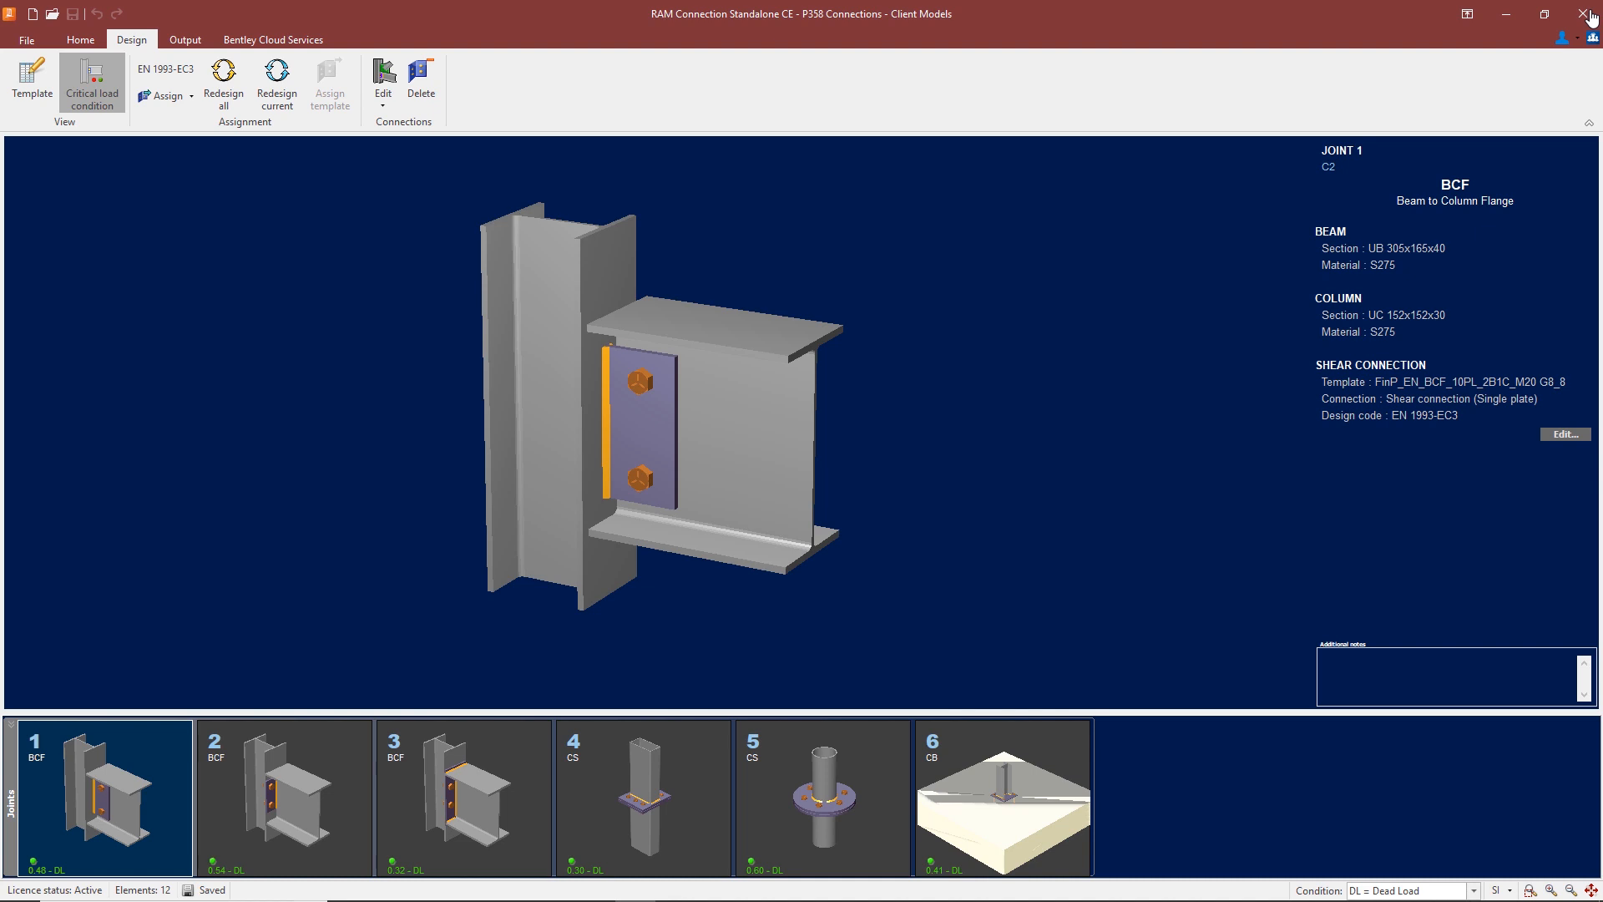
click(284, 798)
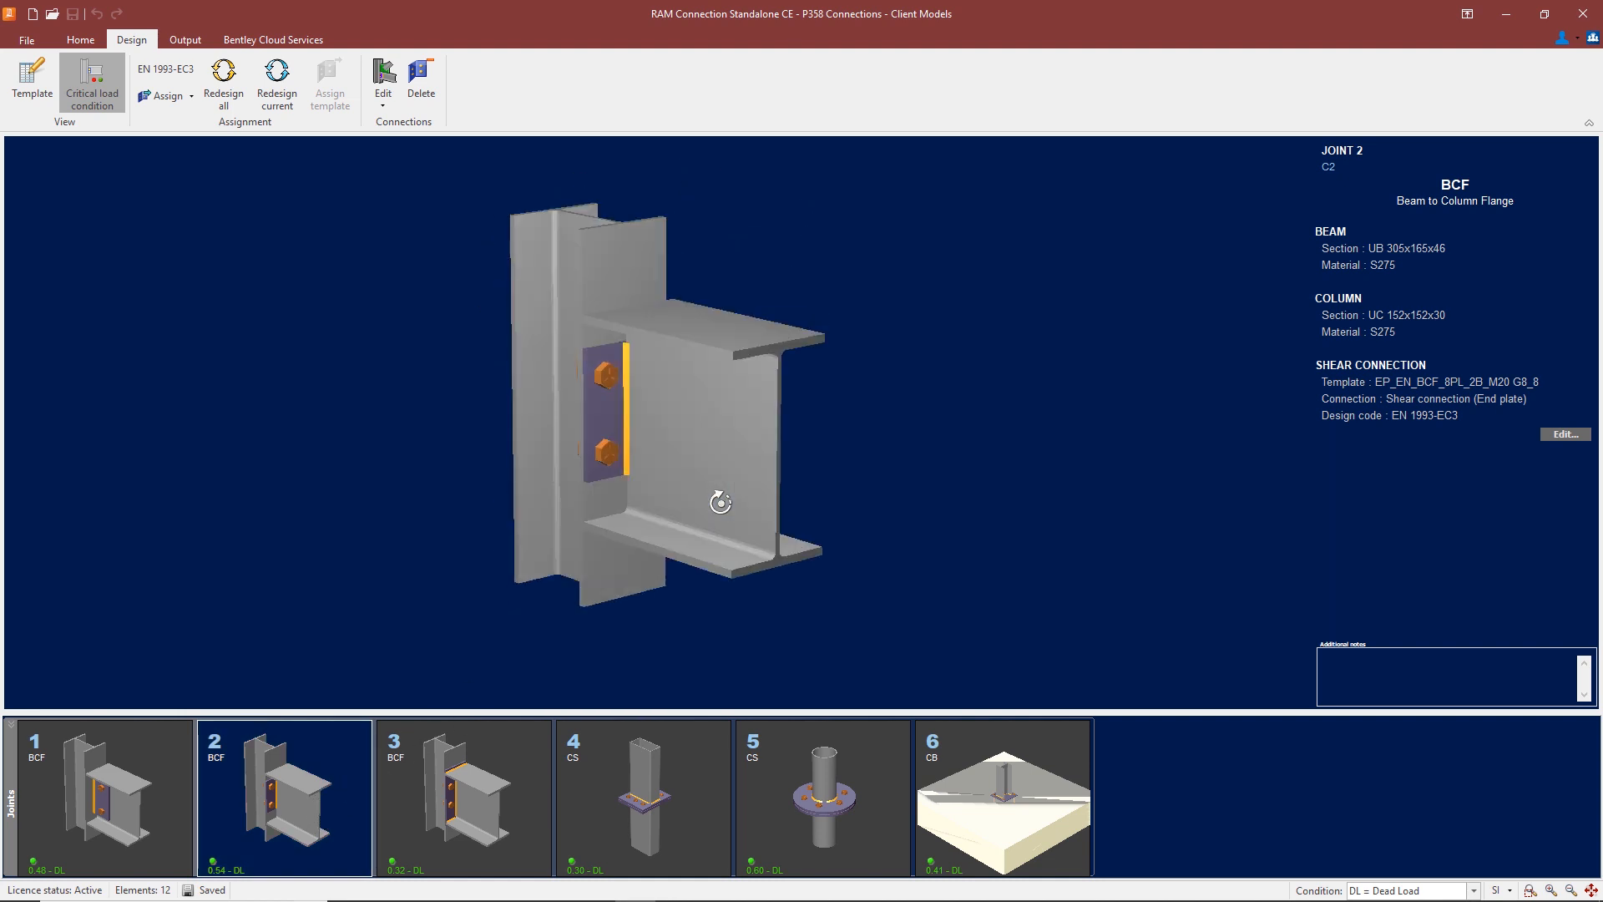
click(465, 798)
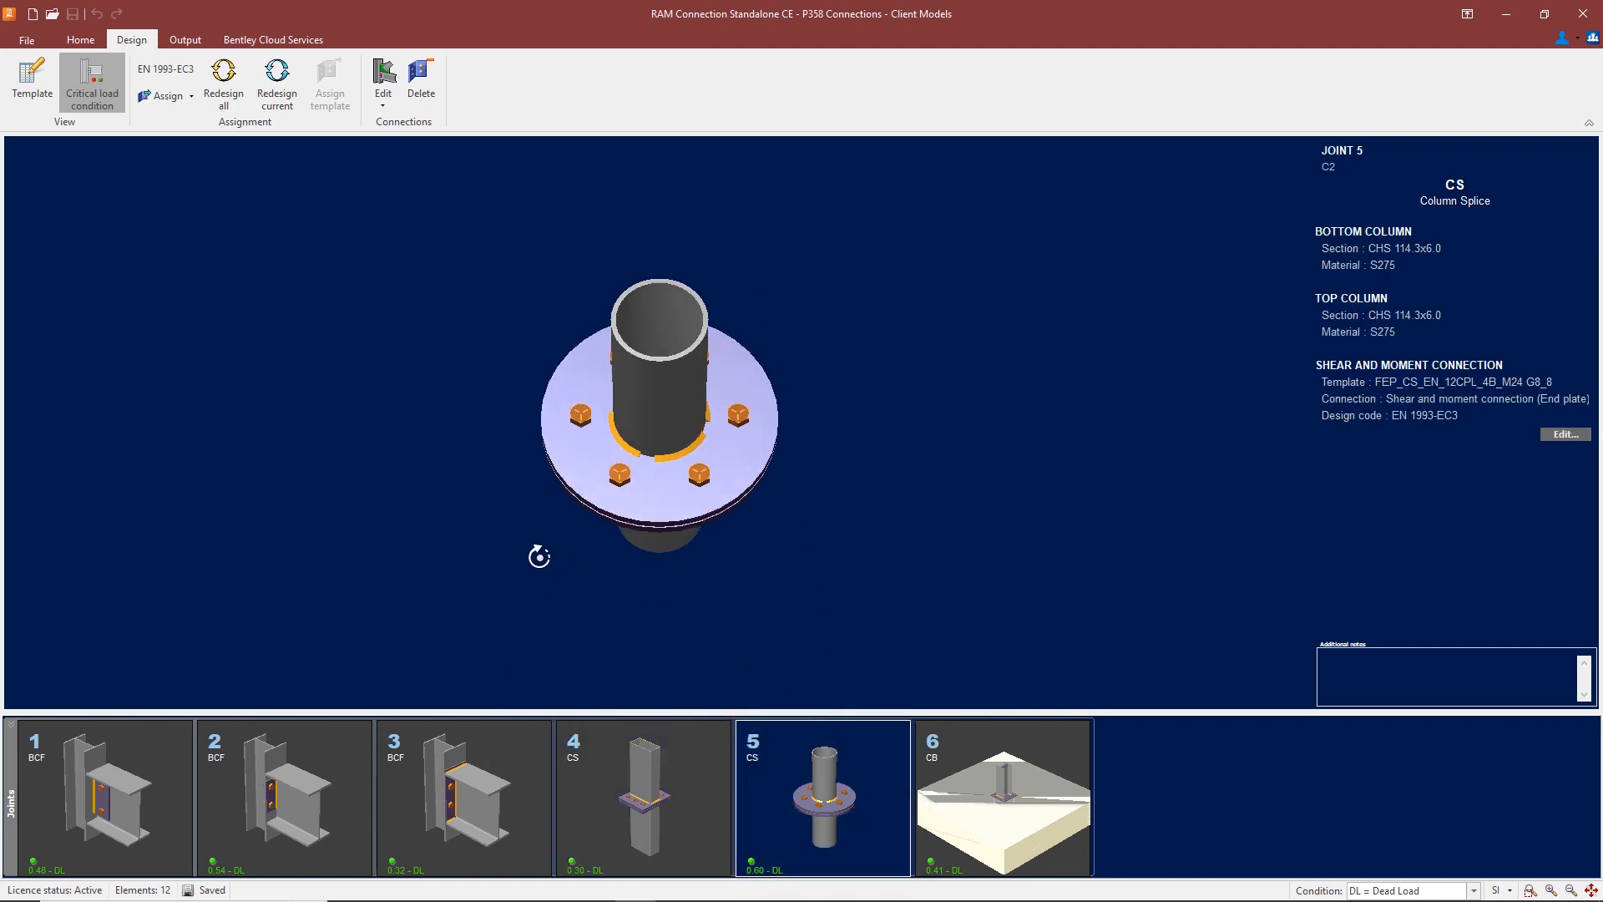
drag(659, 409, 726, 534)
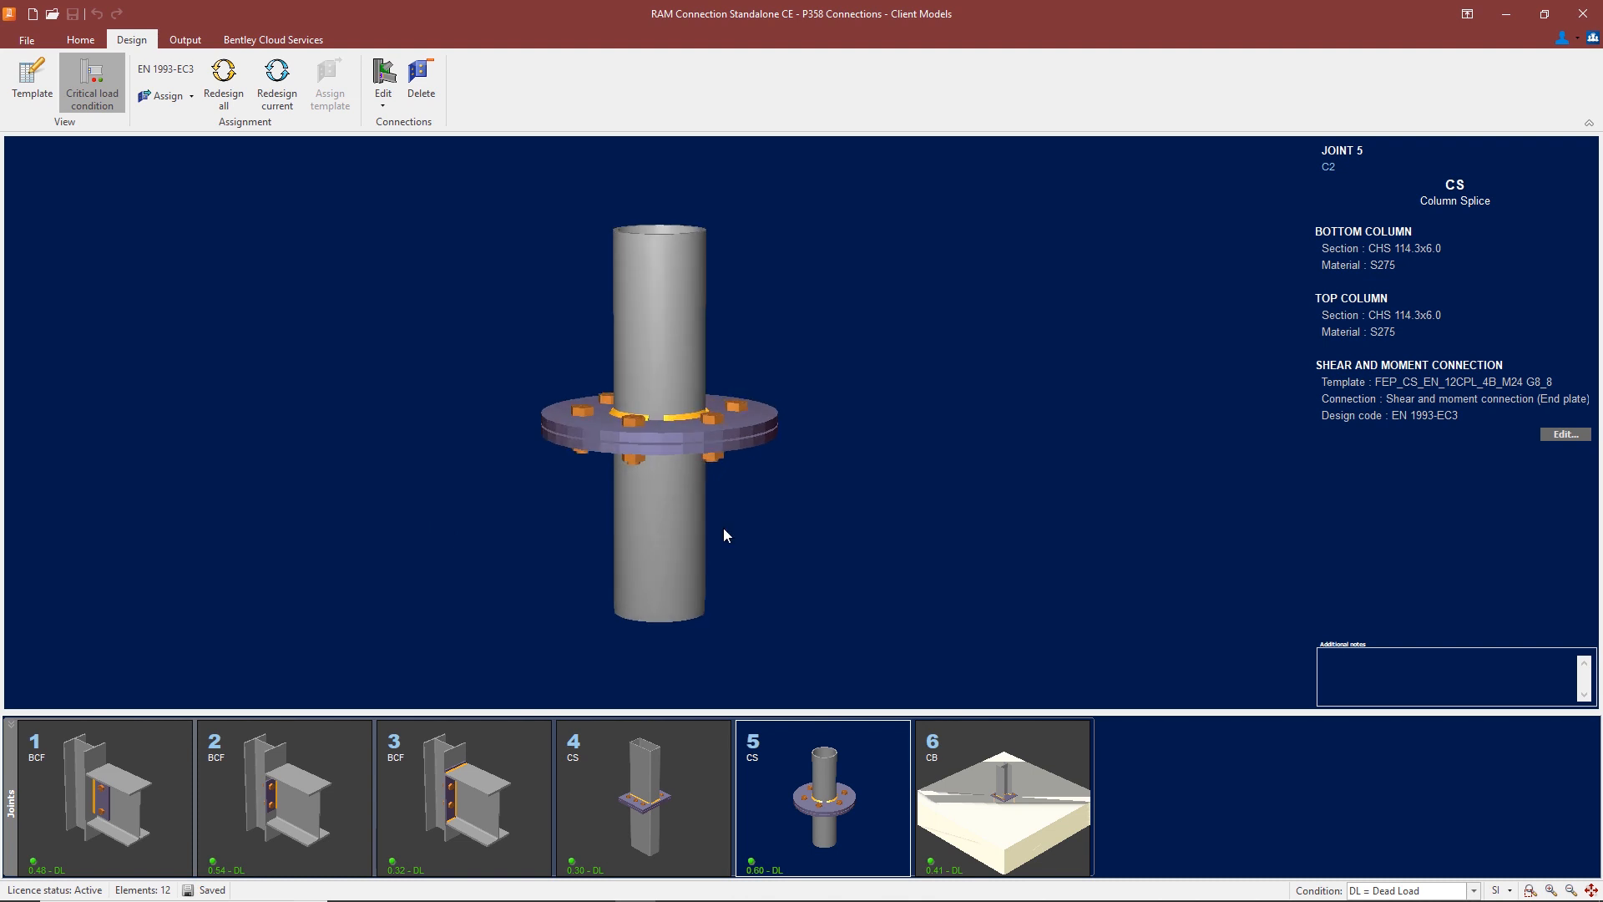
mouse_move(753, 503)
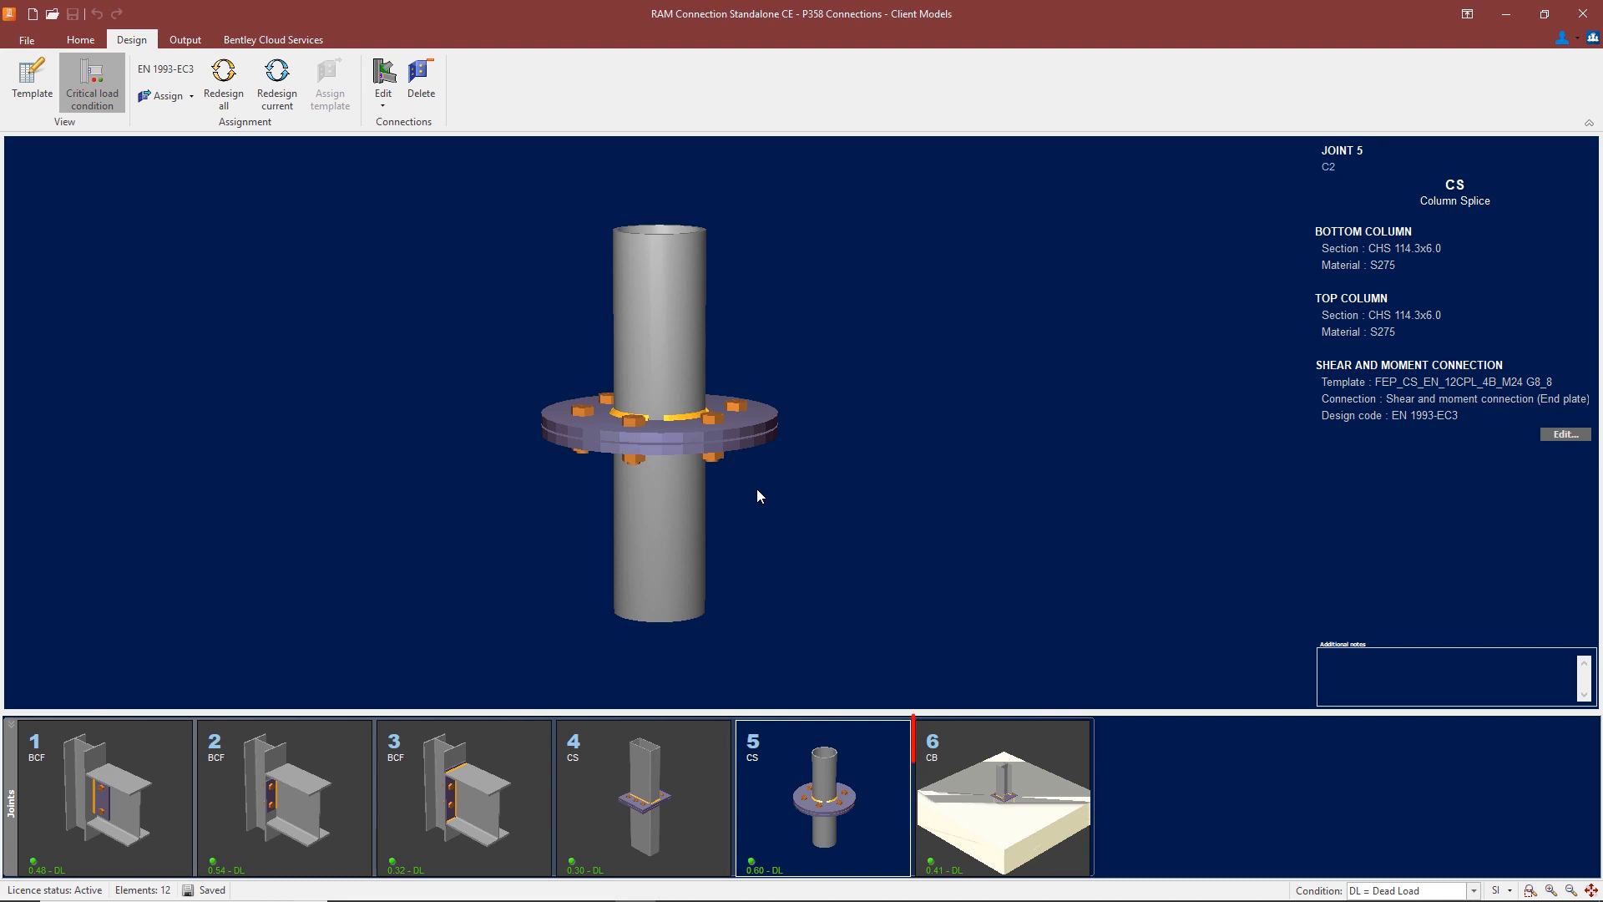
click(1002, 798)
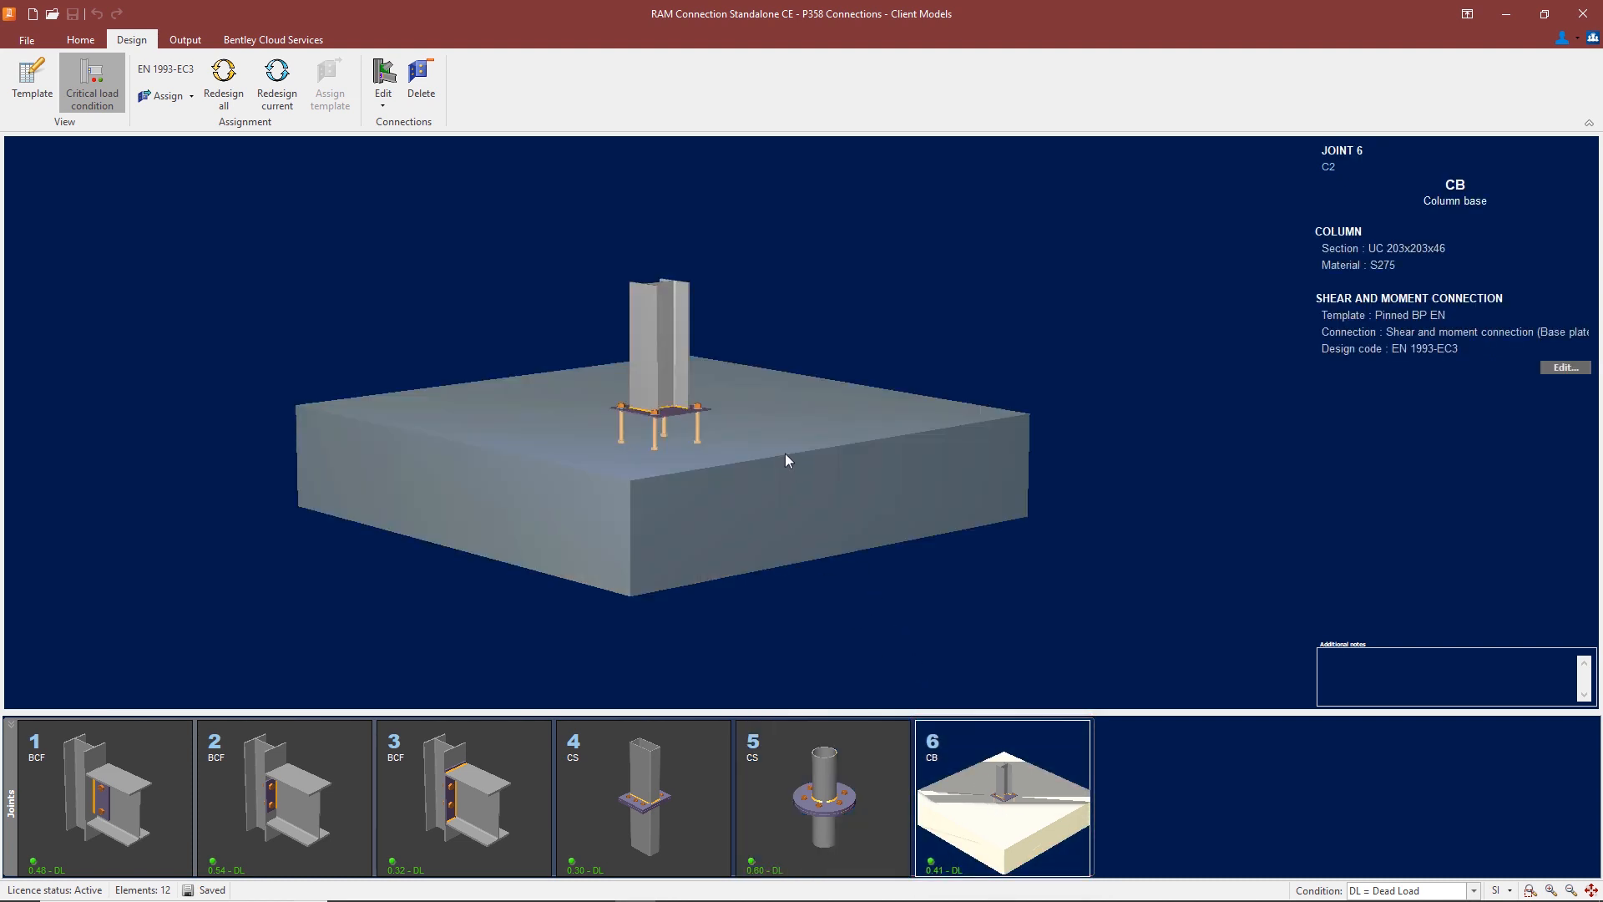
drag(786, 461, 573, 429)
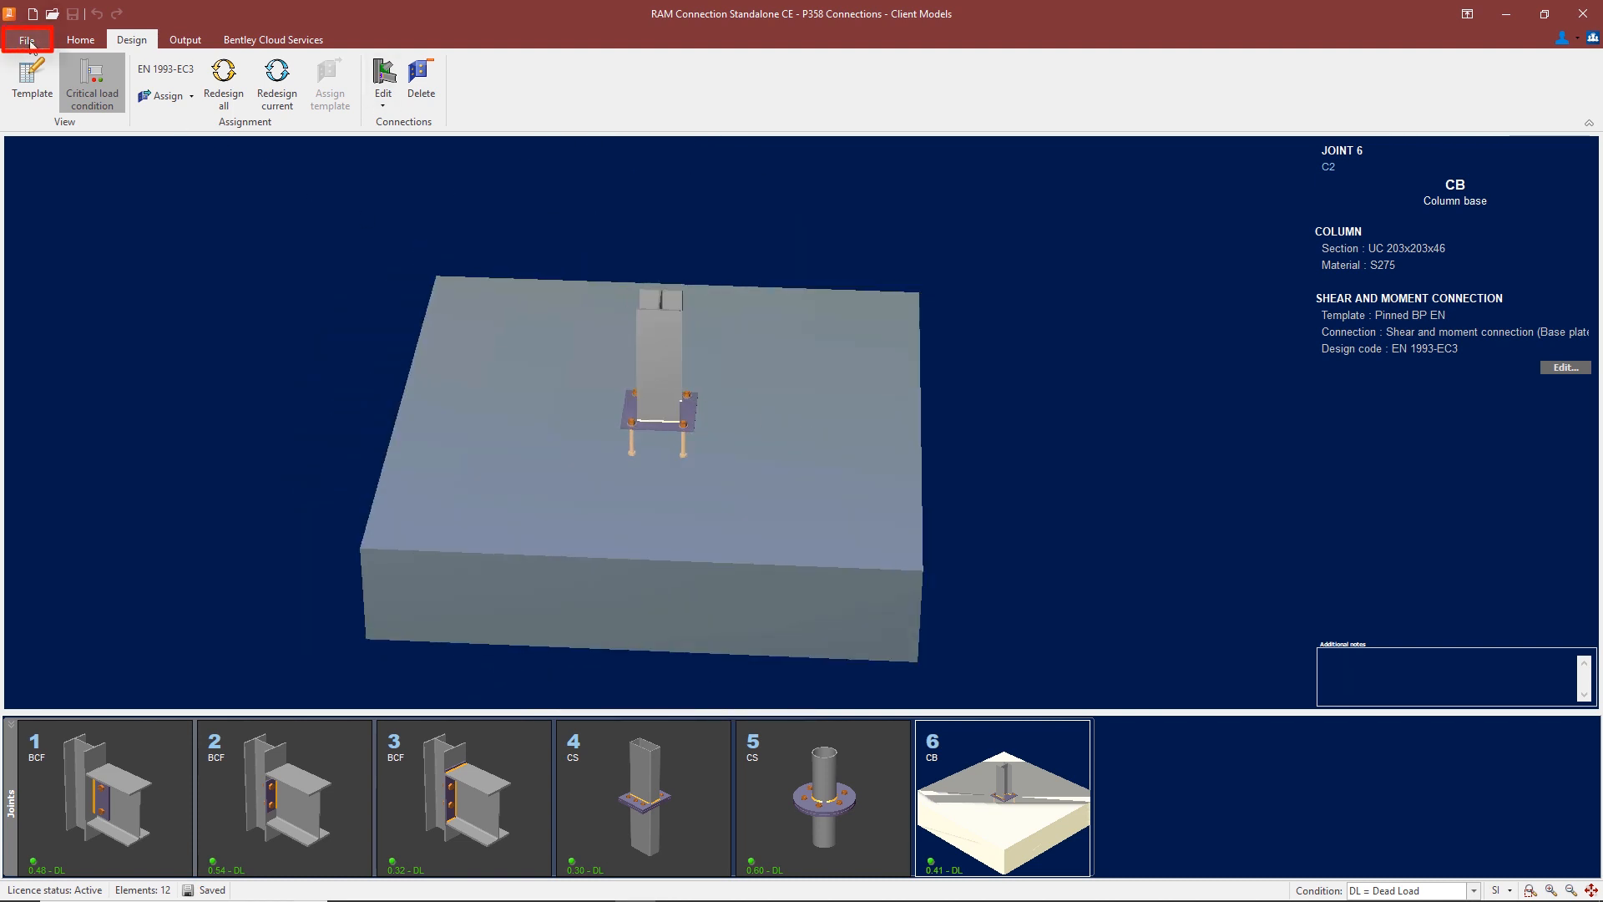
Open P398 Connections.rcnx from recent models and display joints 2 and 3.
click(27, 38)
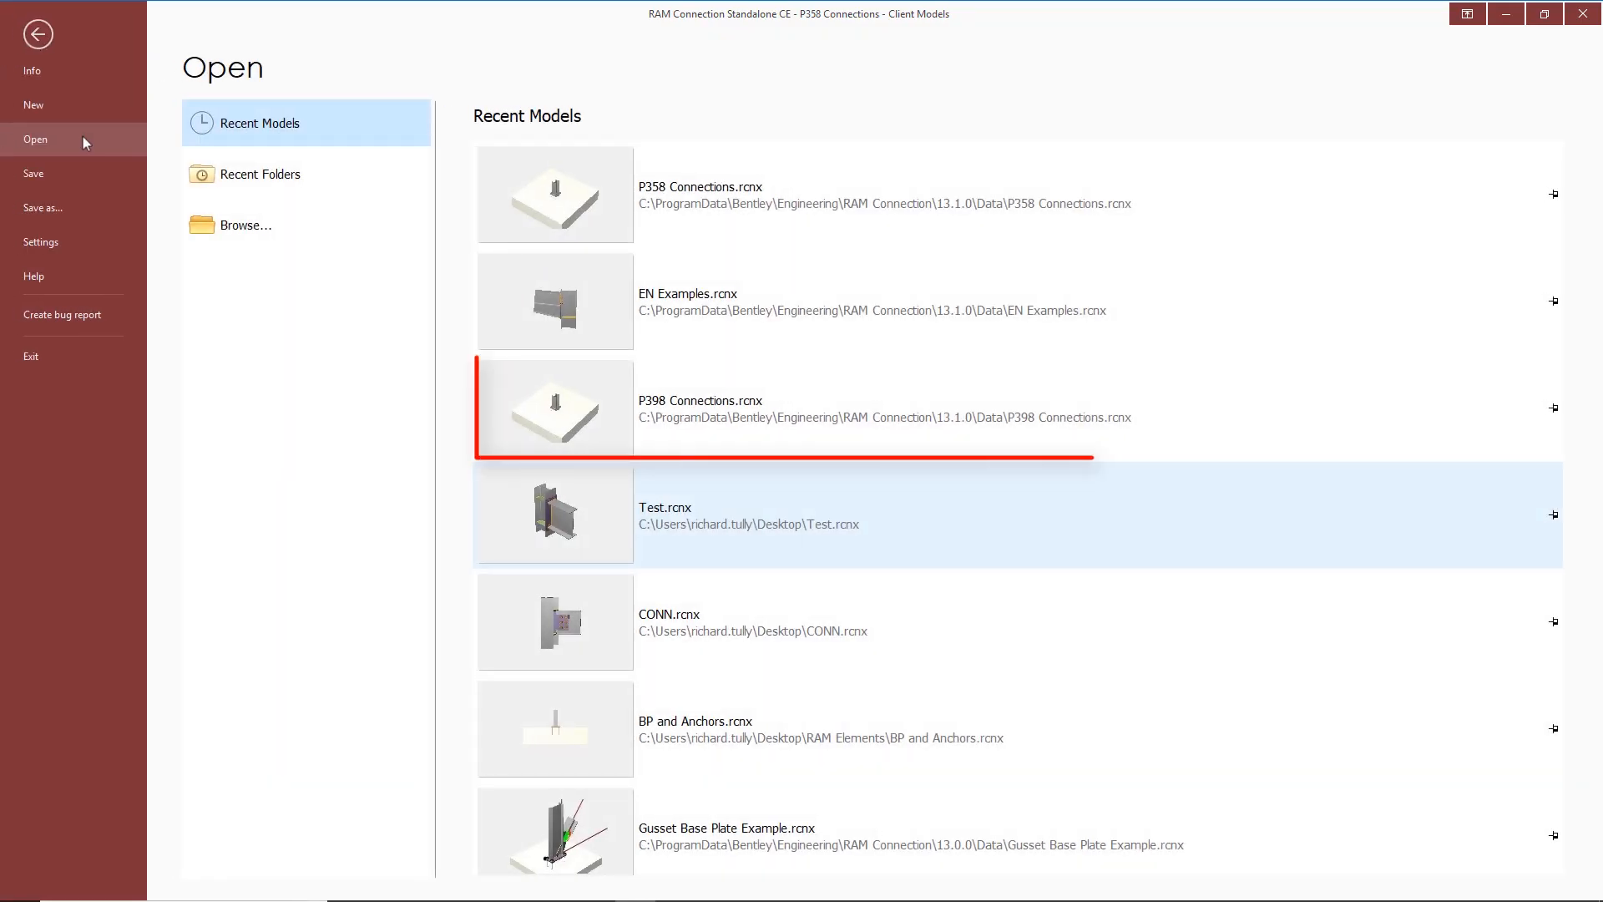
mouse_move(588, 418)
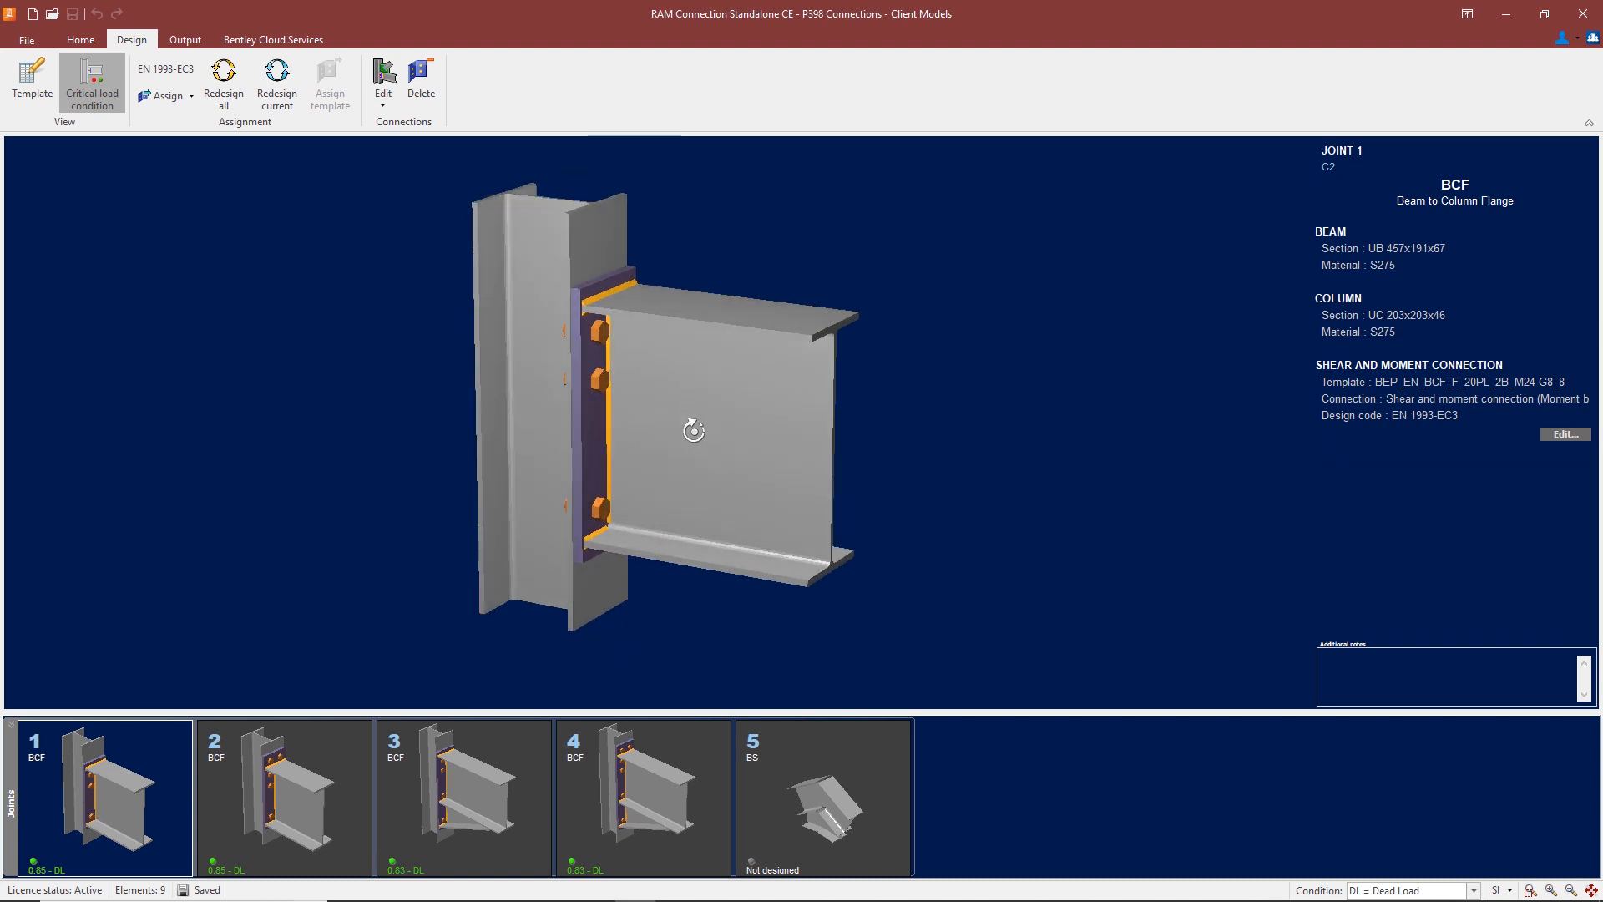
click(284, 798)
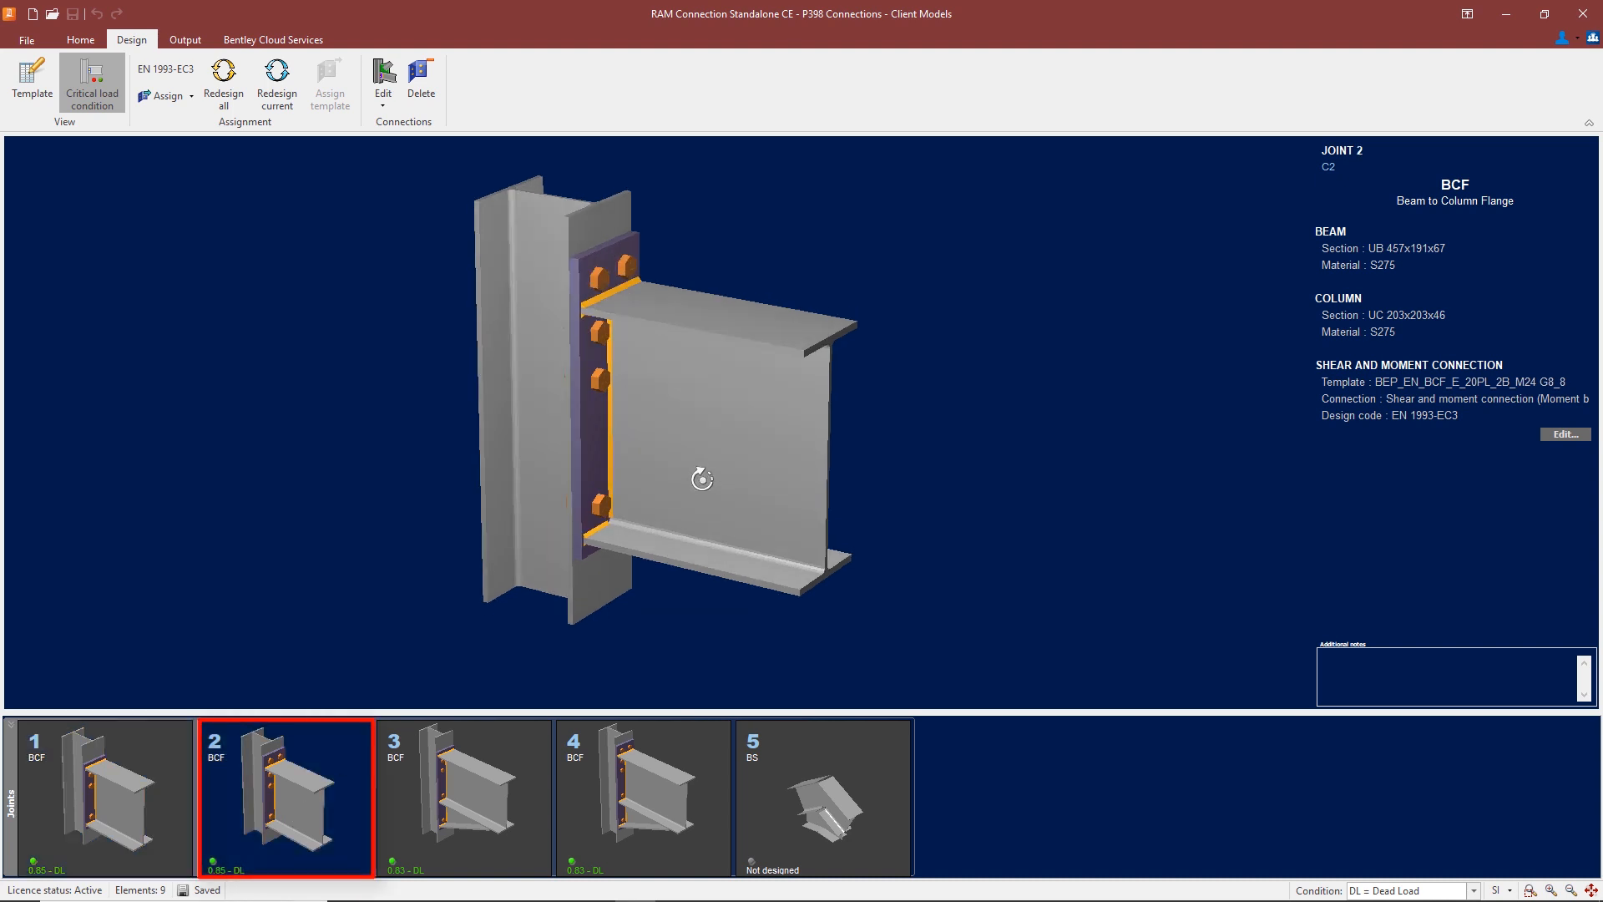
click(463, 799)
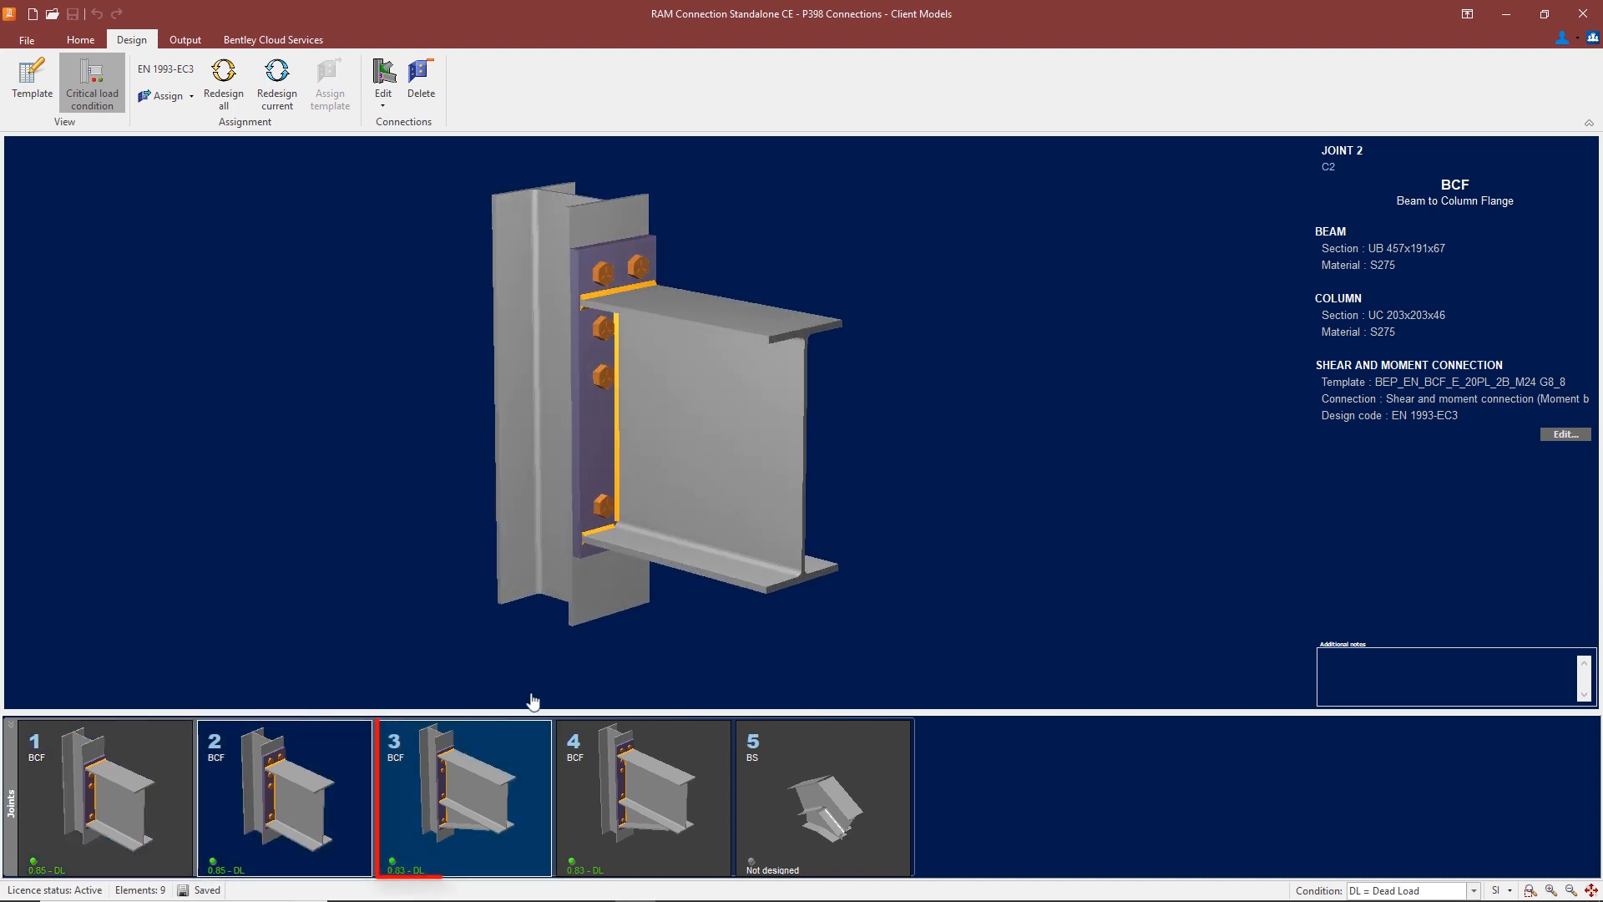